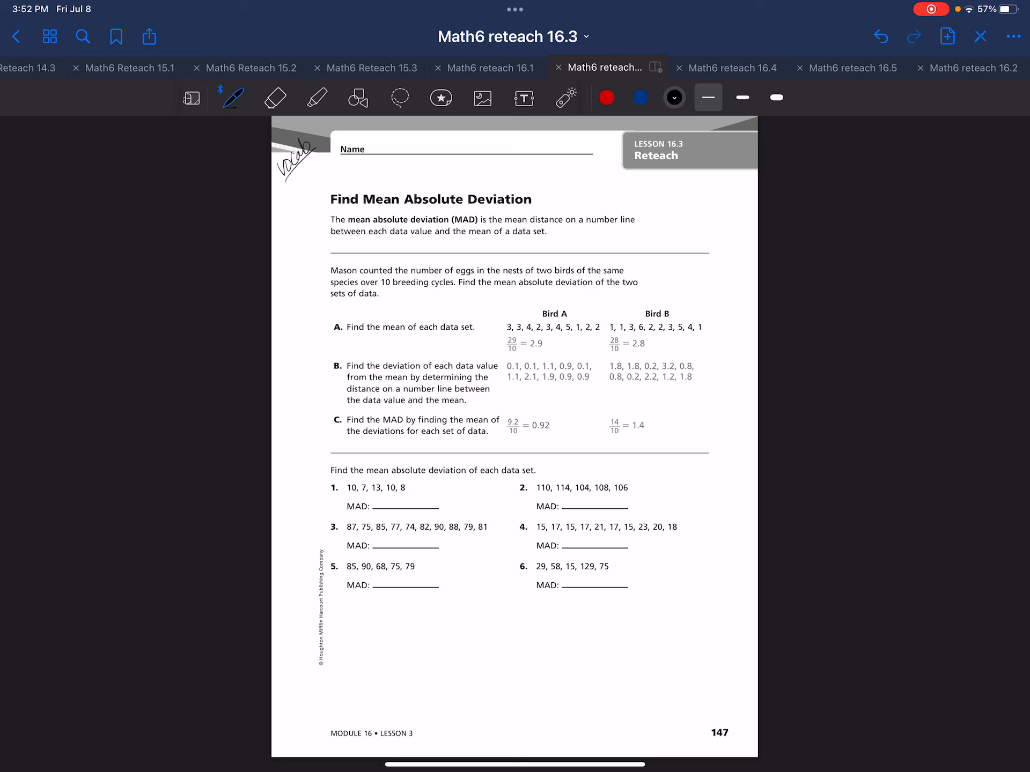
- Highlight the phrase 'mean absolute deviation (MAD)' in yellow, then return to the pen
click(315, 97)
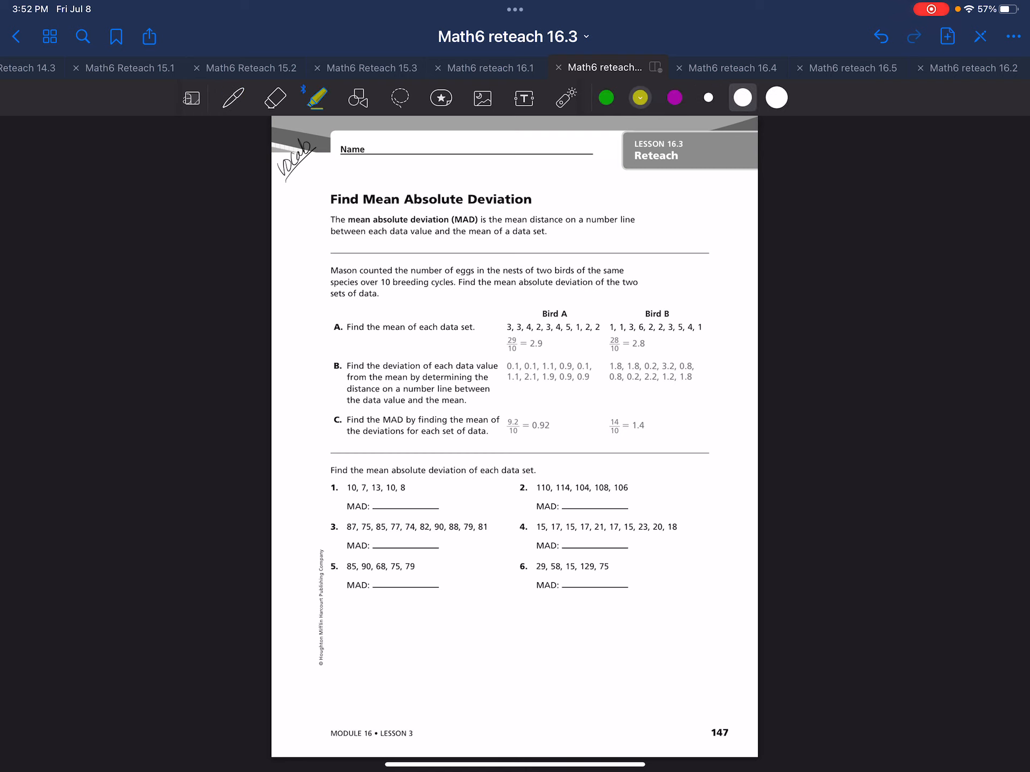
drag(347, 219, 478, 220)
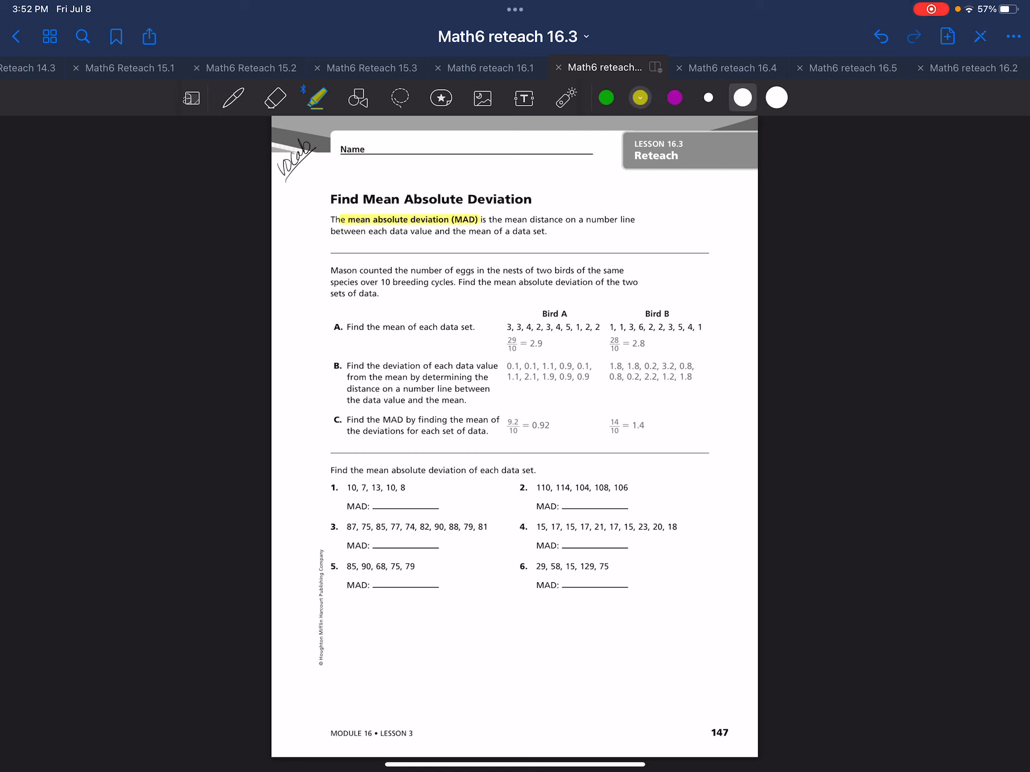
click(233, 97)
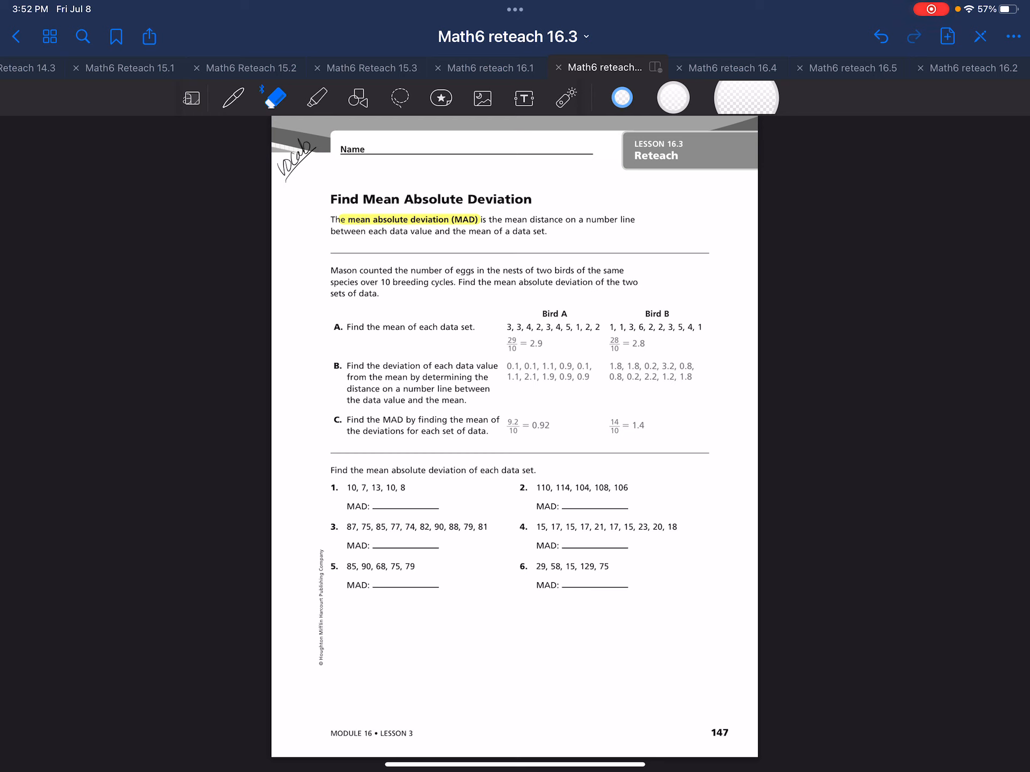
click(234, 97)
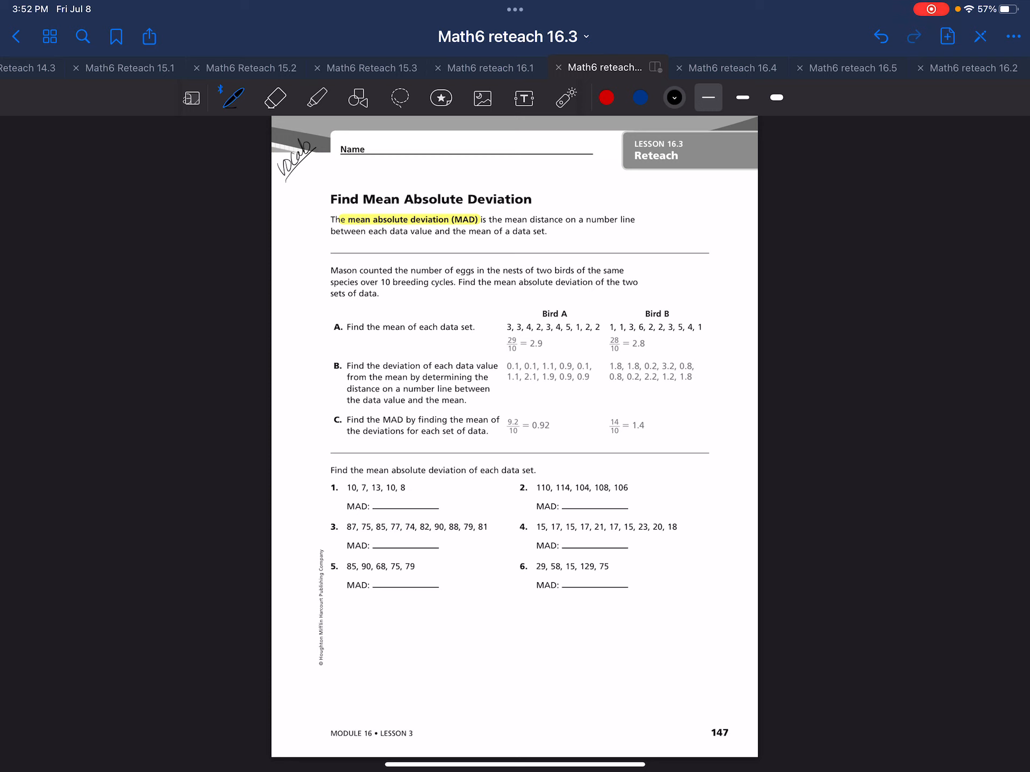
- Handwrite 'It measures the spread of data, average of how much scores differ' plus a margin homework note
drag(552, 230, 582, 231)
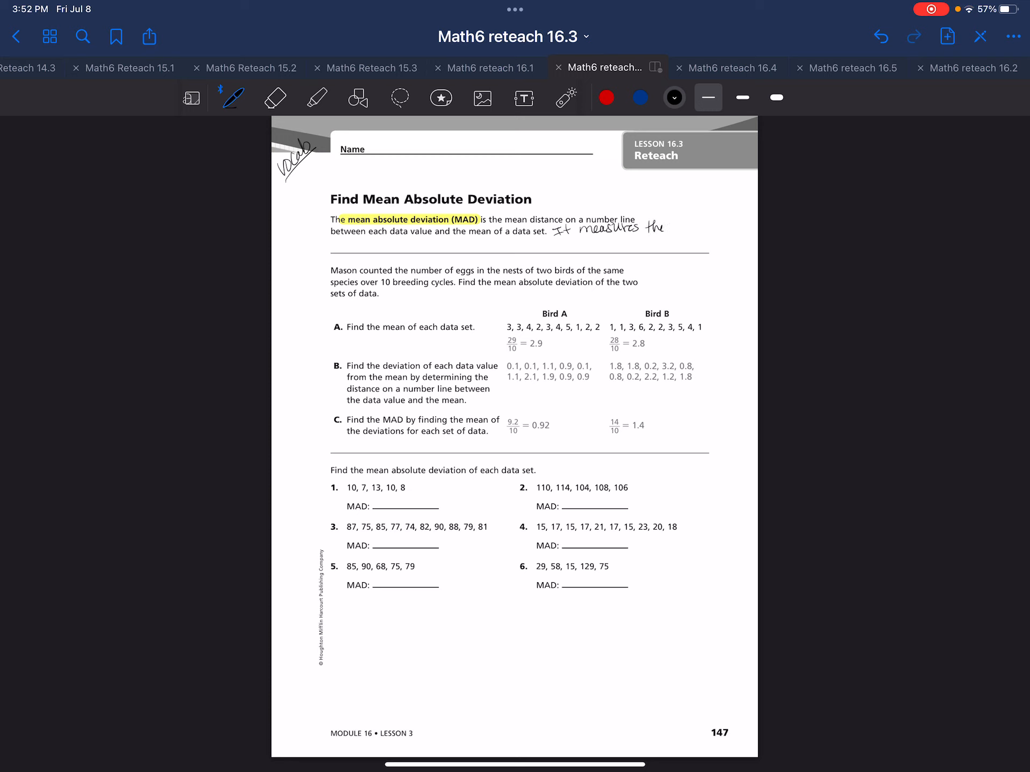
drag(650, 227, 703, 226)
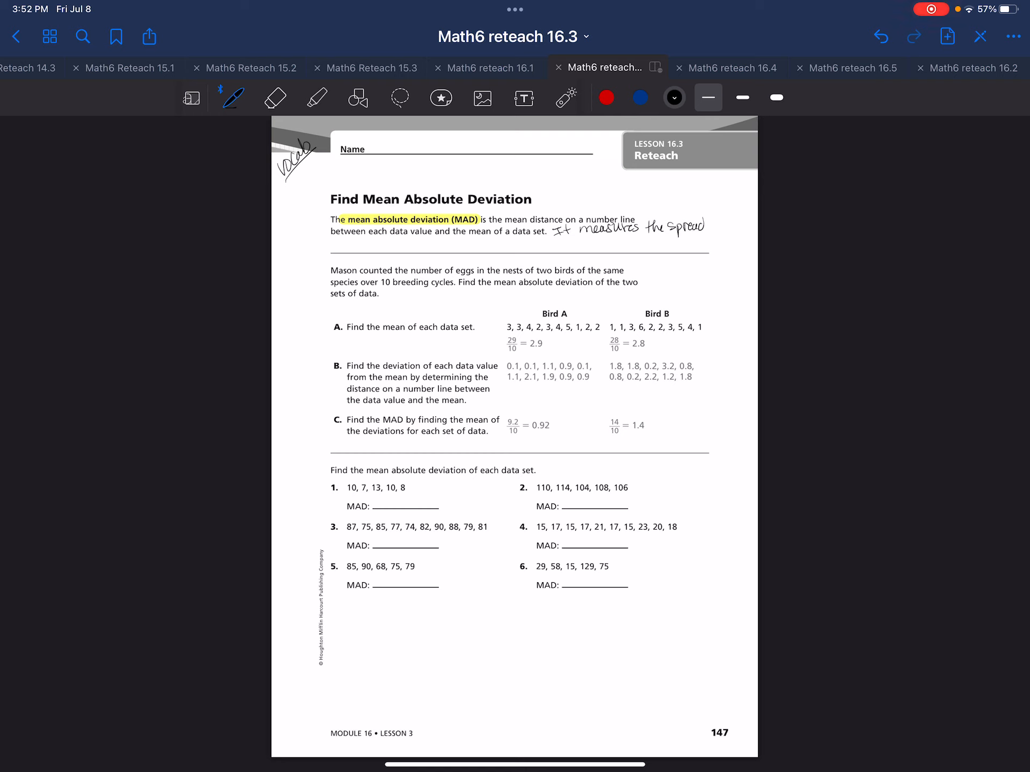
drag(706, 226, 739, 226)
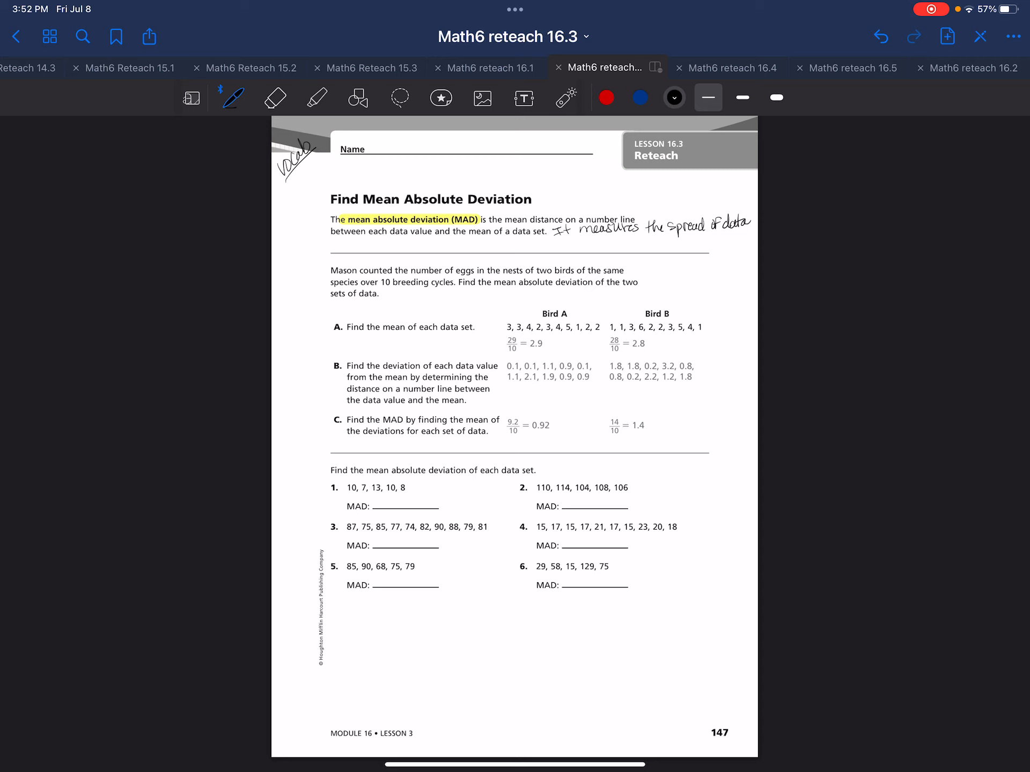
drag(298, 249, 322, 247)
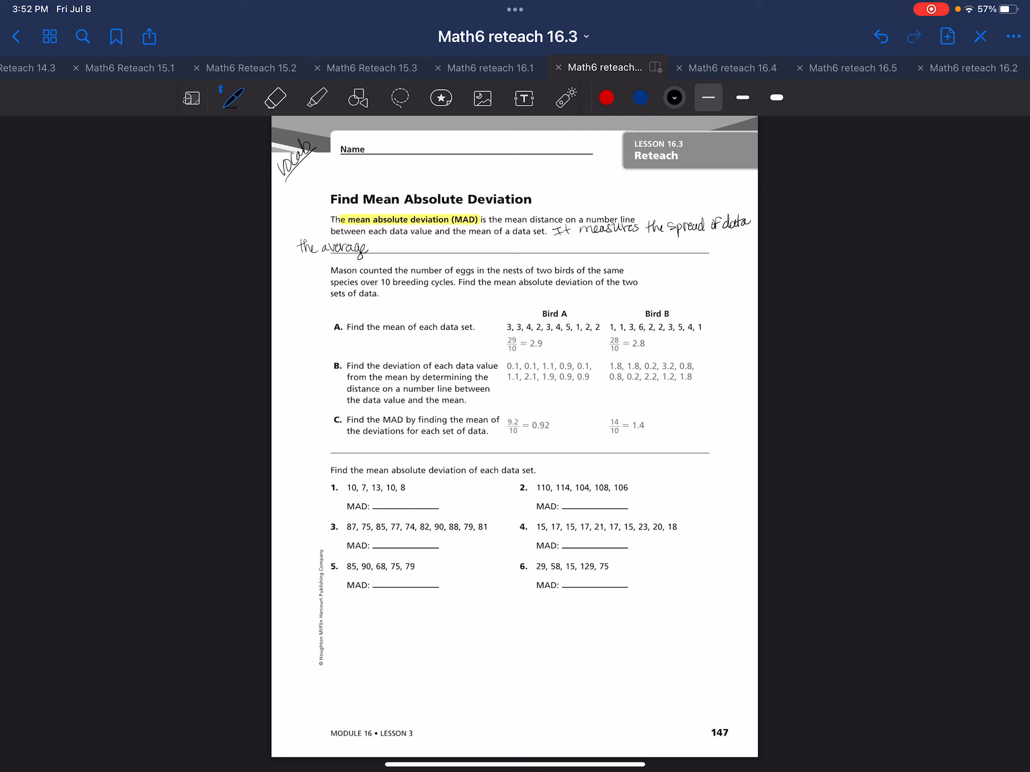
drag(368, 248, 404, 248)
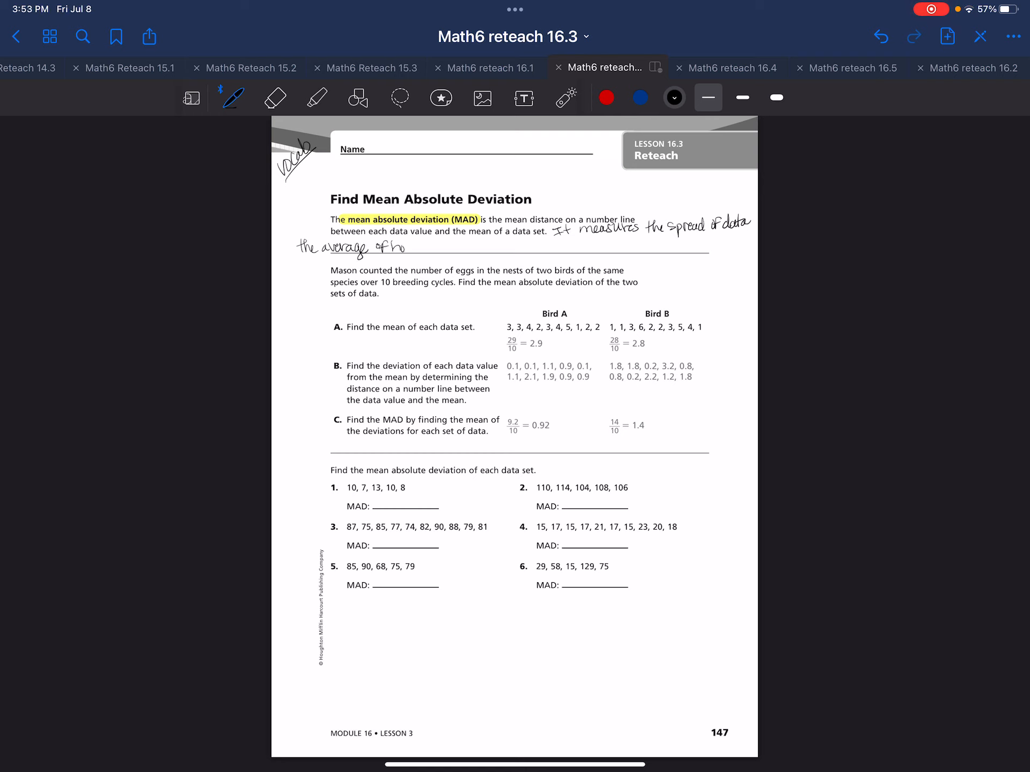
drag(407, 248, 447, 249)
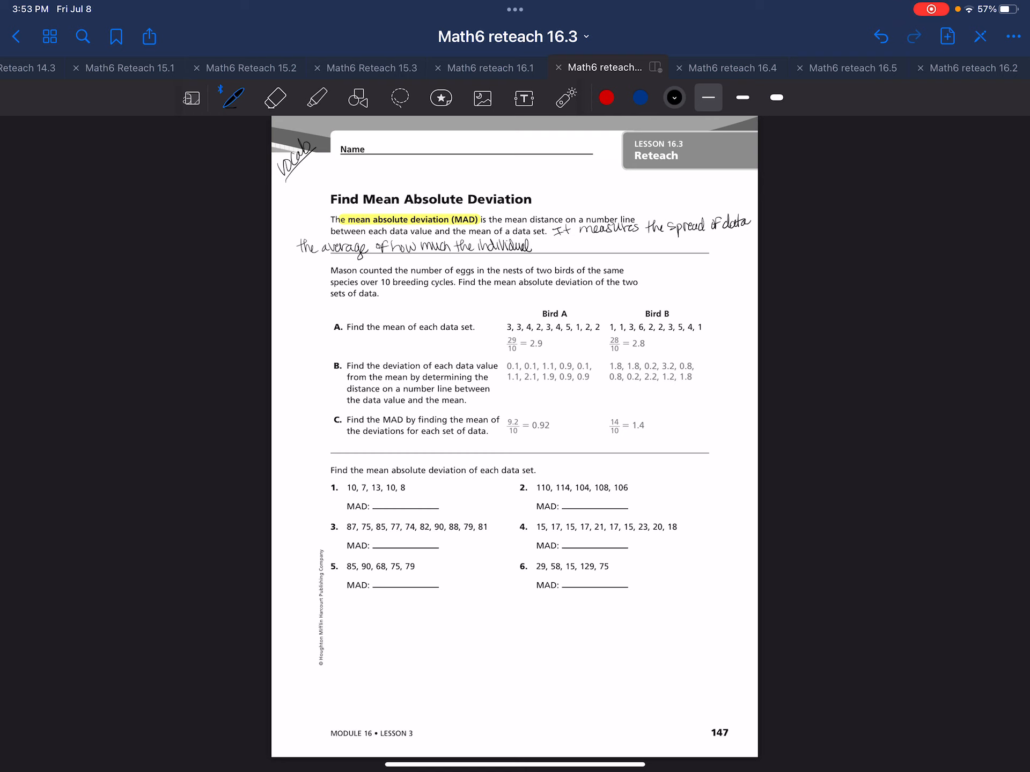
text(scores of da)
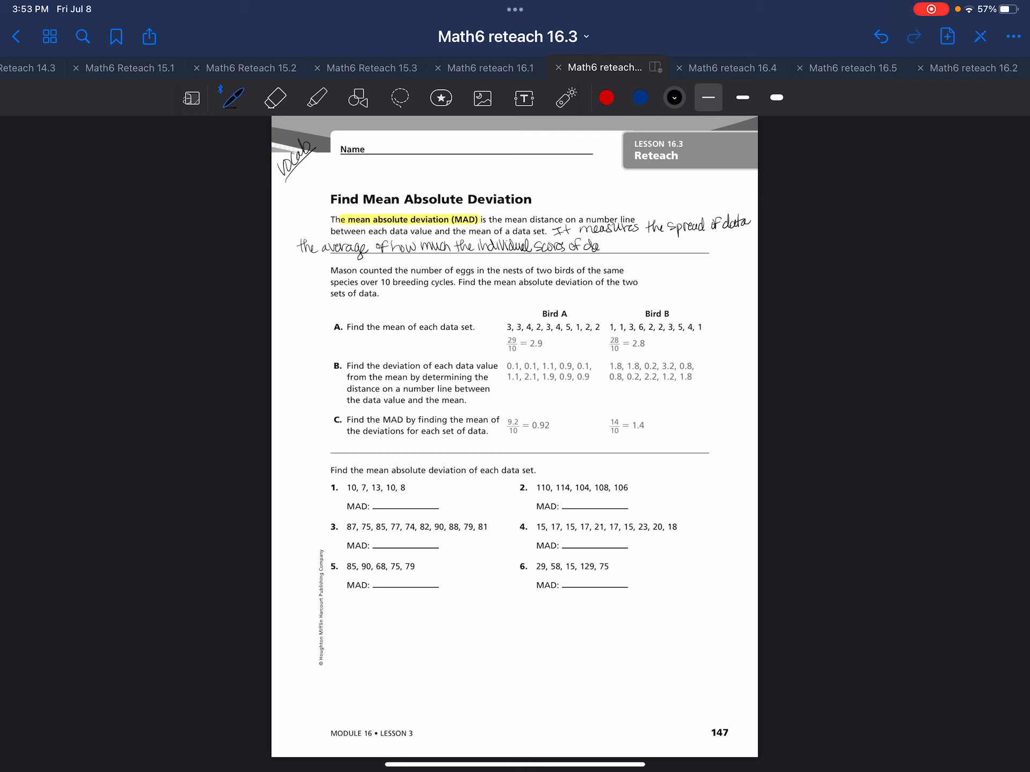
drag(598, 247, 634, 246)
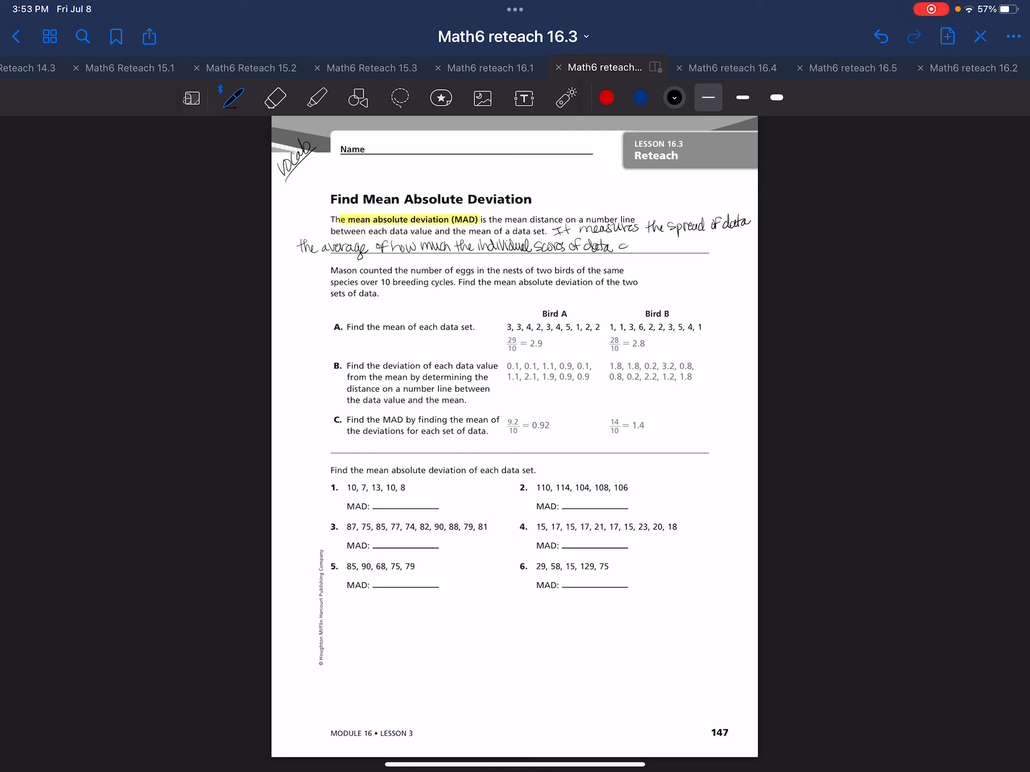
text(differ from the mean)
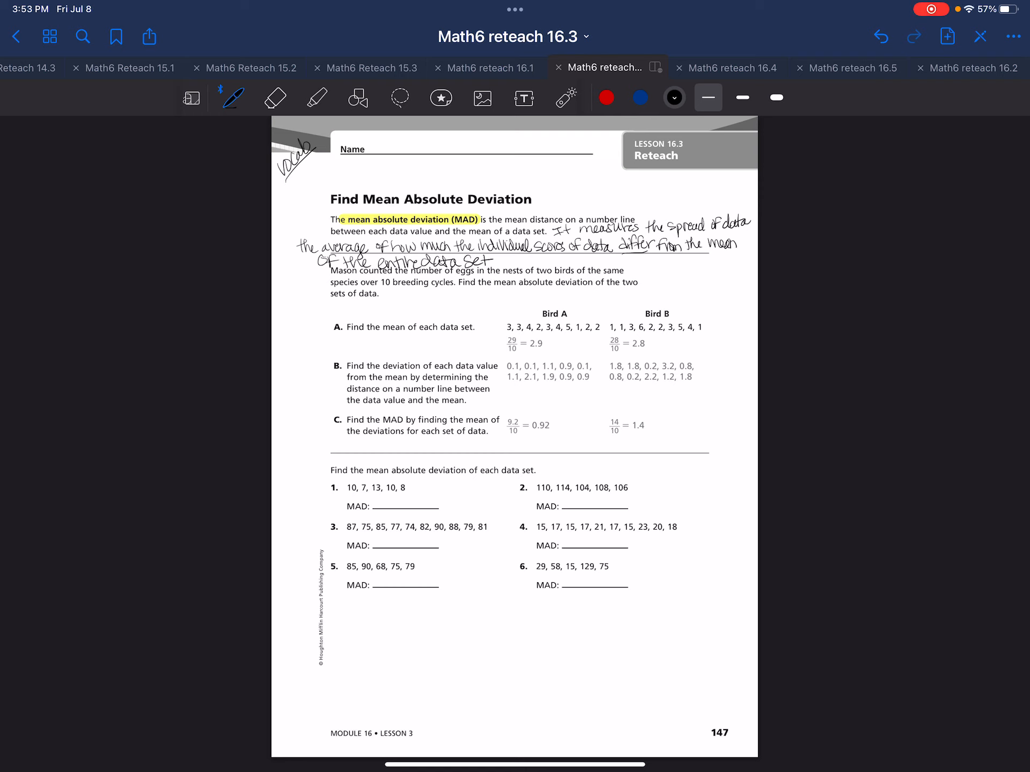
drag(281, 302, 288, 288)
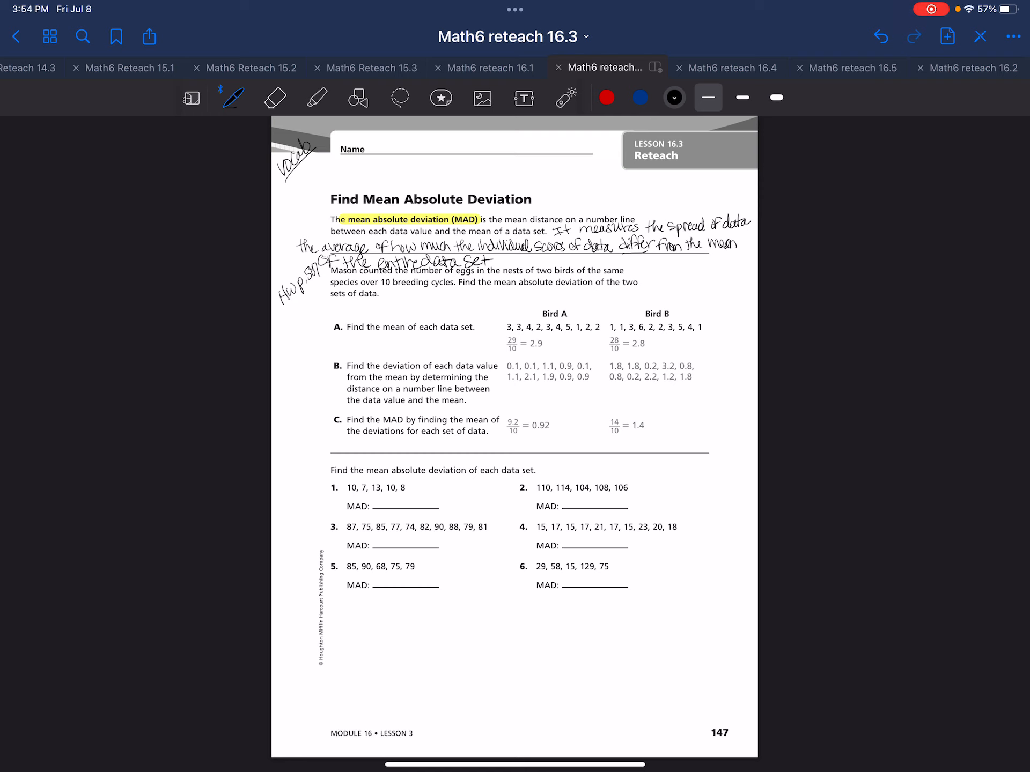
- Highlight the Mason egg problem yellow and the Bird A/Bird B headings green
click(316, 97)
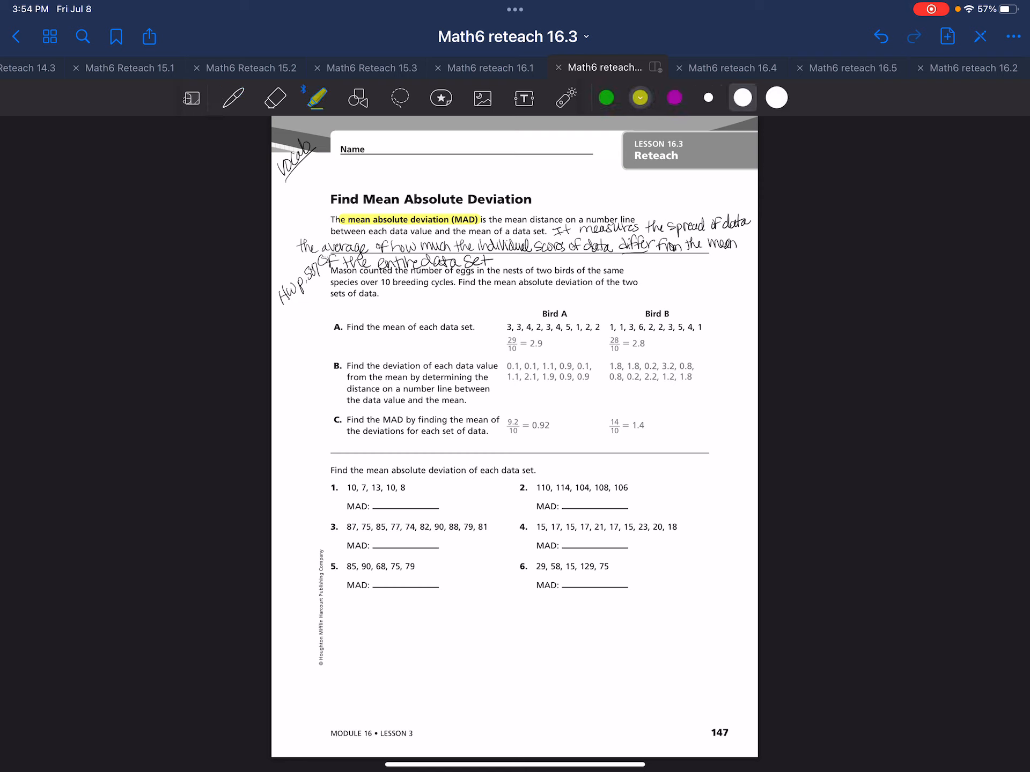
drag(331, 270, 467, 270)
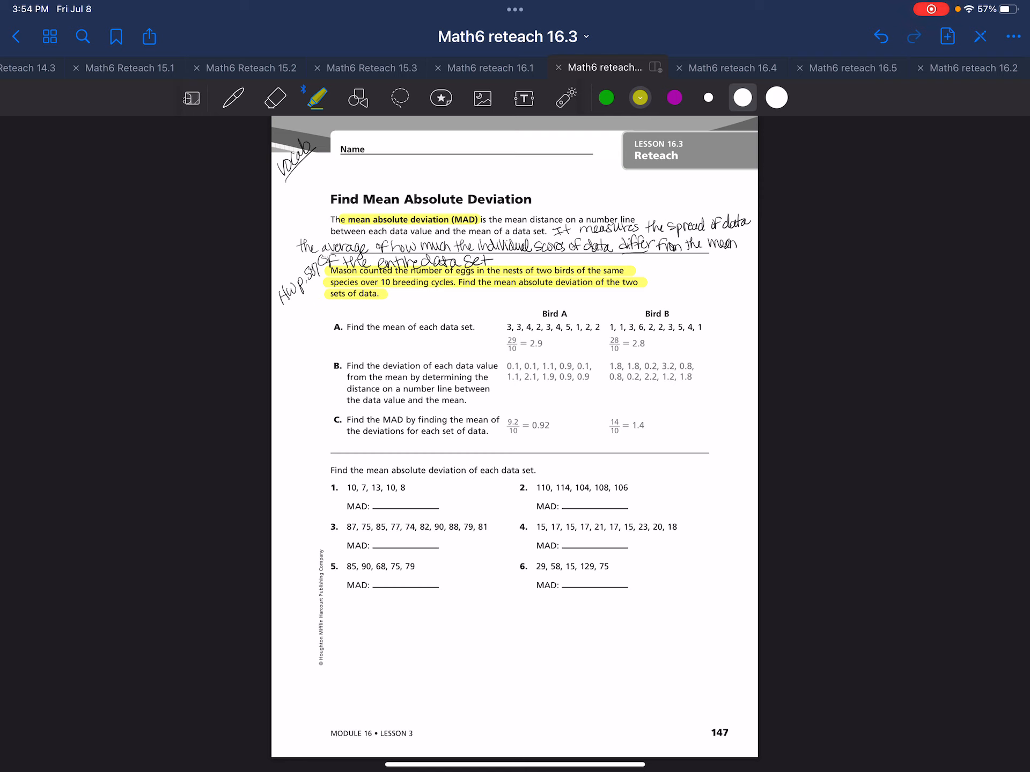
click(606, 97)
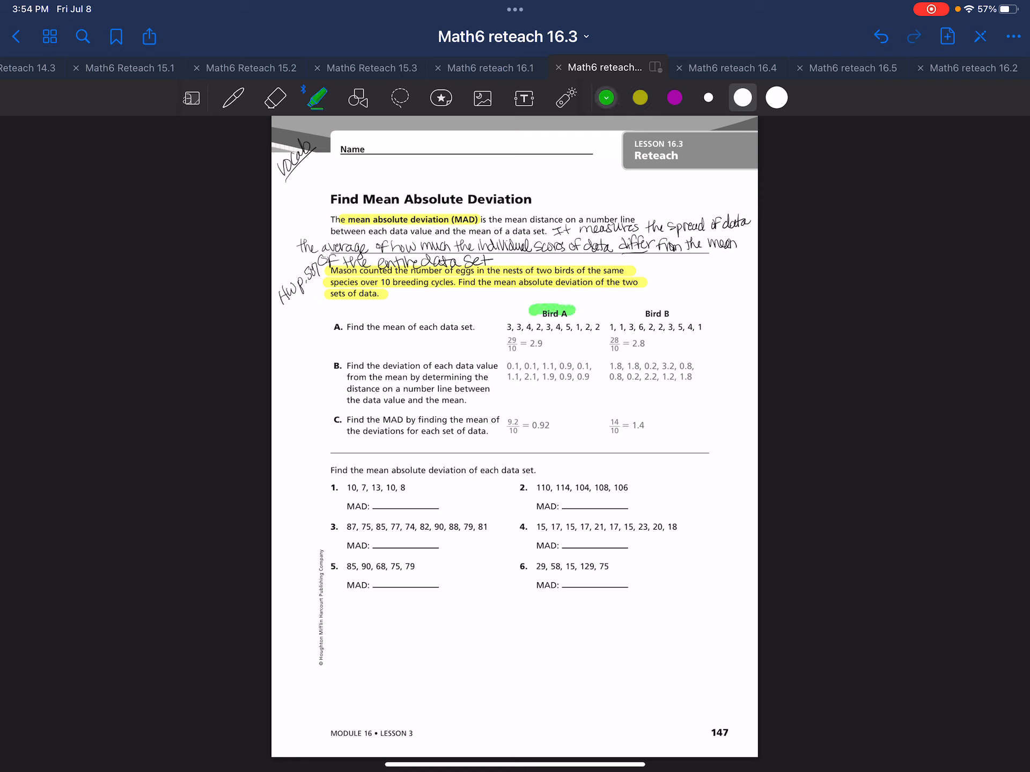
drag(638, 314, 683, 314)
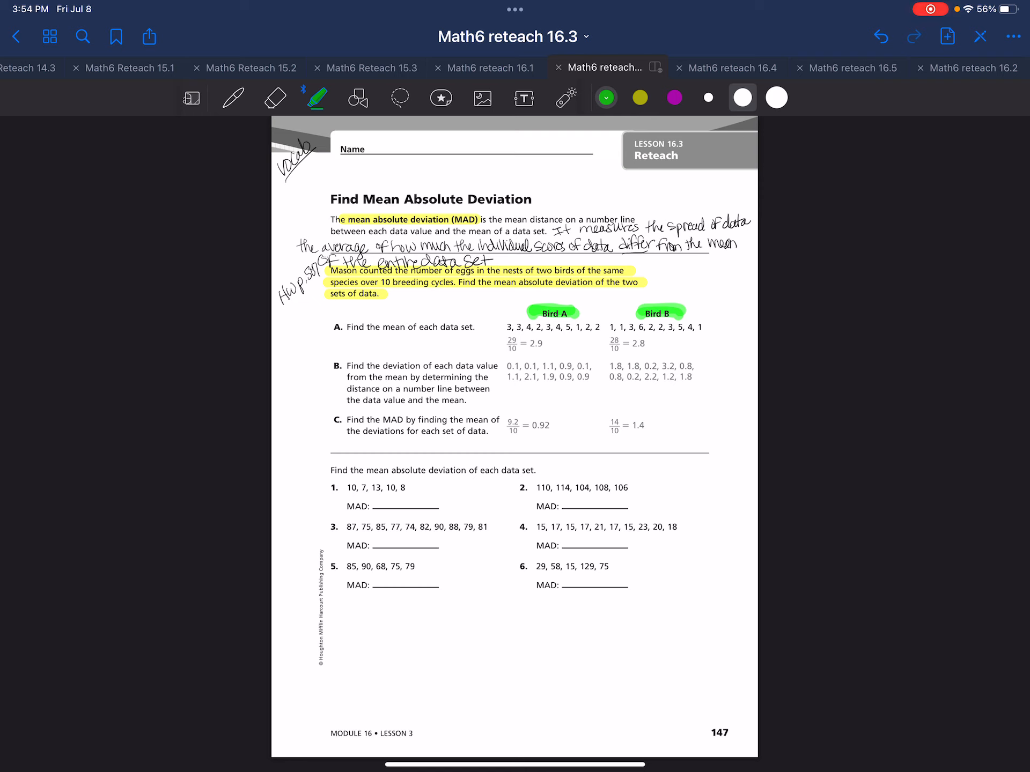
click(232, 97)
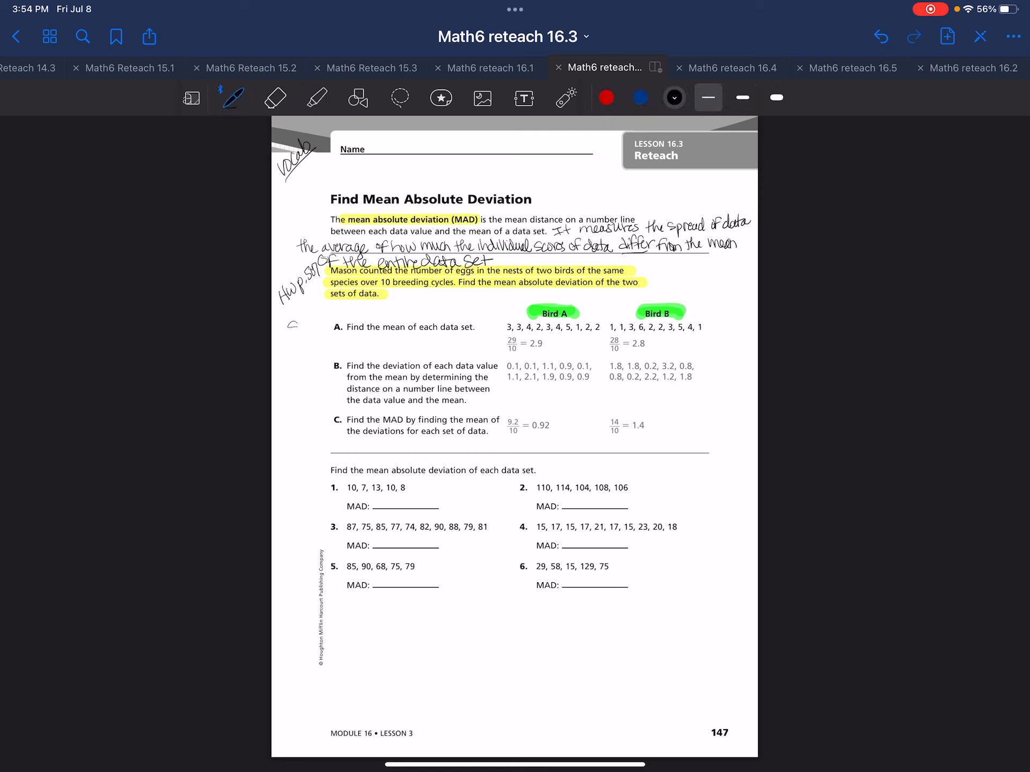
- Label Step 1, circle 'mean', write 'Sum of data / # in data = 29/10', and circle Bird A's values
drag(289, 328, 315, 328)
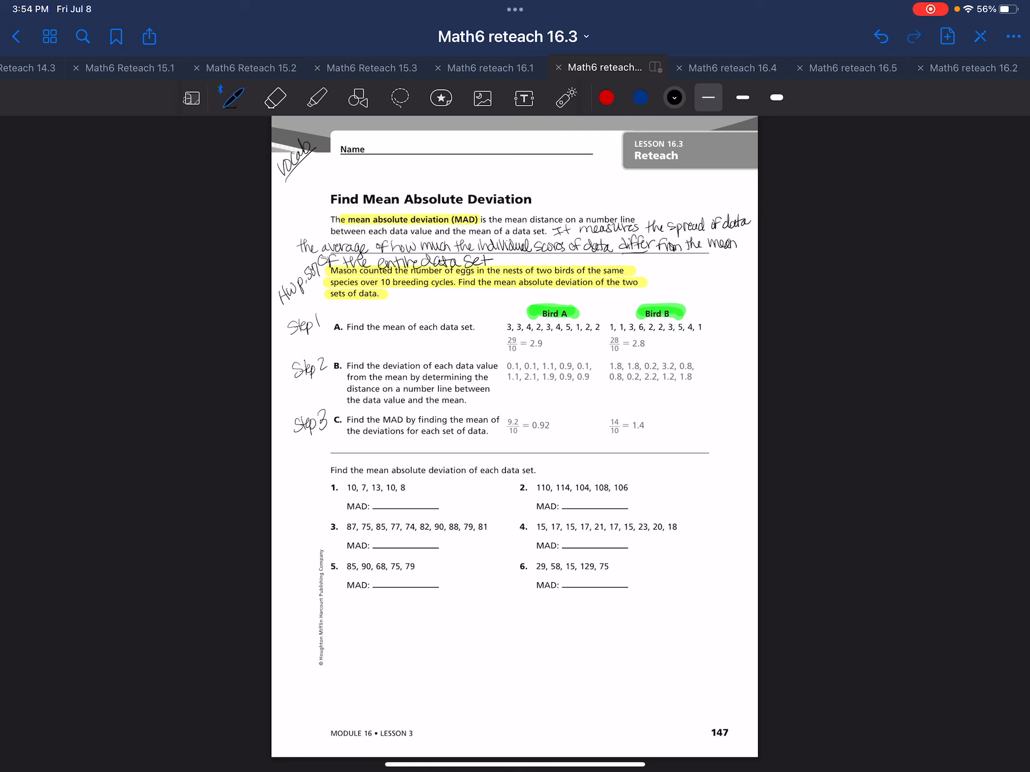
drag(381, 328, 407, 328)
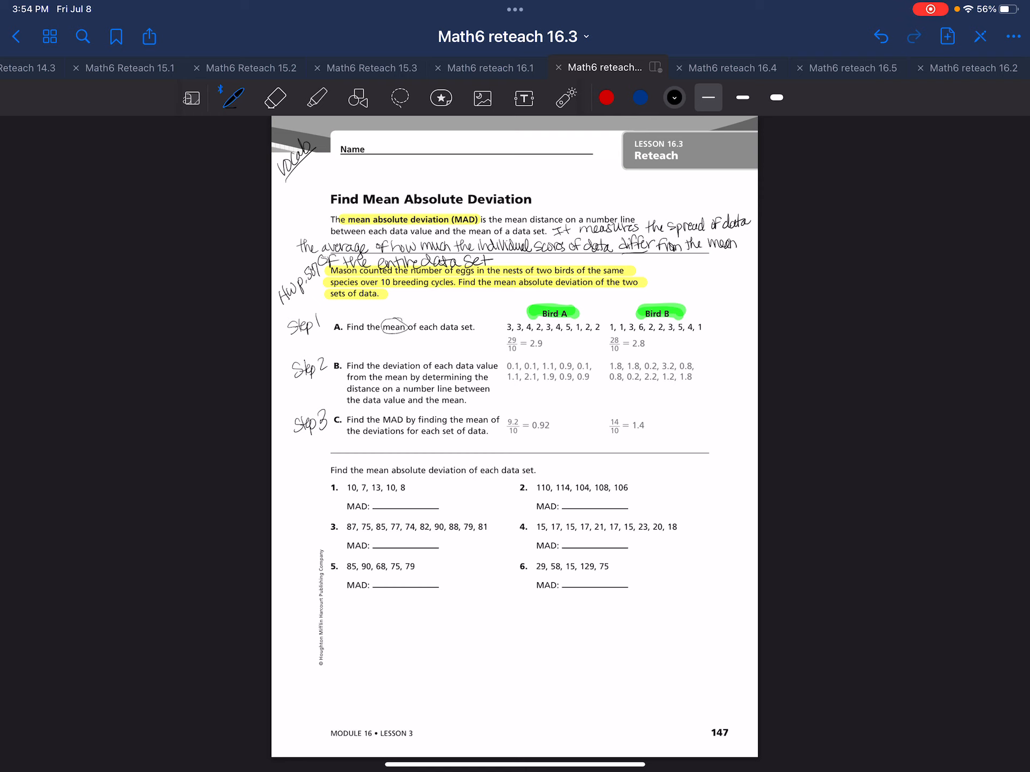
text(Sum)
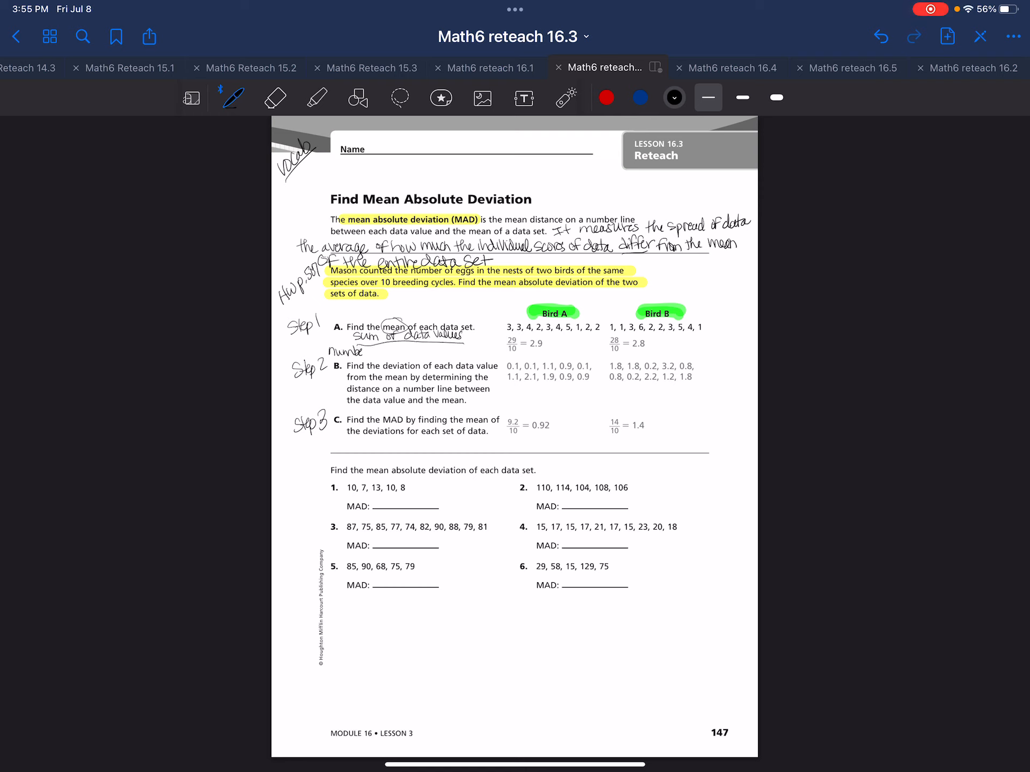
text(of Values)
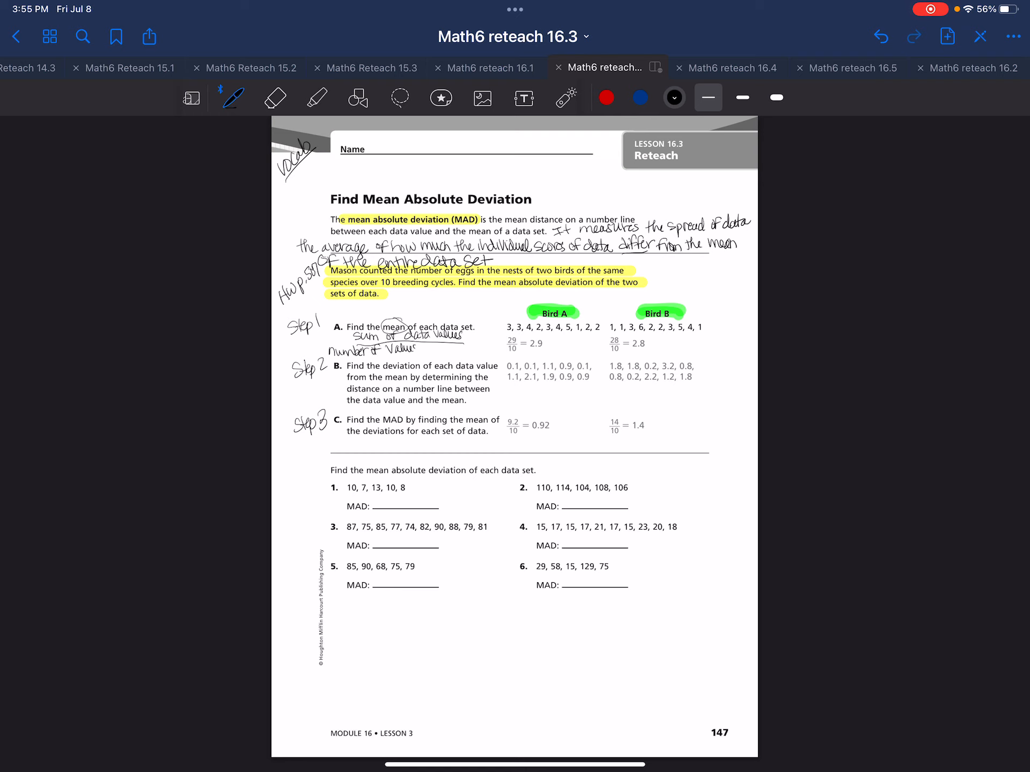
text(in data Set)
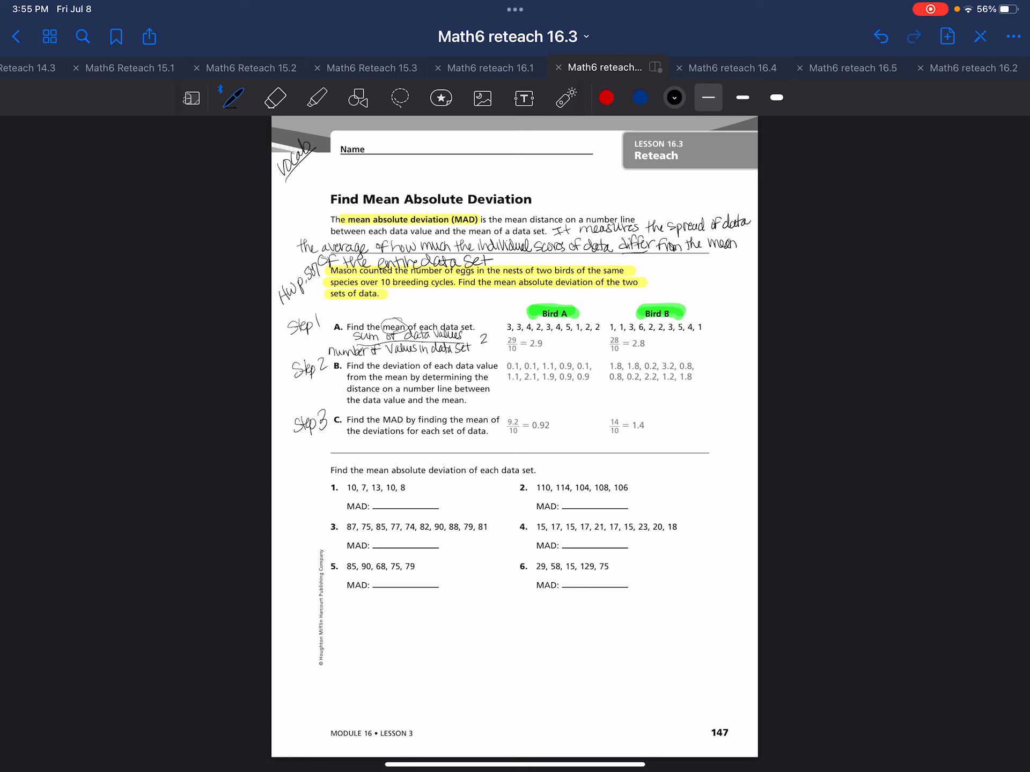
text(29/10)
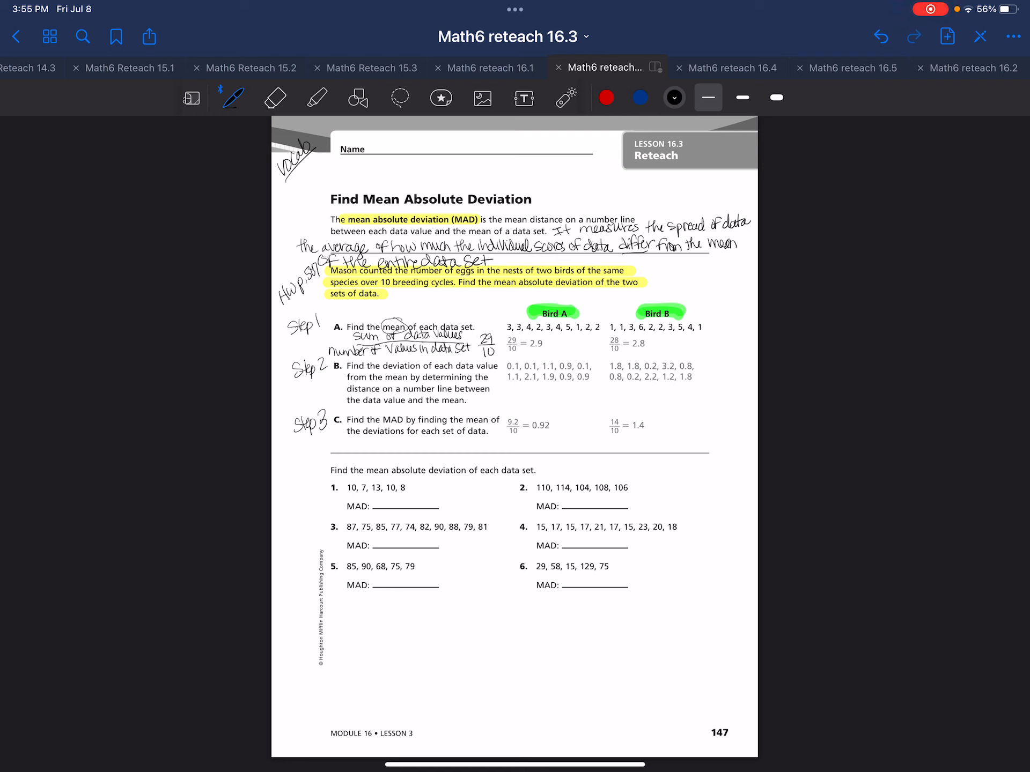
drag(509, 327, 604, 327)
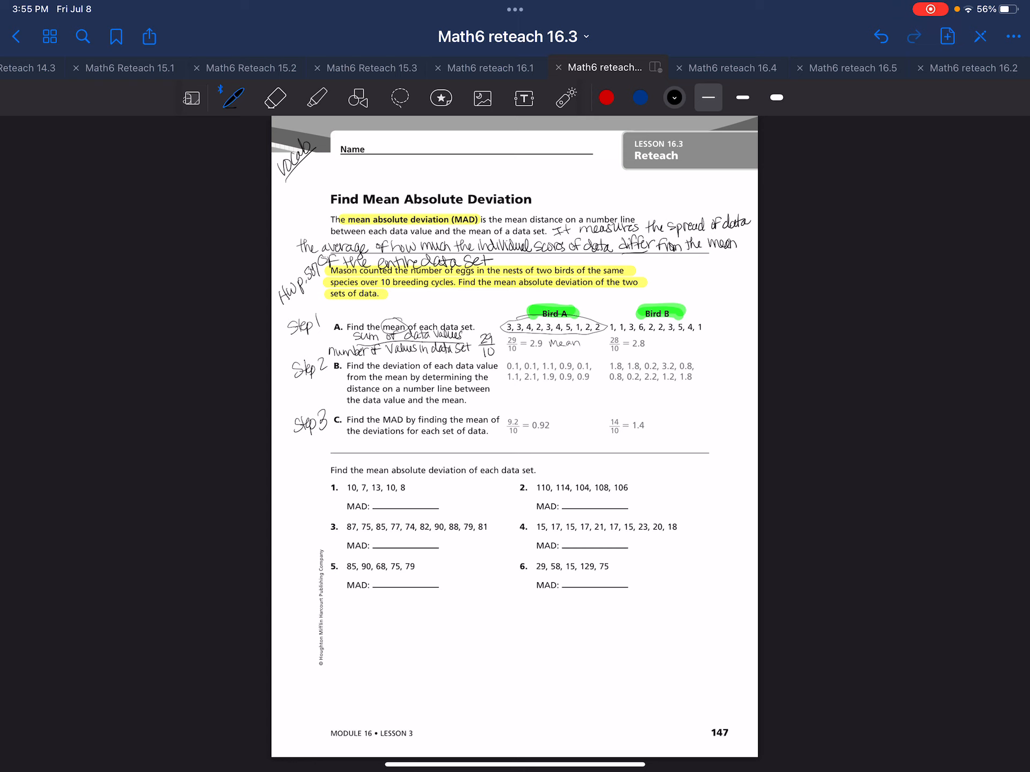
- Highlight a Bird row and circle Bird B's data values with the pen
click(316, 97)
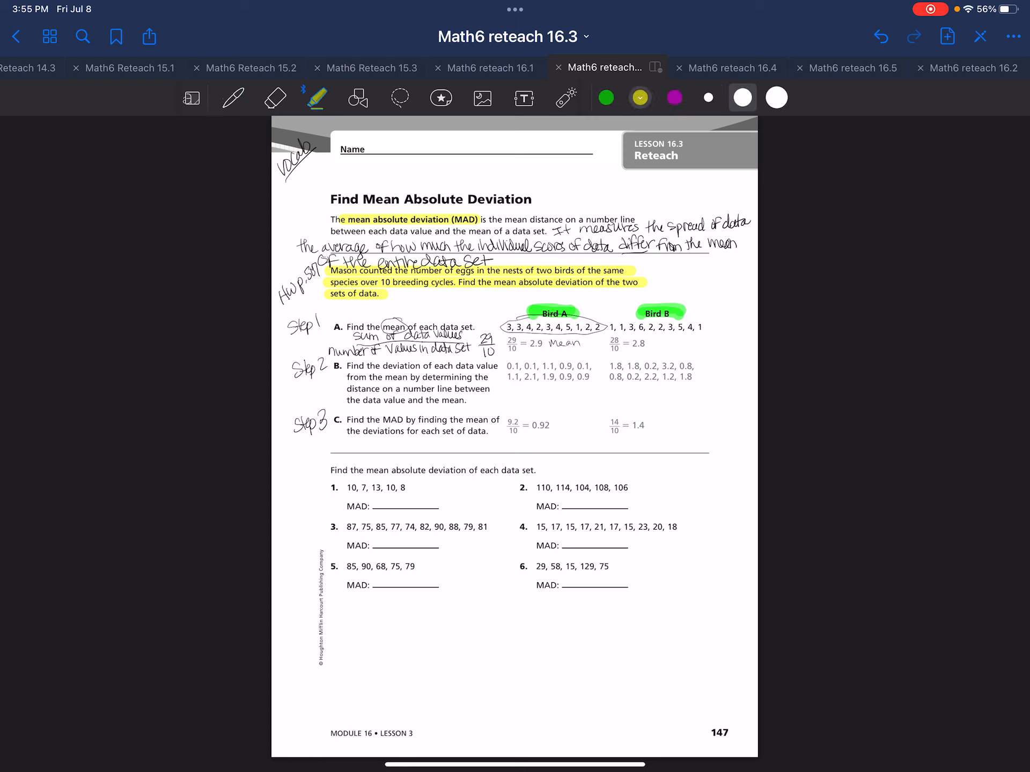
drag(523, 343, 575, 343)
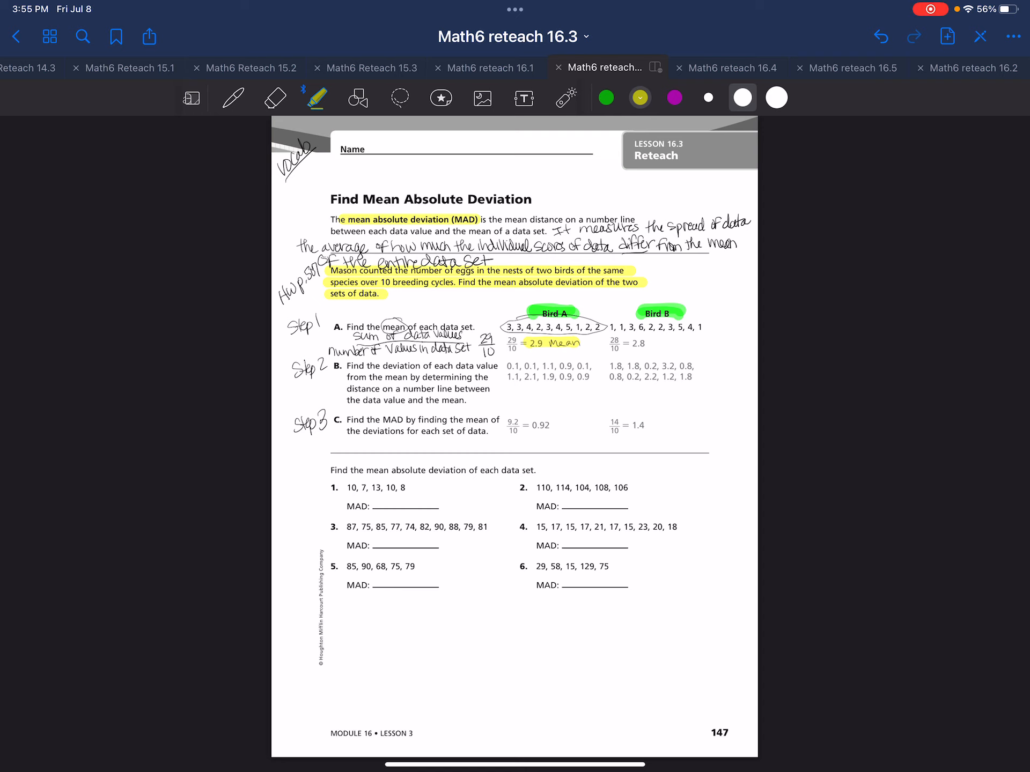
click(231, 97)
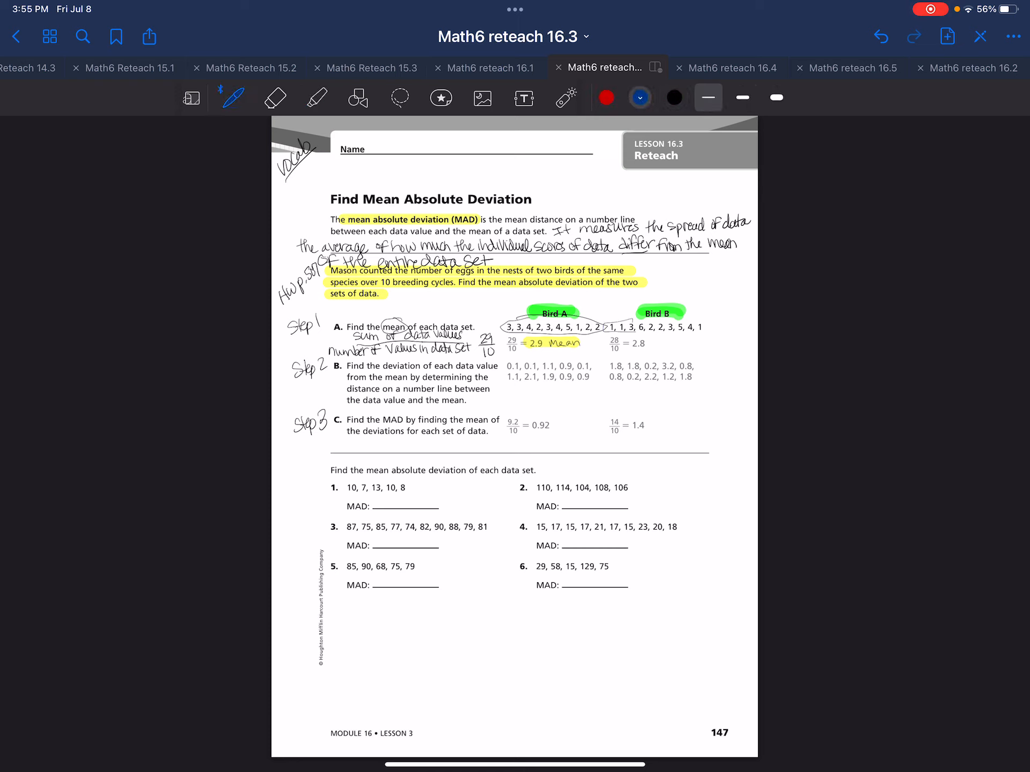
drag(605, 321, 702, 329)
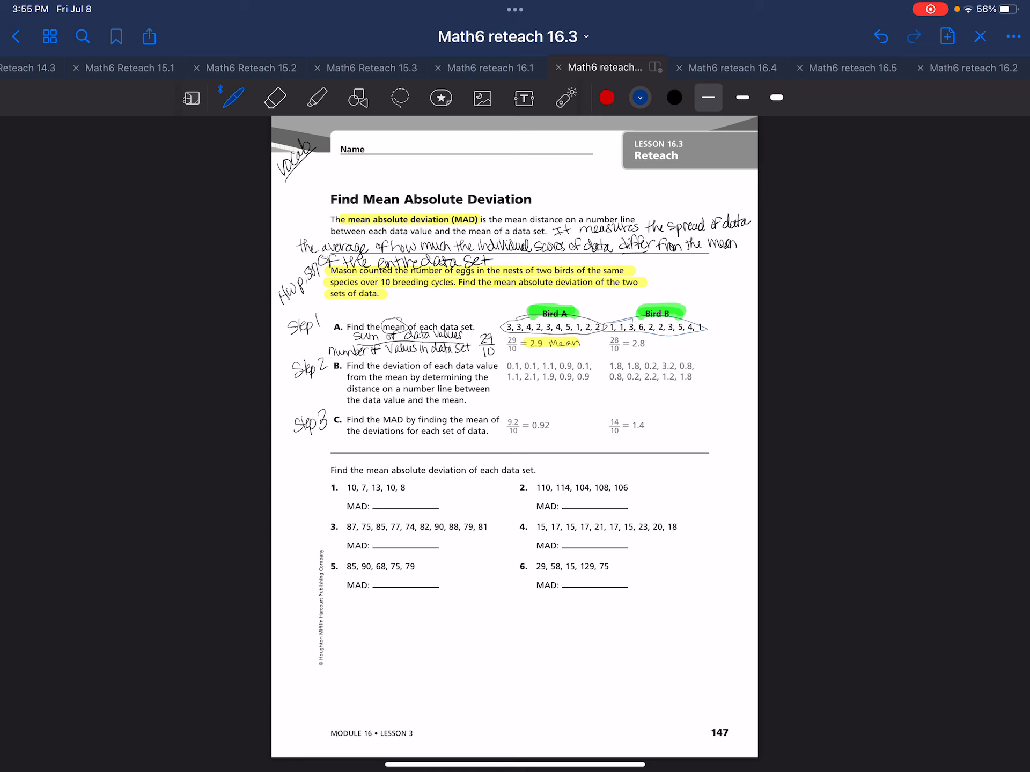
- Write 'mean' beside Bird B's 2.8, highlight it magenta, and erase earlier Bird A markings
click(316, 97)
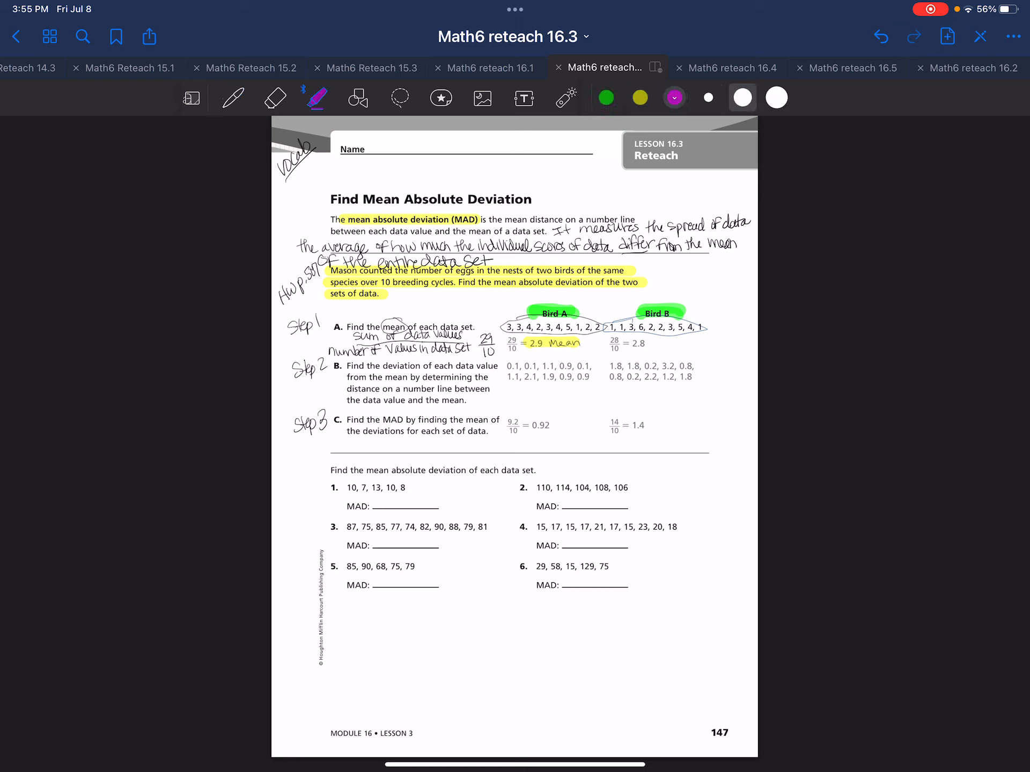
click(233, 97)
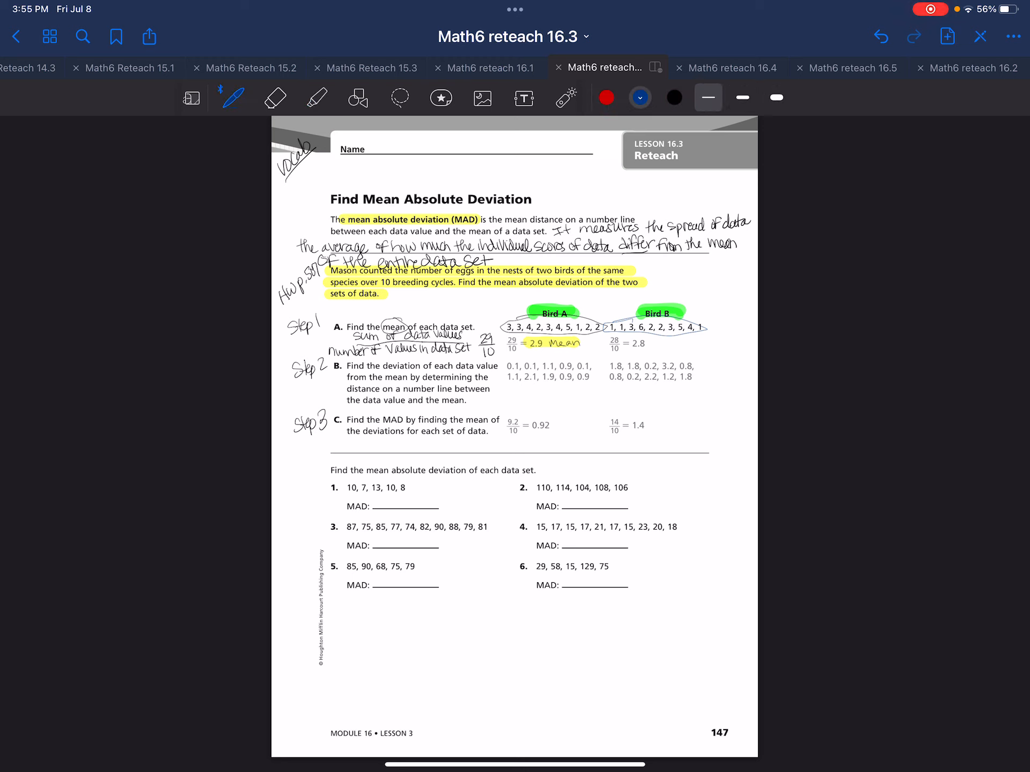
drag(647, 341, 693, 342)
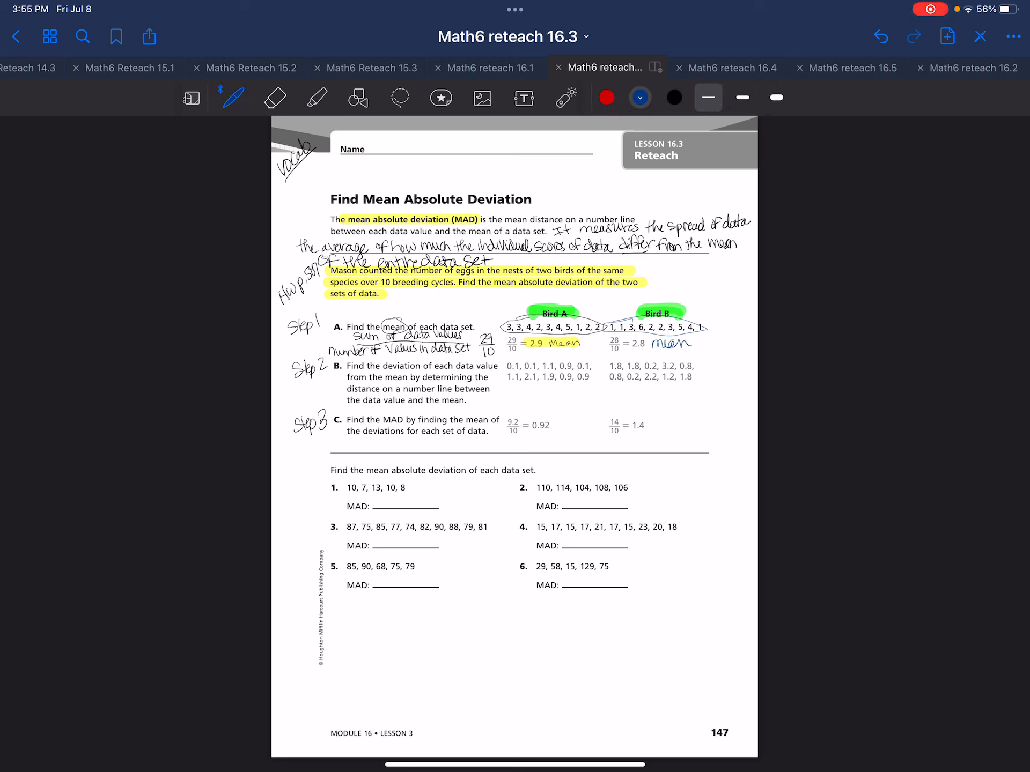
click(315, 97)
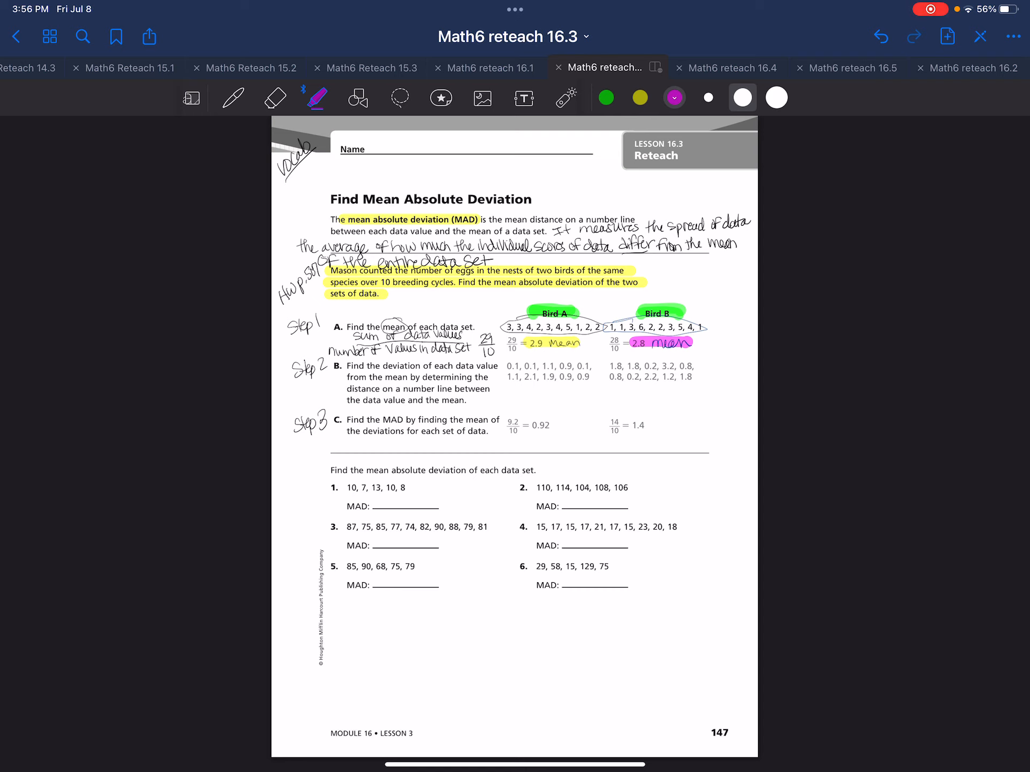
click(275, 97)
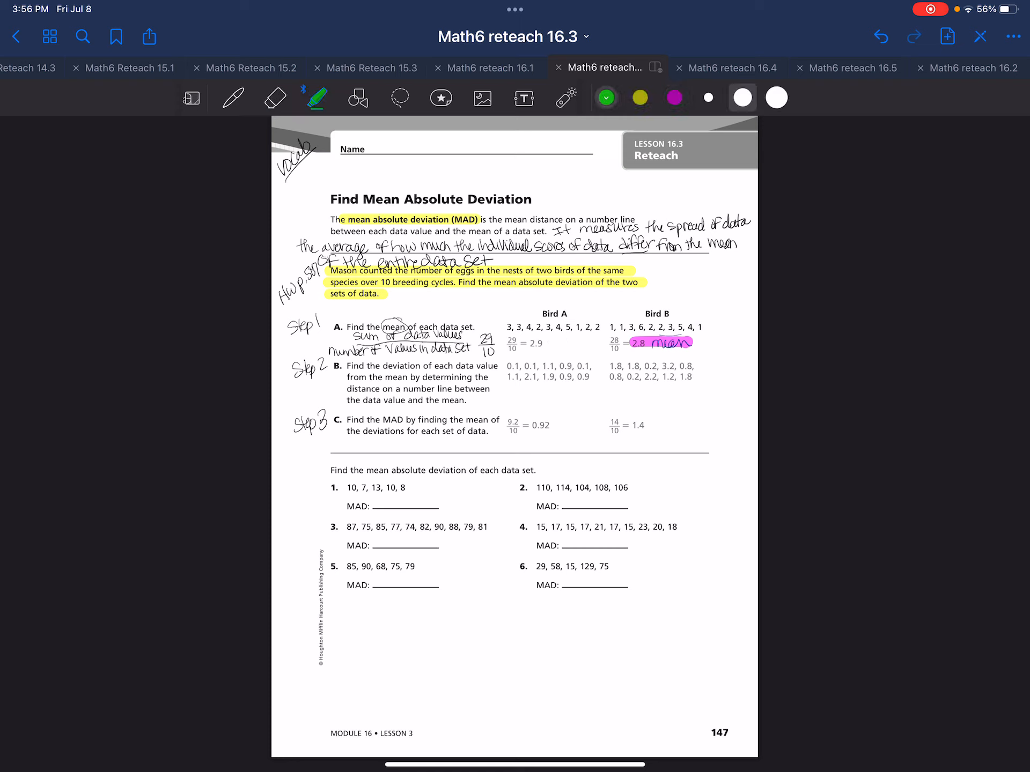
- Highlight Bird A's heading and data green and box its list of deviations
drag(506, 328, 601, 327)
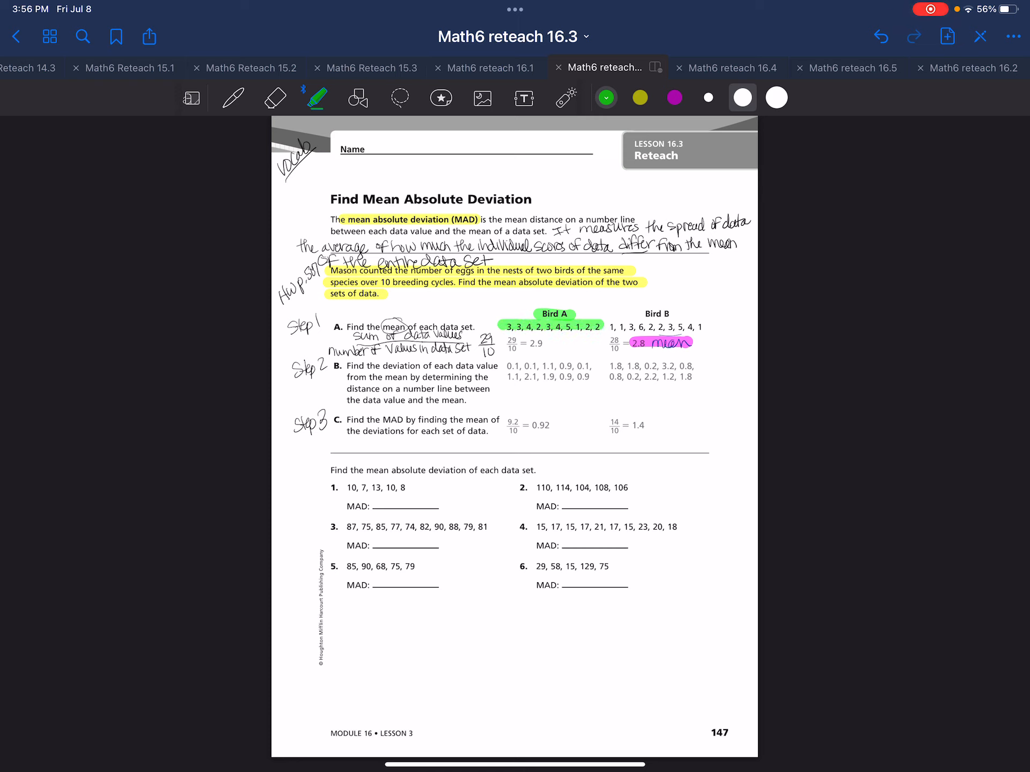
click(232, 98)
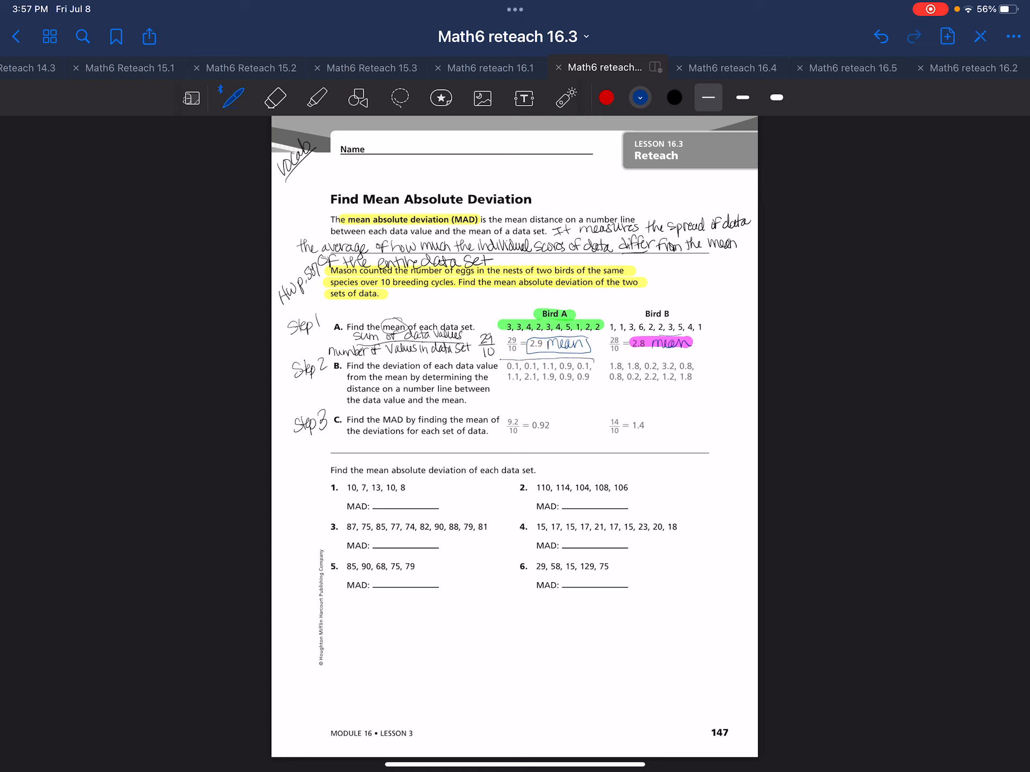
drag(489, 361, 598, 378)
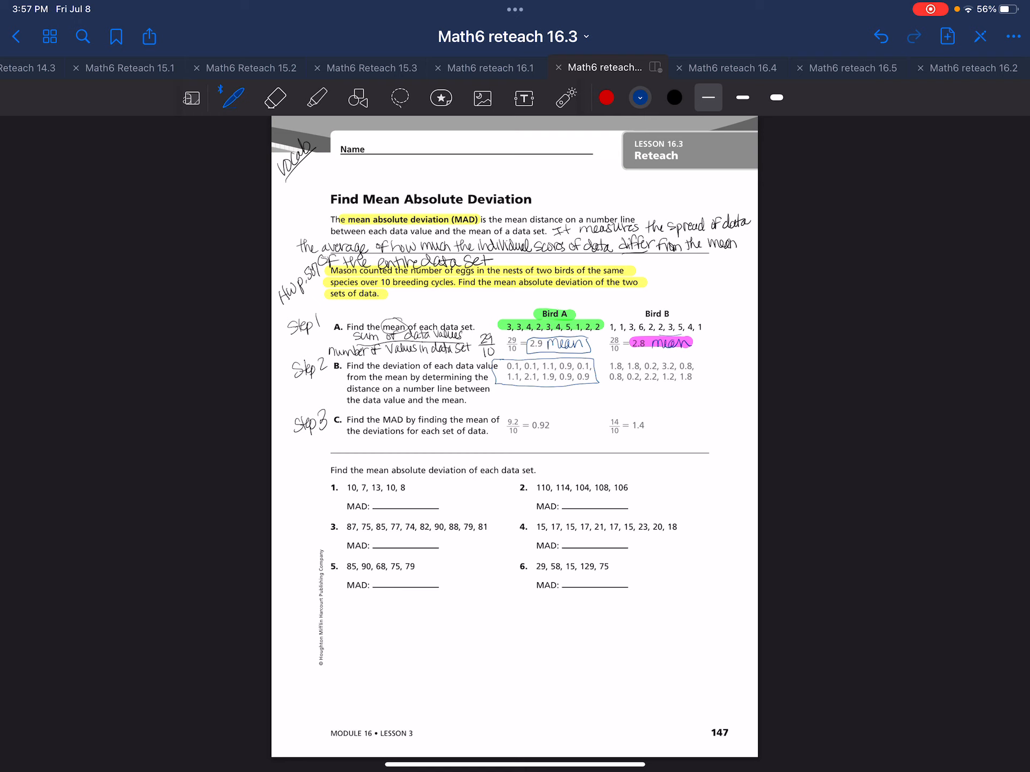
- Arrow Bird A's first value, write 3 − 2.9 = 0.1, and highlight 0.1 green
drag(509, 305, 505, 322)
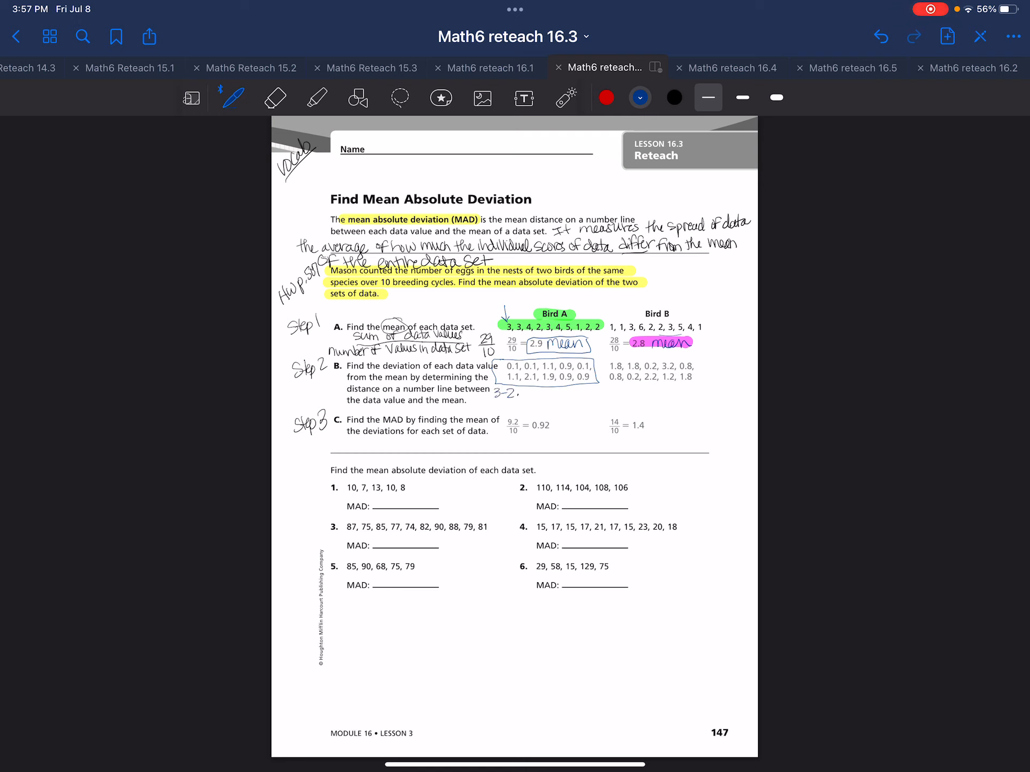
text(.9=0.)
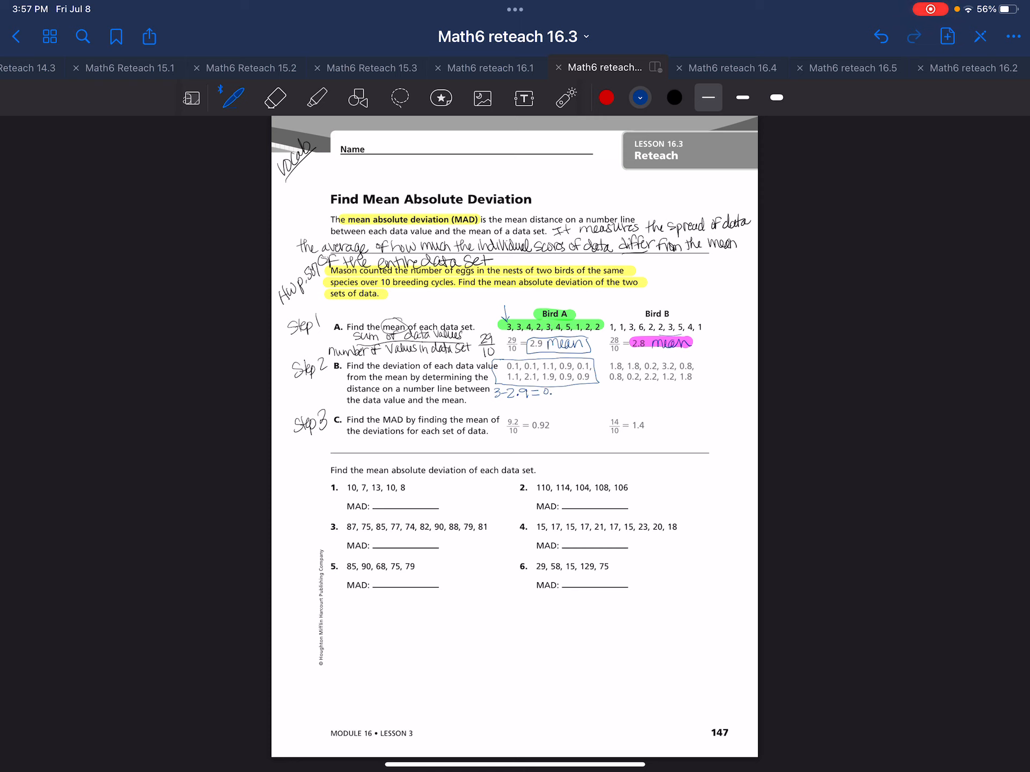
text(1)
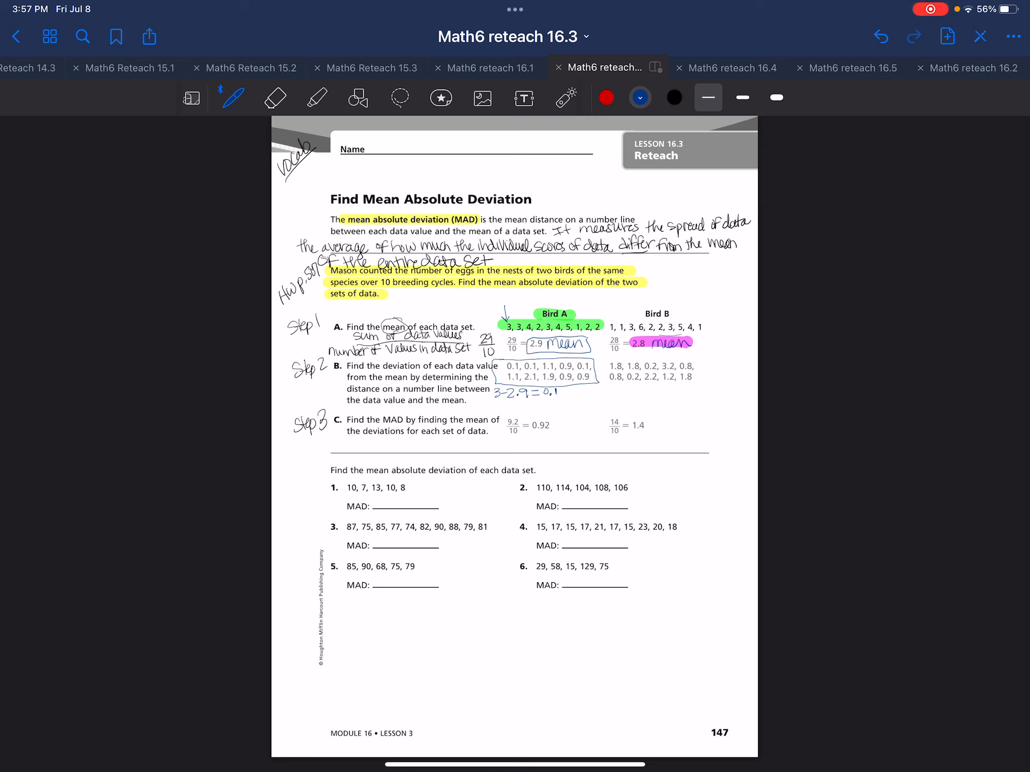
click(316, 97)
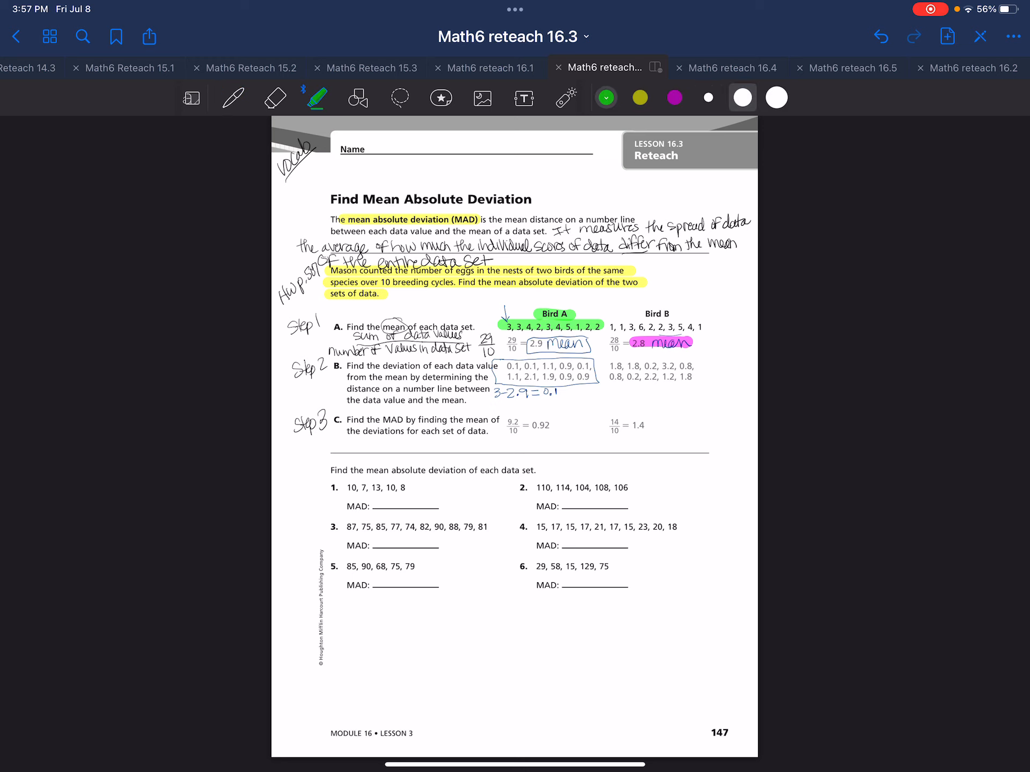
click(510, 366)
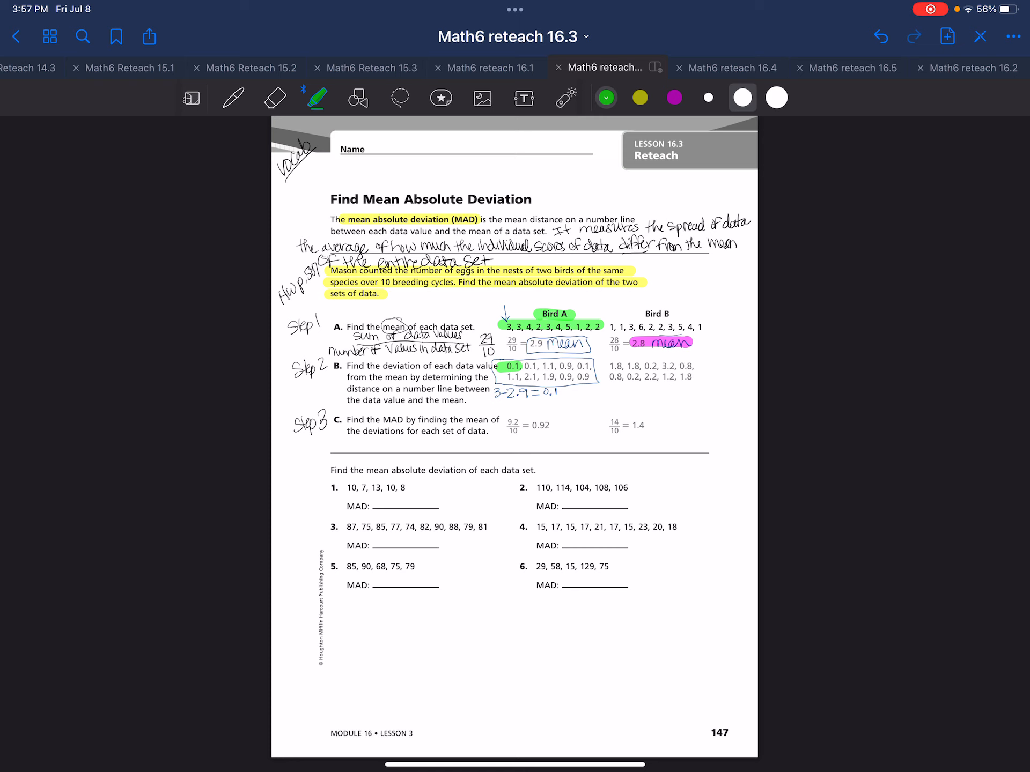
click(232, 97)
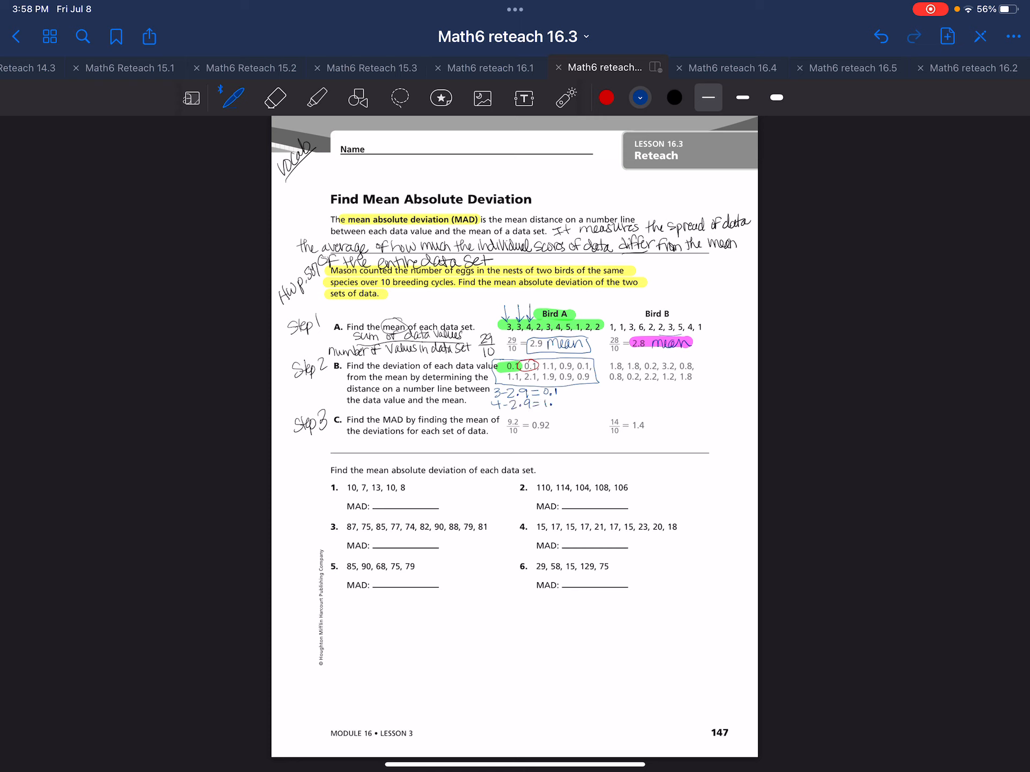
- Write 2.9 − 2 = 0.9 for Bird A and circle 0.9 in red
click(316, 97)
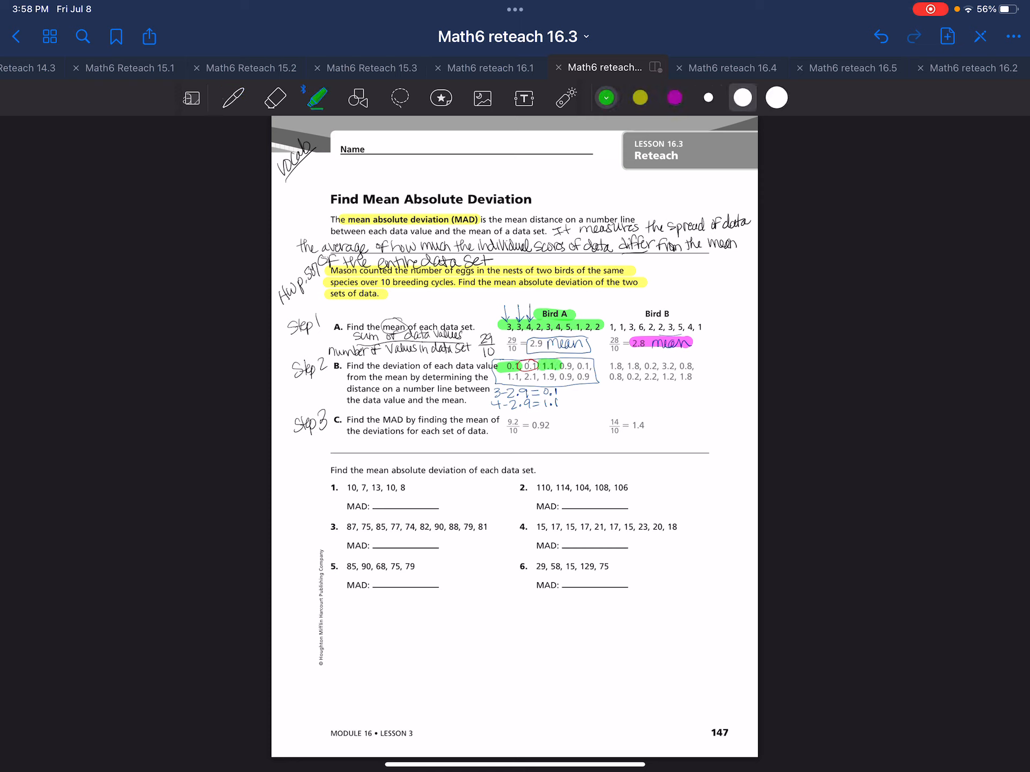
click(232, 97)
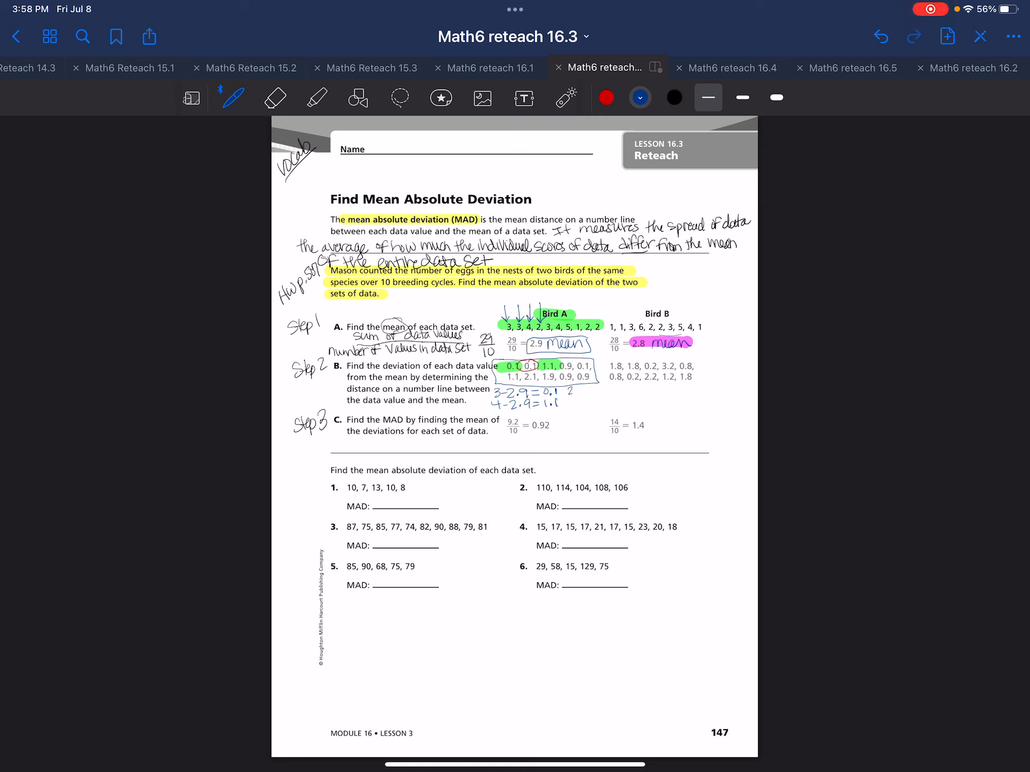
text(2.9-2=)
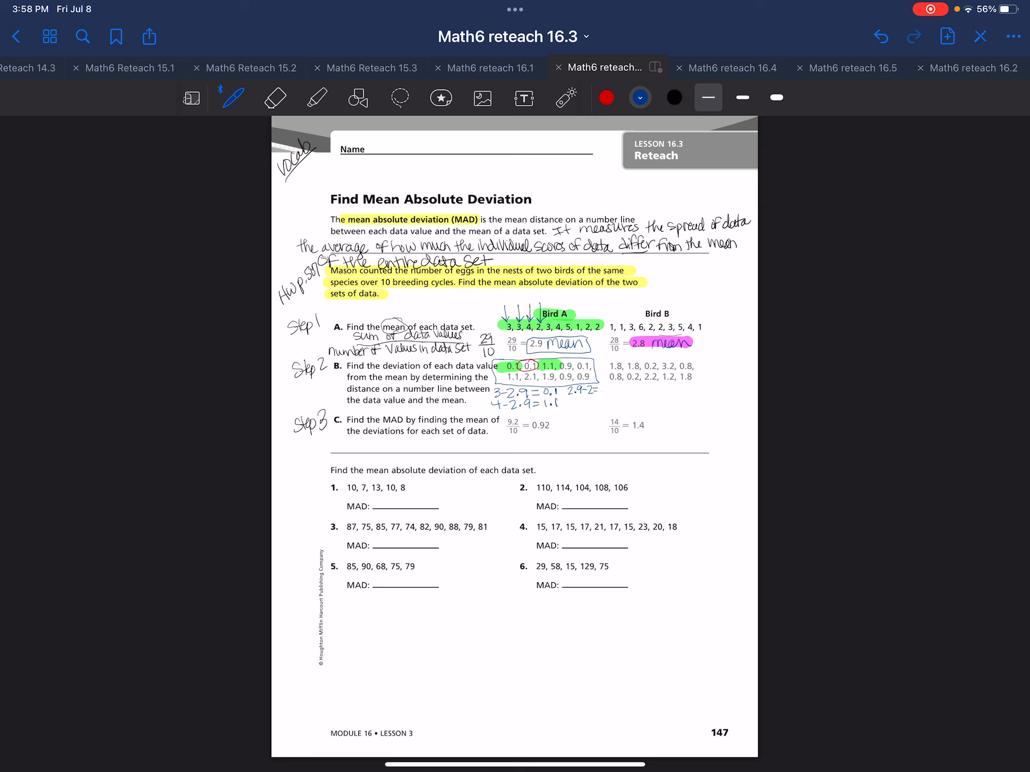
text(0.9)
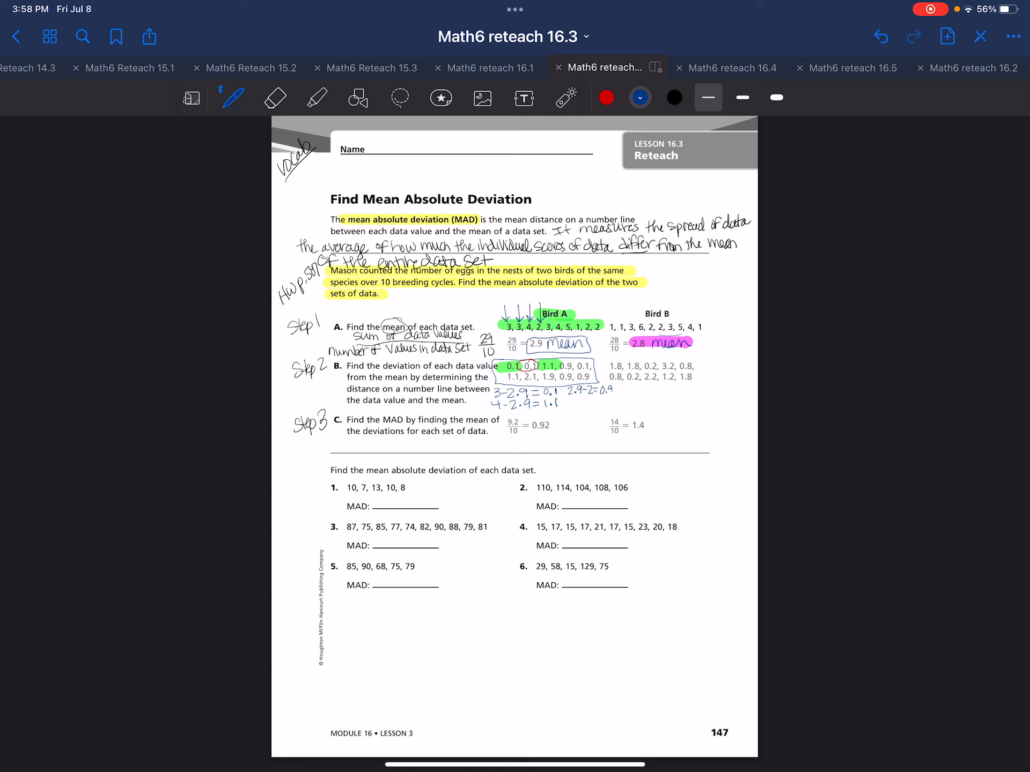
click(605, 97)
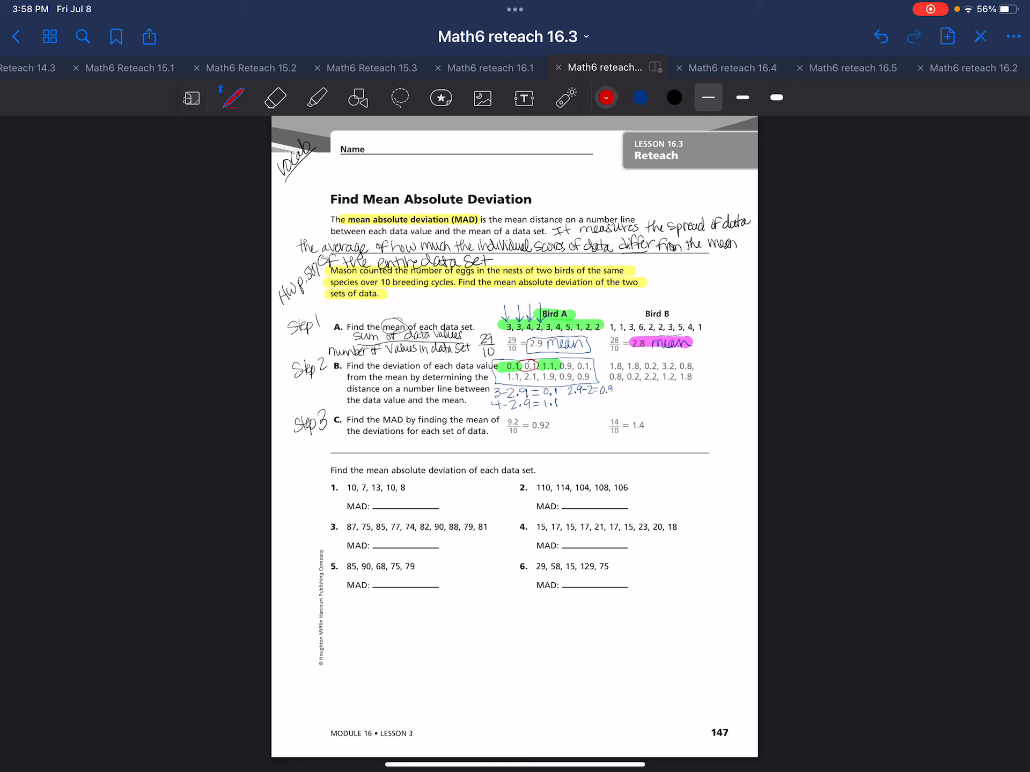
drag(552, 363, 571, 368)
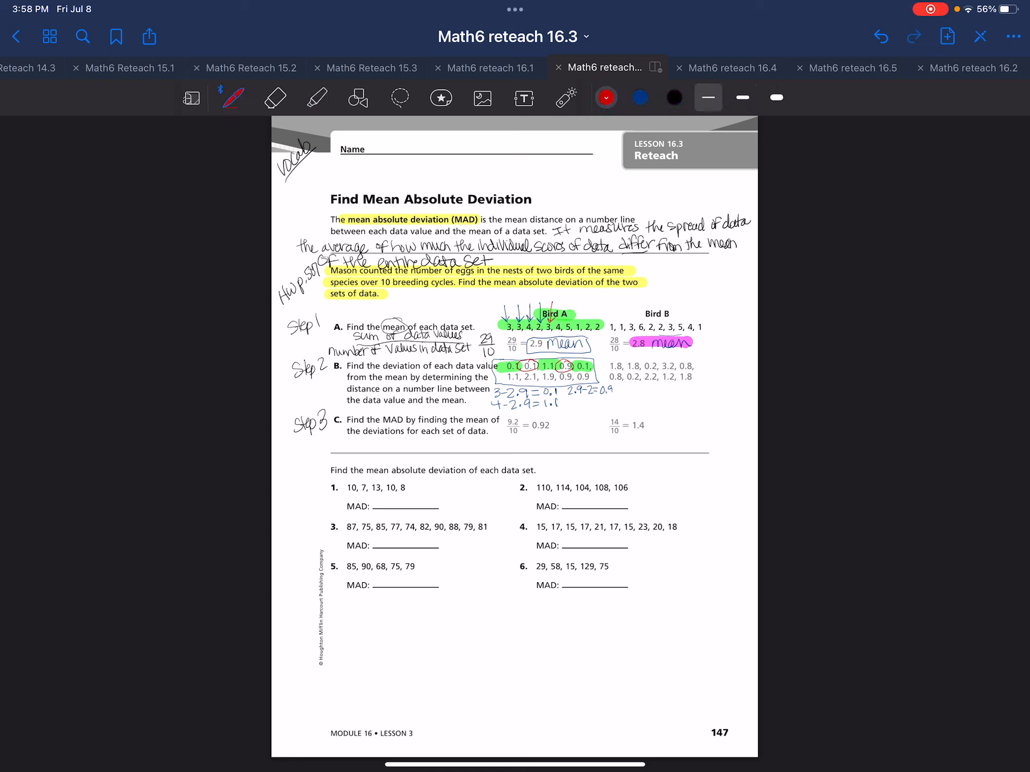
- Write 5 − 2.9 = 2.1 in blue, swapping between red and blue ink
click(640, 97)
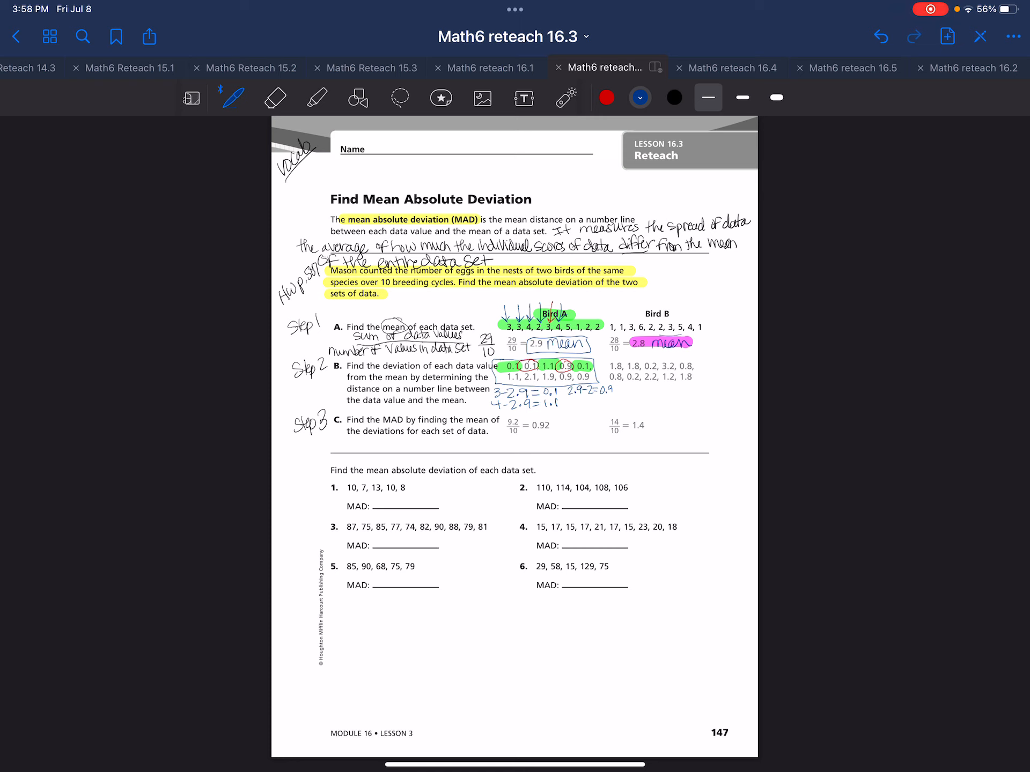
click(605, 97)
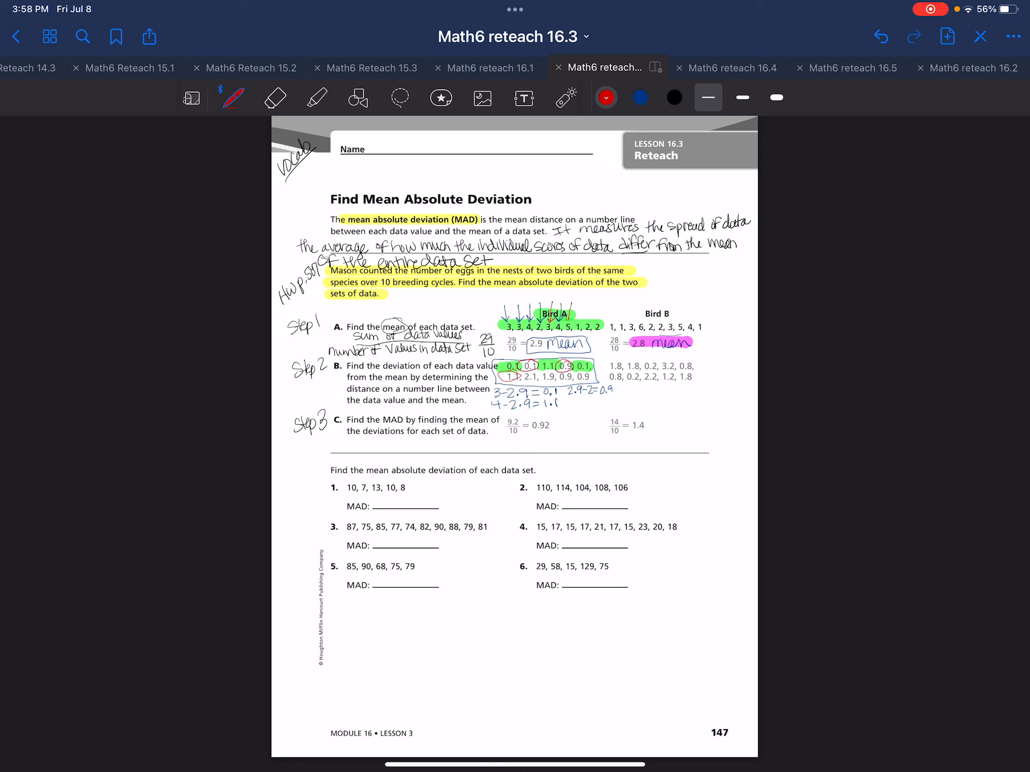
click(639, 97)
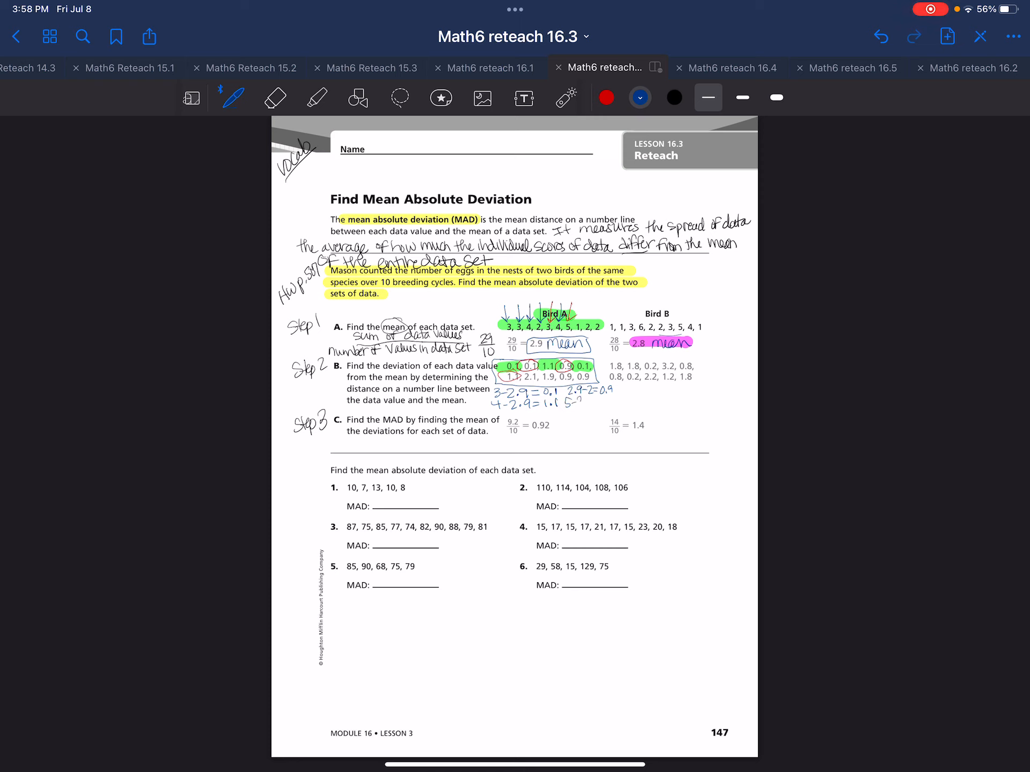
text(2.9)
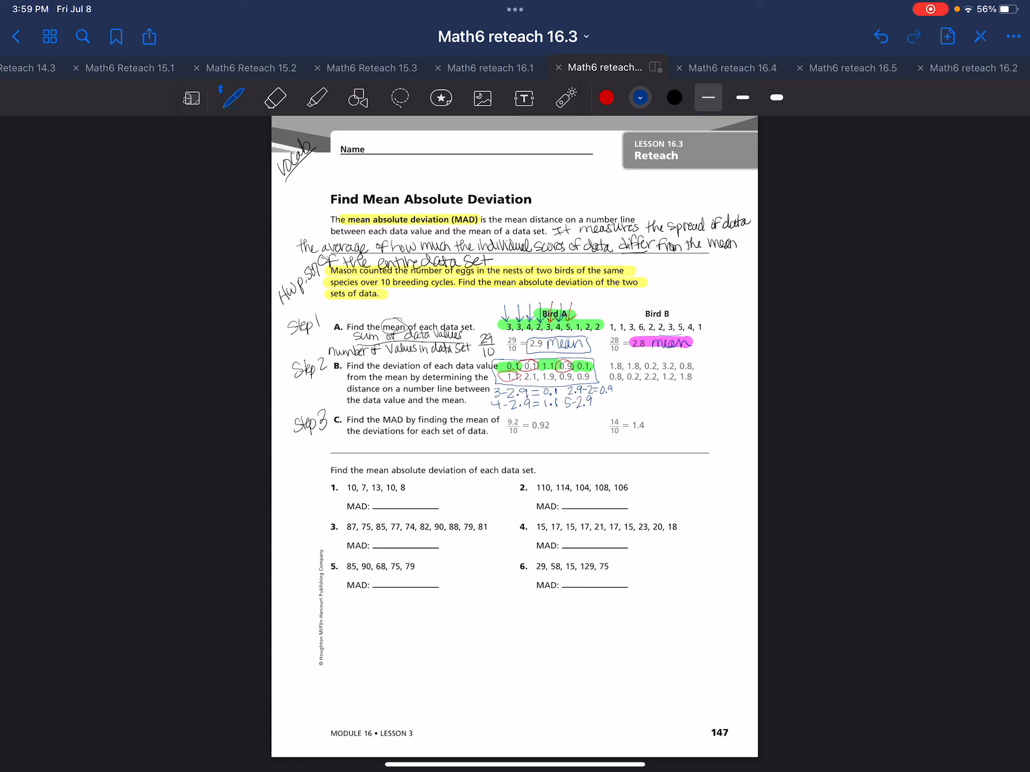
text(=2.1)
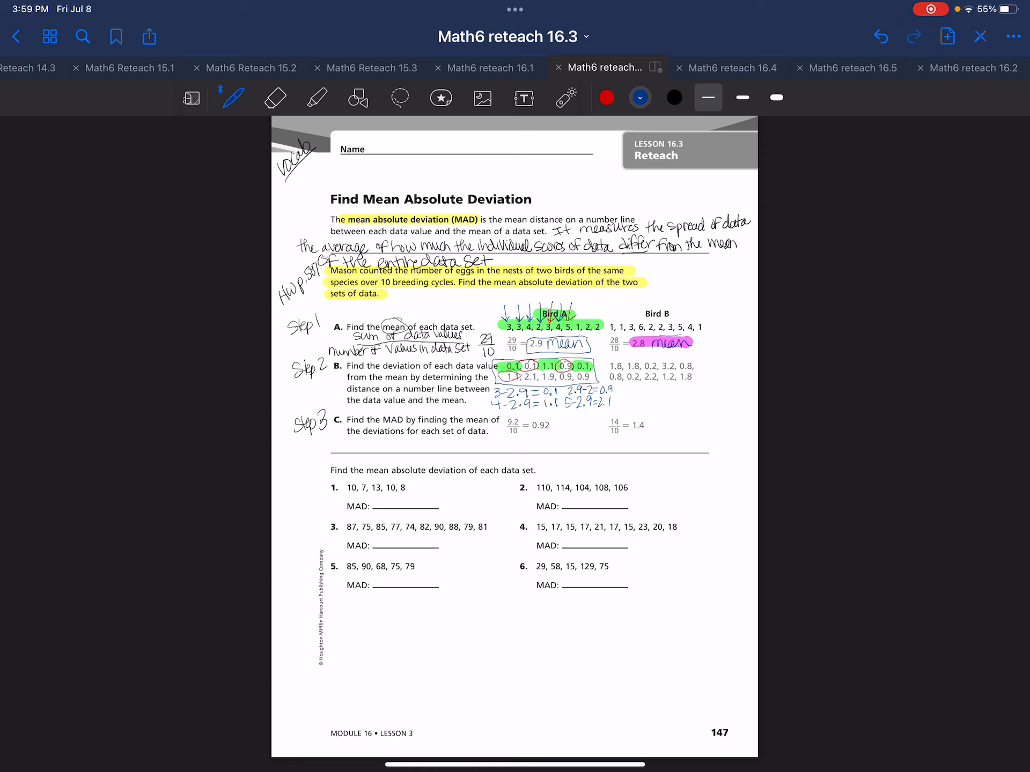
click(316, 97)
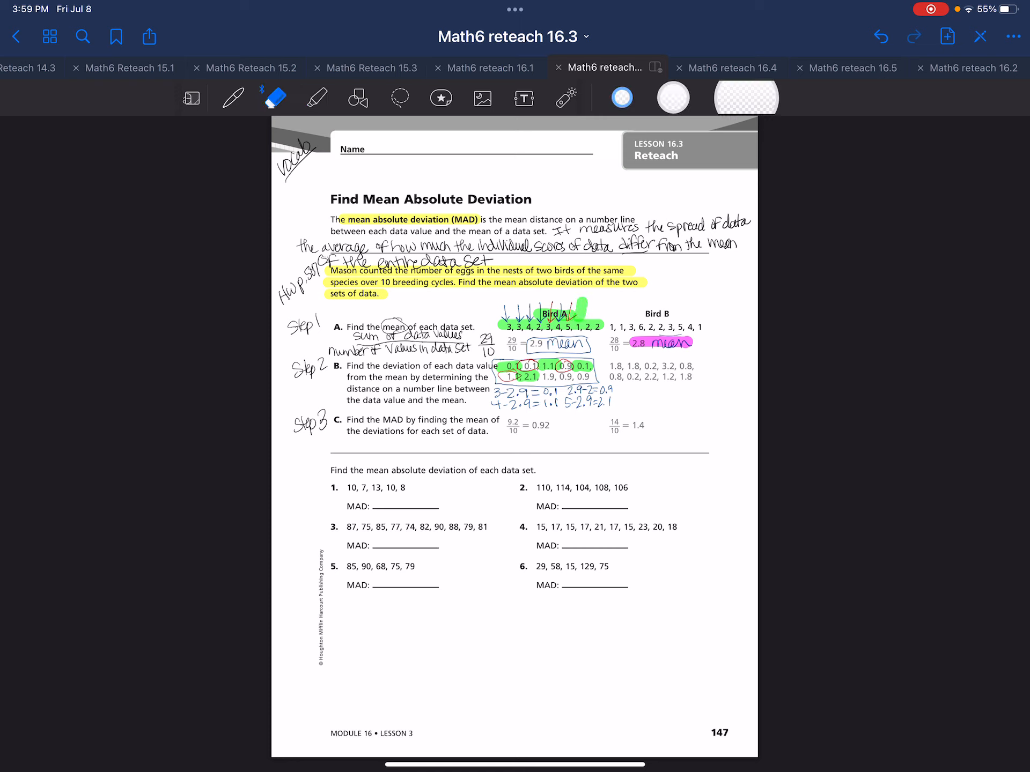
click(234, 97)
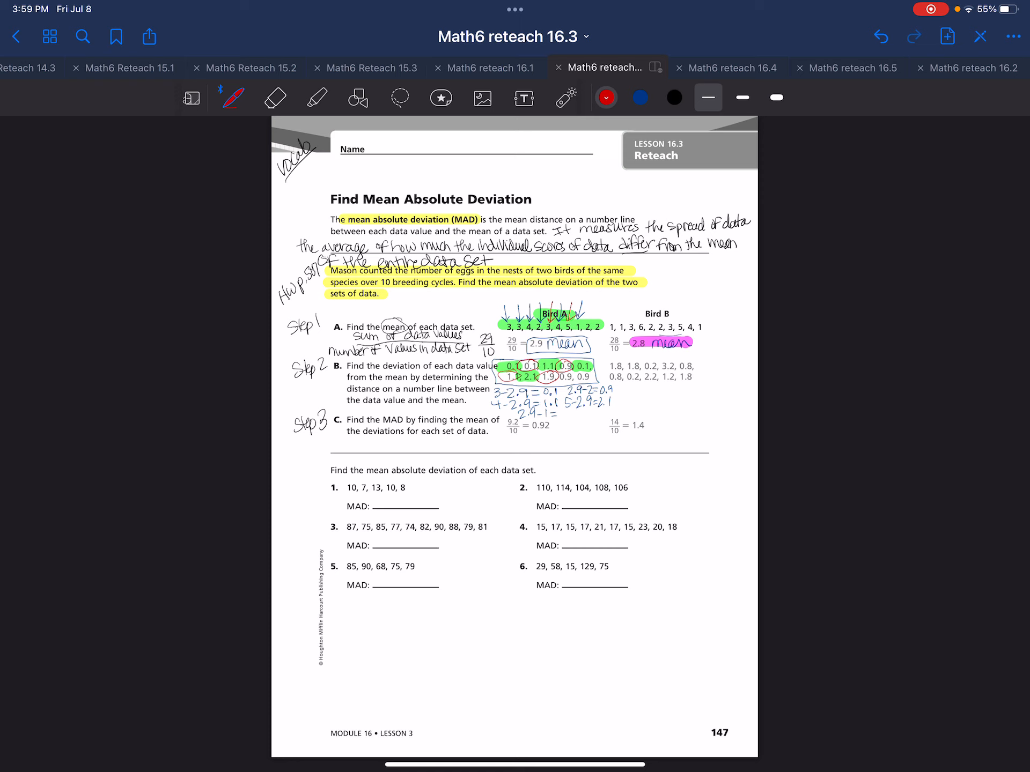
click(638, 97)
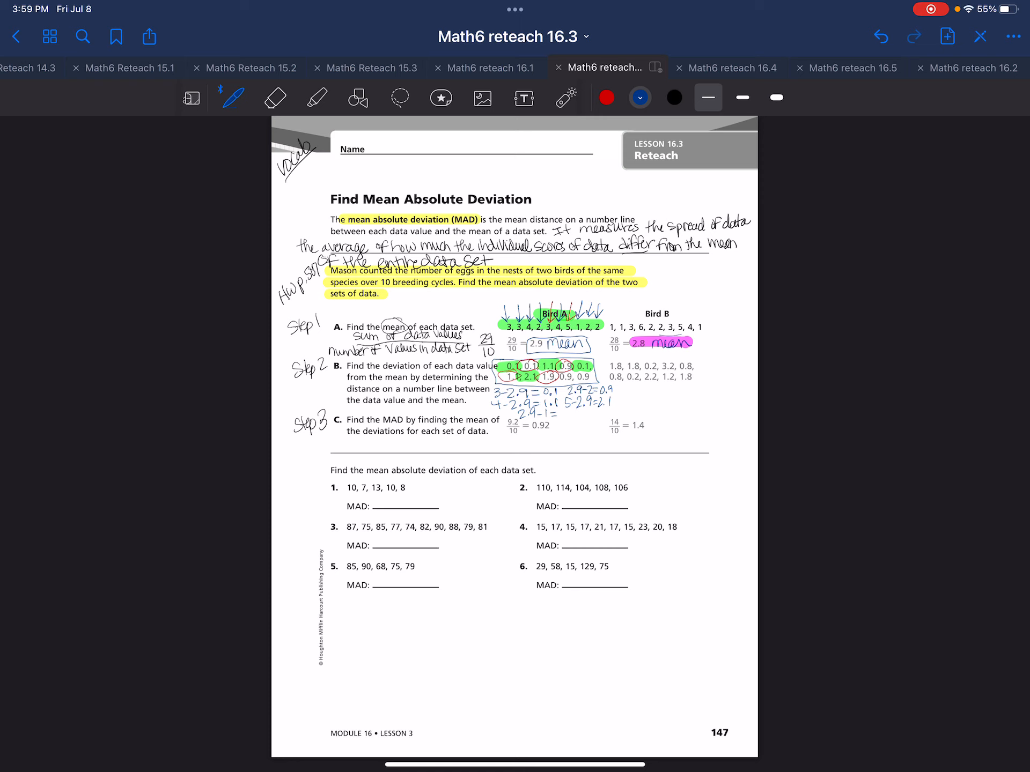
- Write Bird A's MAD as 9.2/10 = 0.92 and box the answer
drag(360, 438, 370, 446)
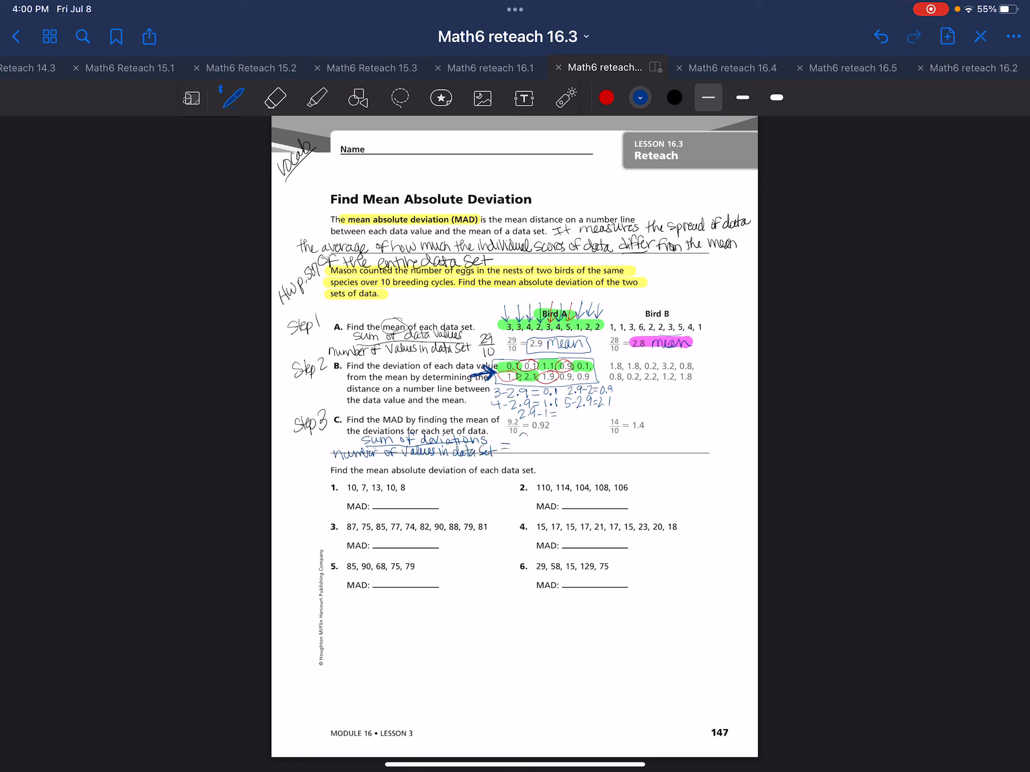
text(9.2)
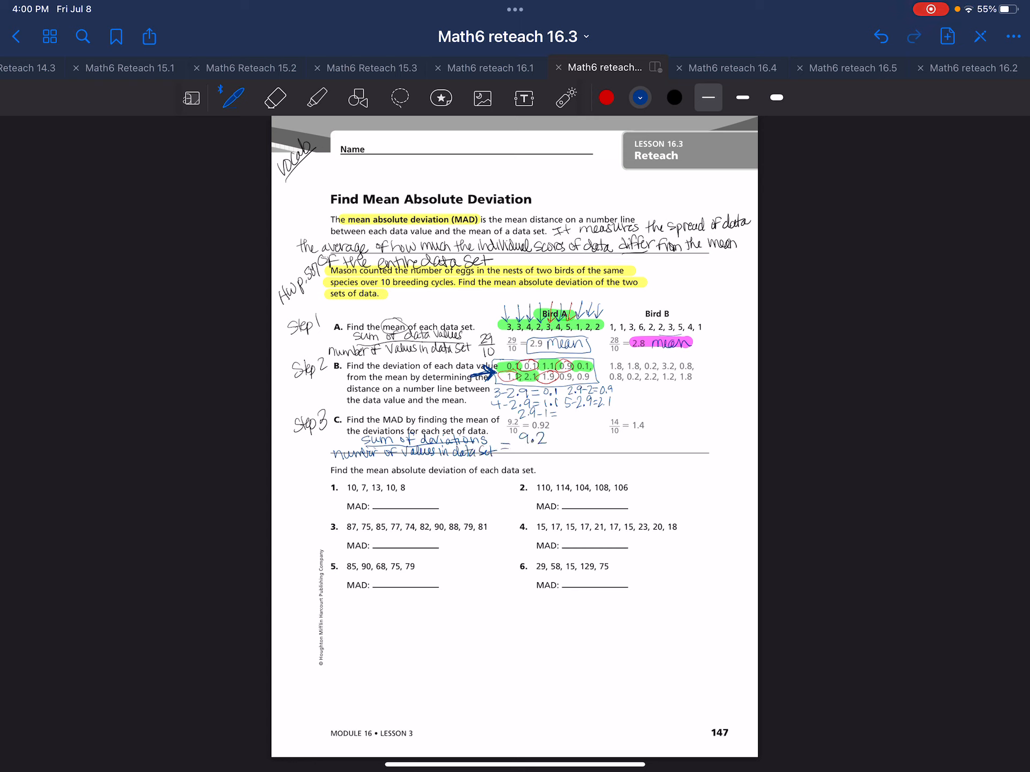
text(10 =0.92)
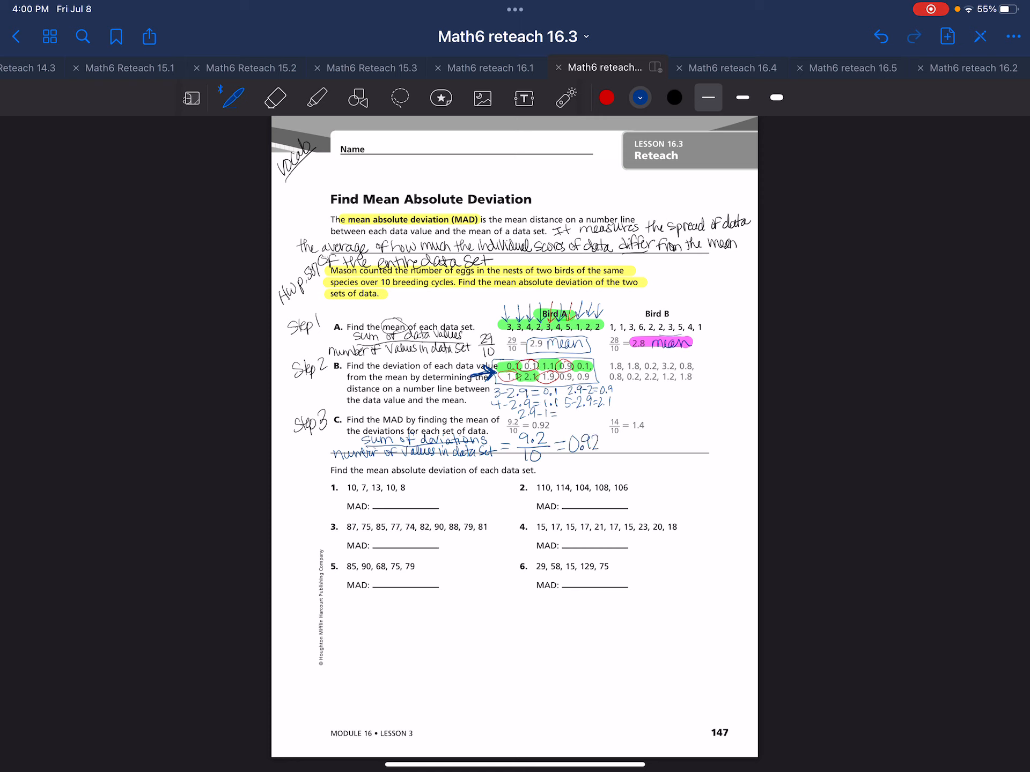
text(MA)
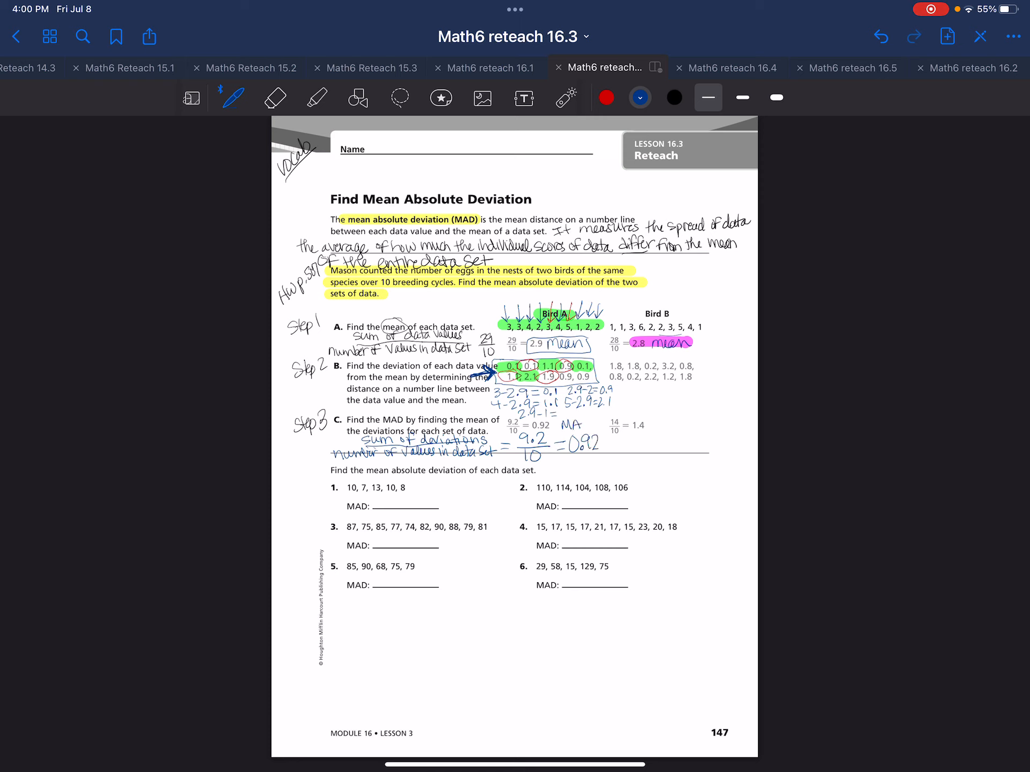
drag(558, 421, 598, 460)
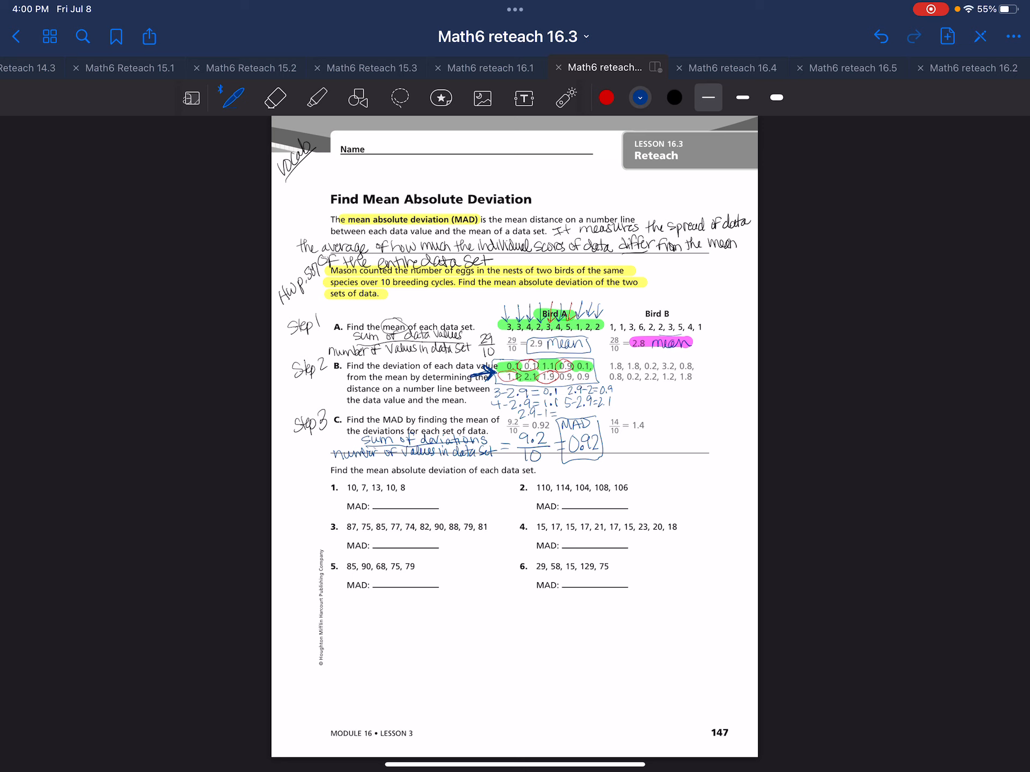
click(274, 97)
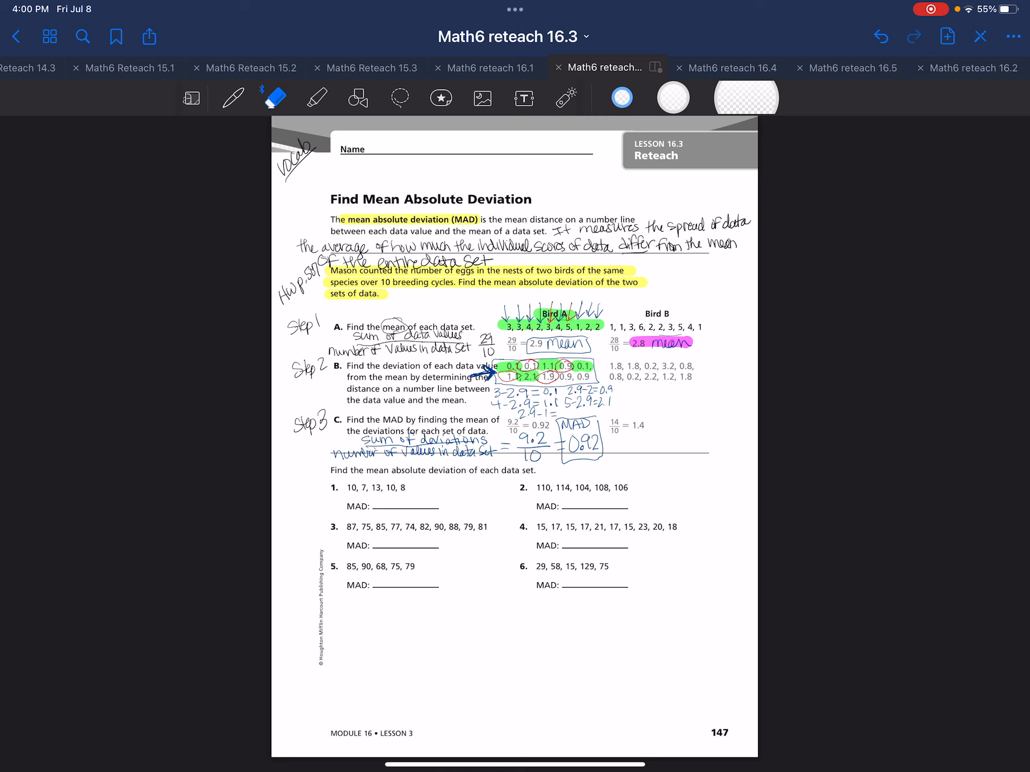
click(316, 98)
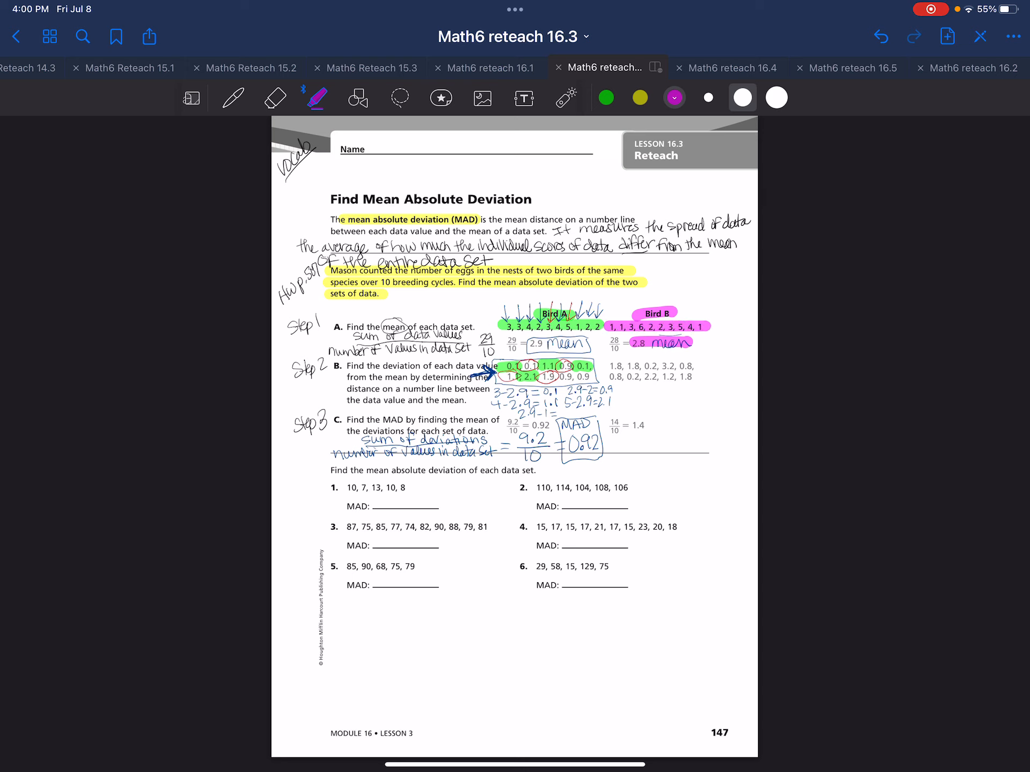
- Draw an arrow to Bird B's 2.8 mean and box its list of deviations
click(232, 98)
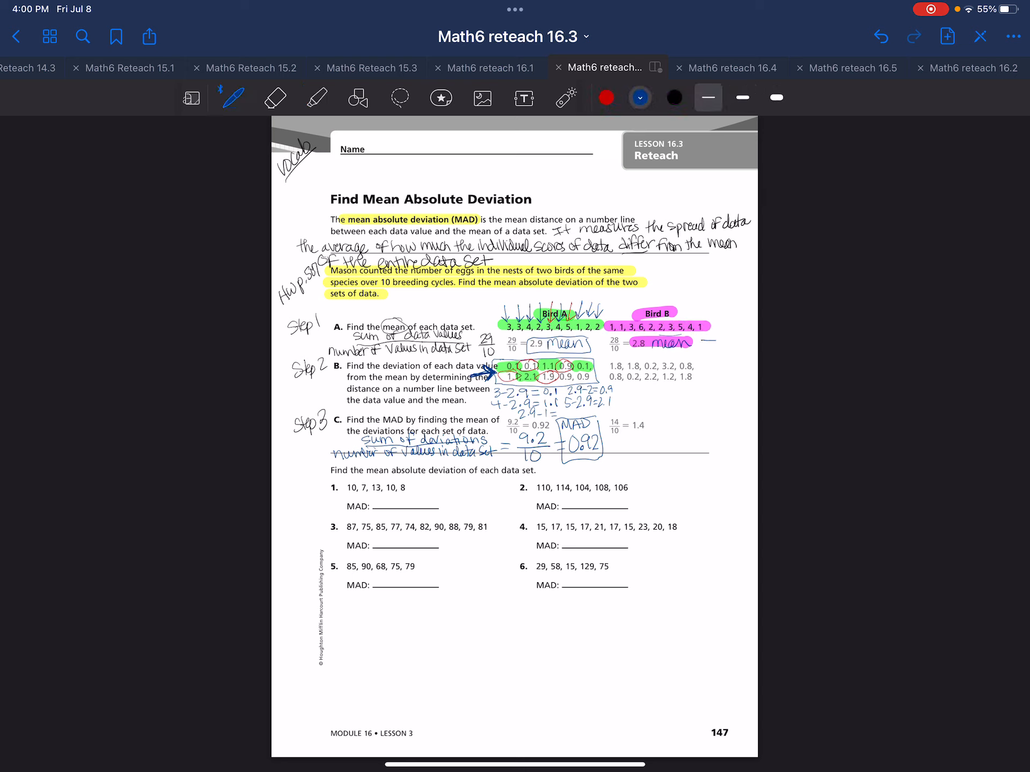
drag(716, 339, 735, 342)
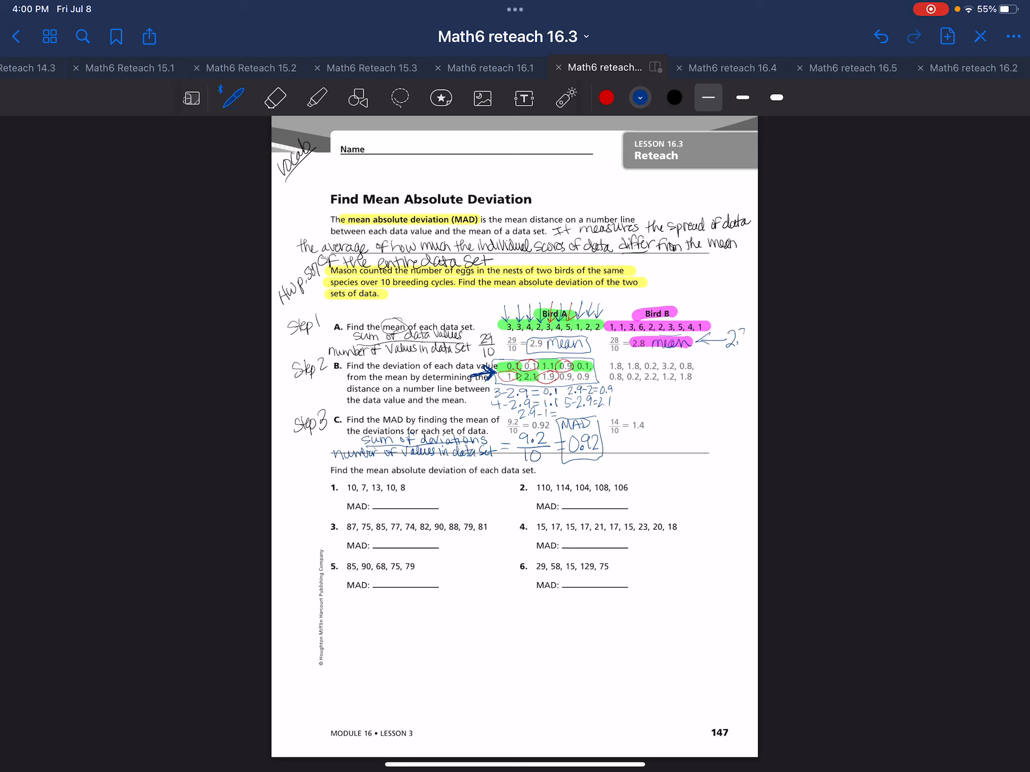
text(2.8)
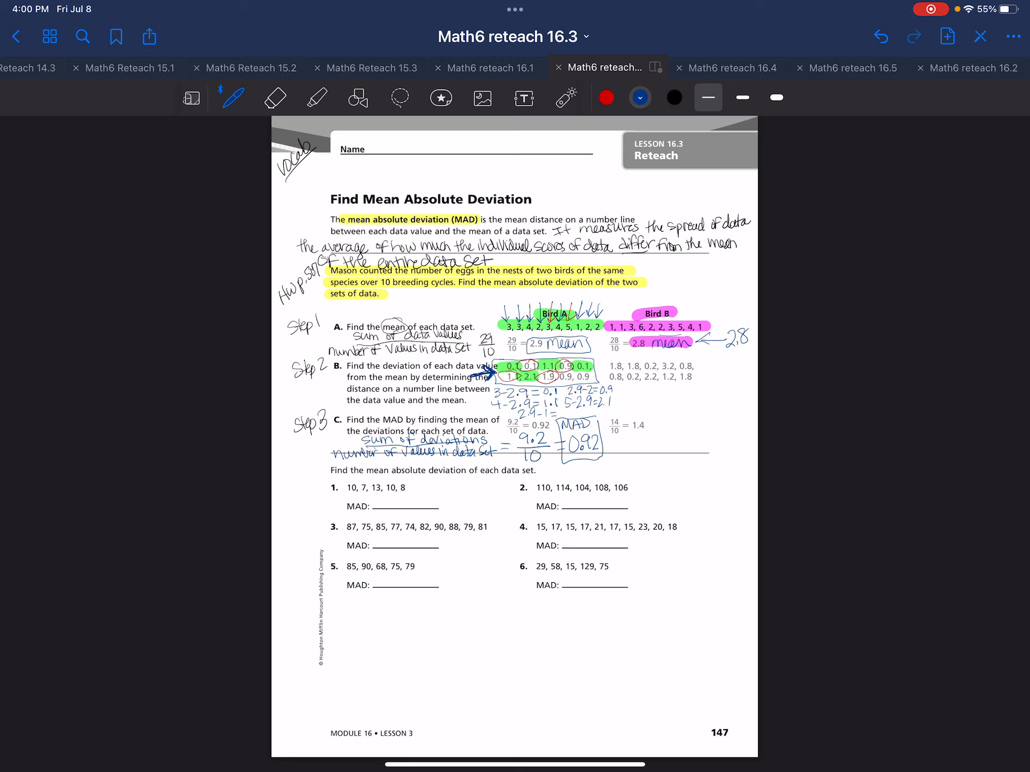
drag(601, 357, 705, 387)
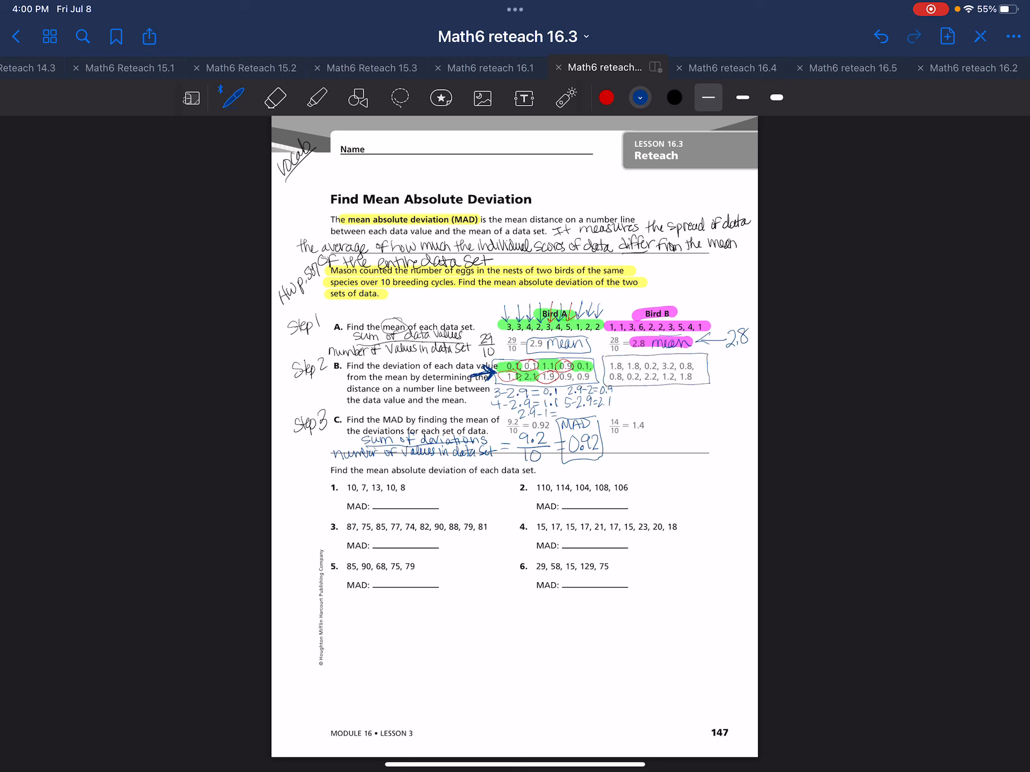
- Work out Bird B's deviations, 2.8 − 1 = 1.8 and 3 − 2.8, then highlight in pink
text(2.0)
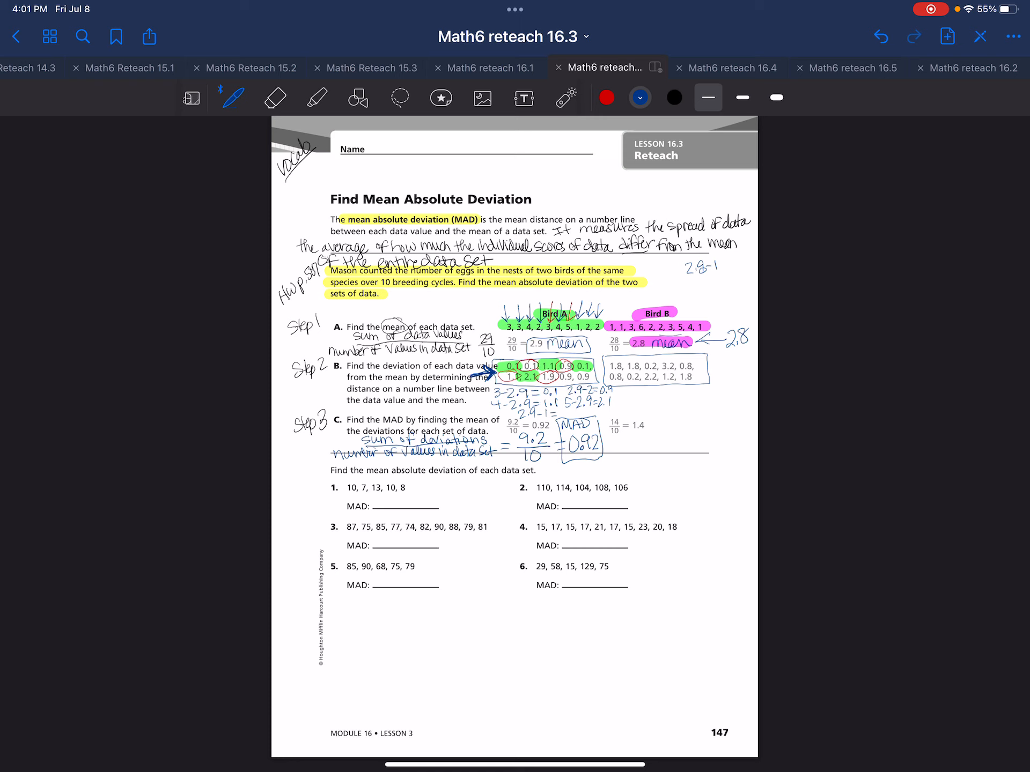
text(=1.)
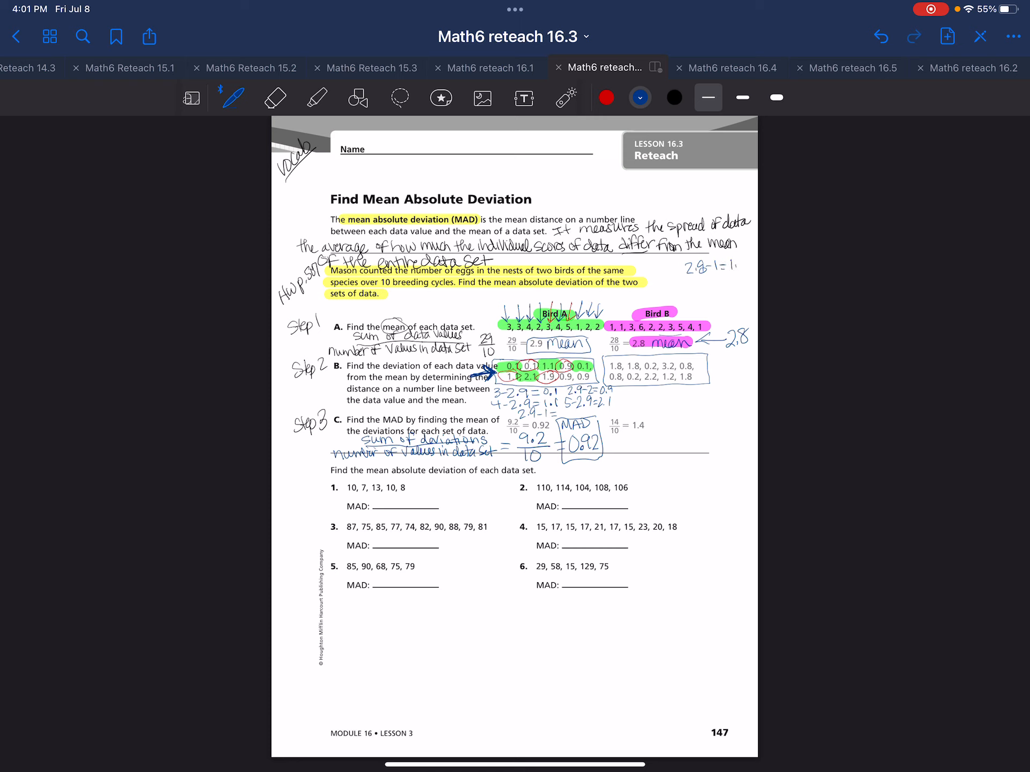
text(1.8)
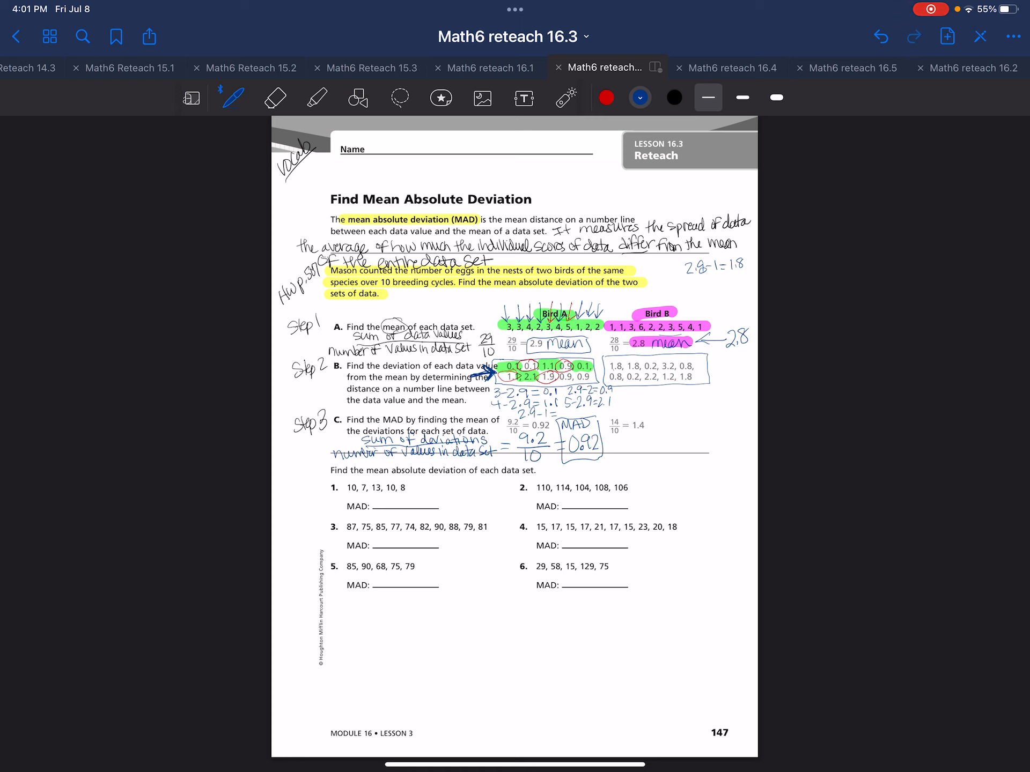
drag(608, 319, 621, 328)
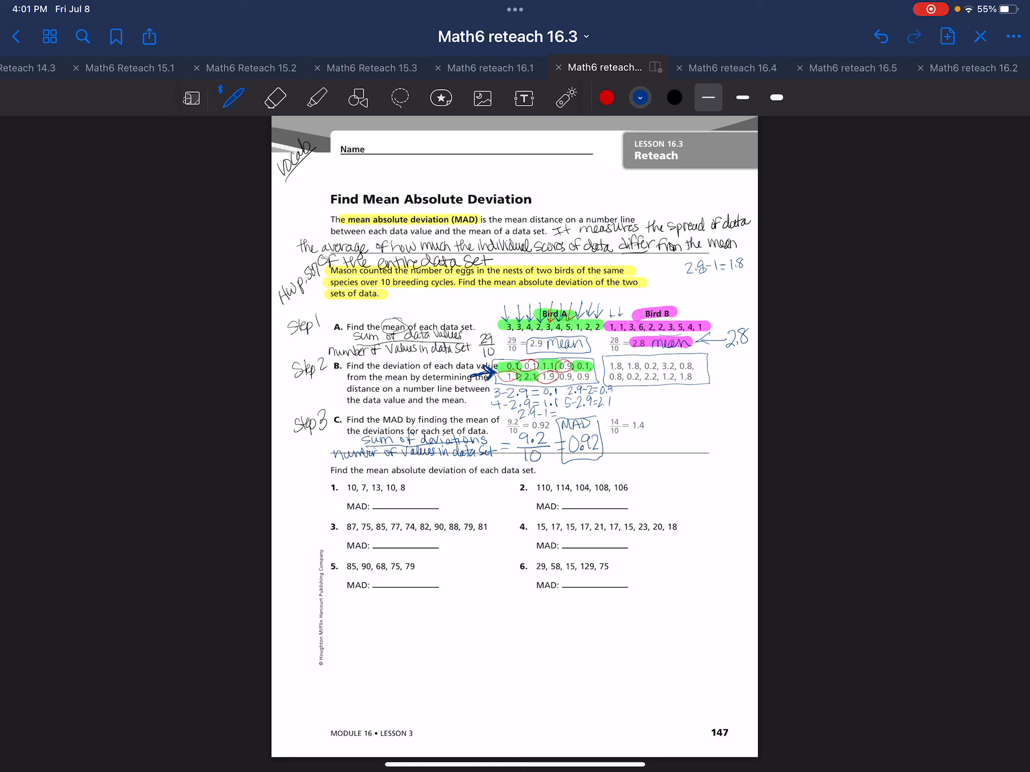
text(3-2.8=0.2)
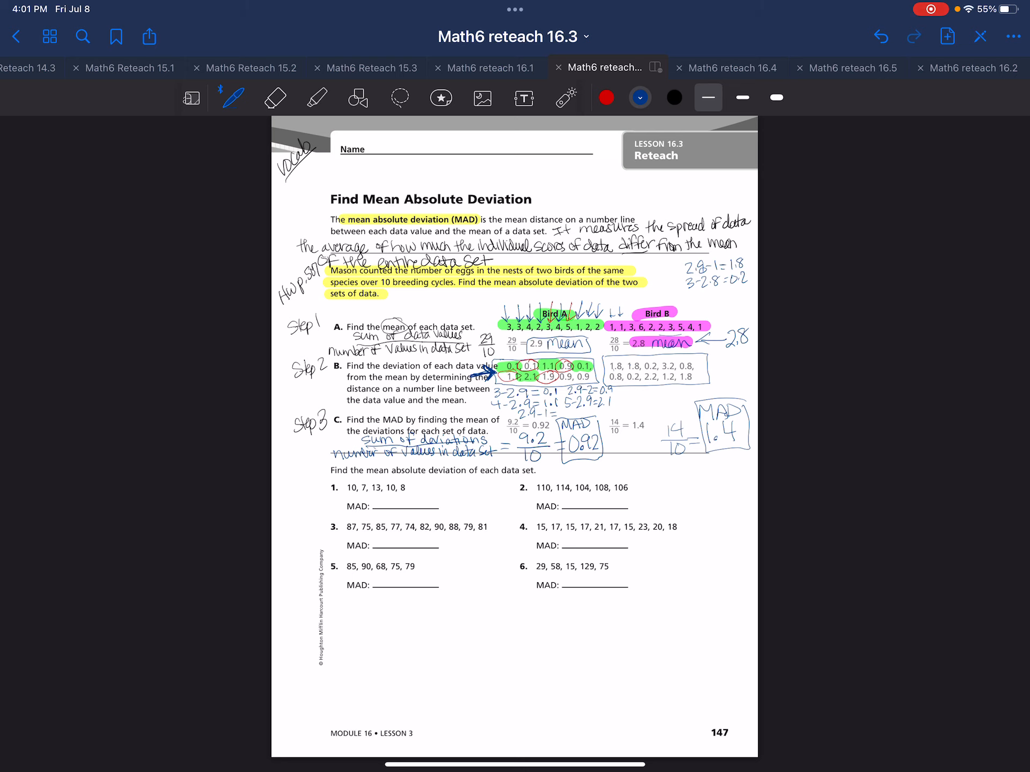
click(315, 97)
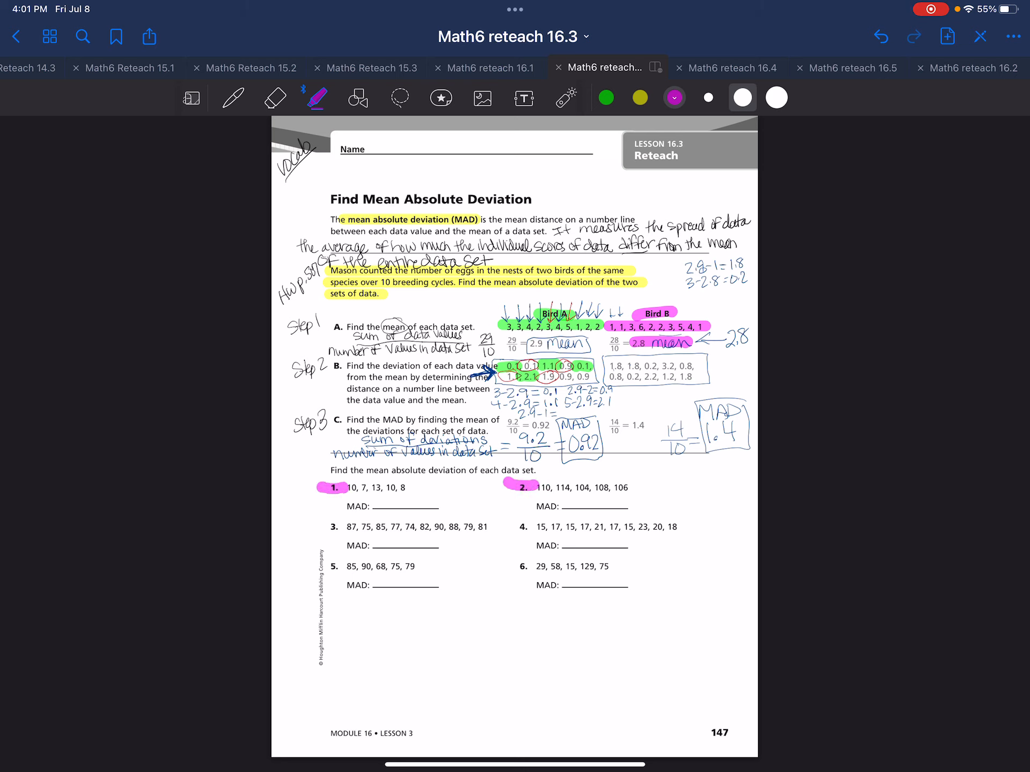
click(232, 98)
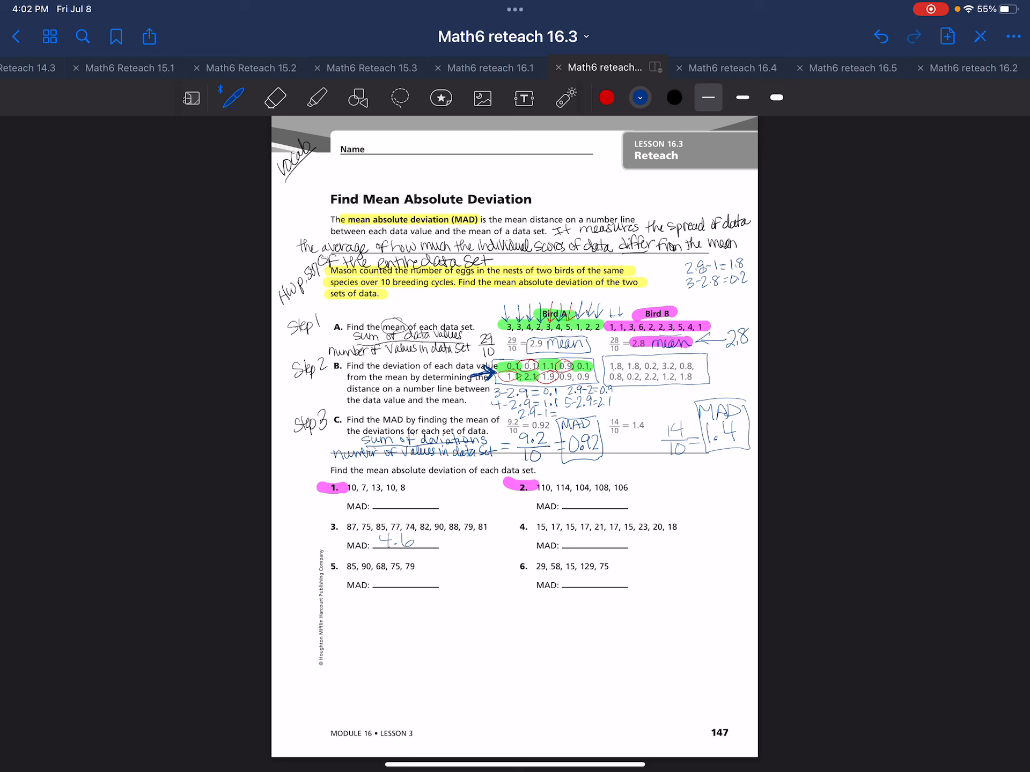
- Handwrite MADs 2.16, 6.48 and 32.64 for problems 4–6, then begin problem 1's working
drag(568, 547, 581, 542)
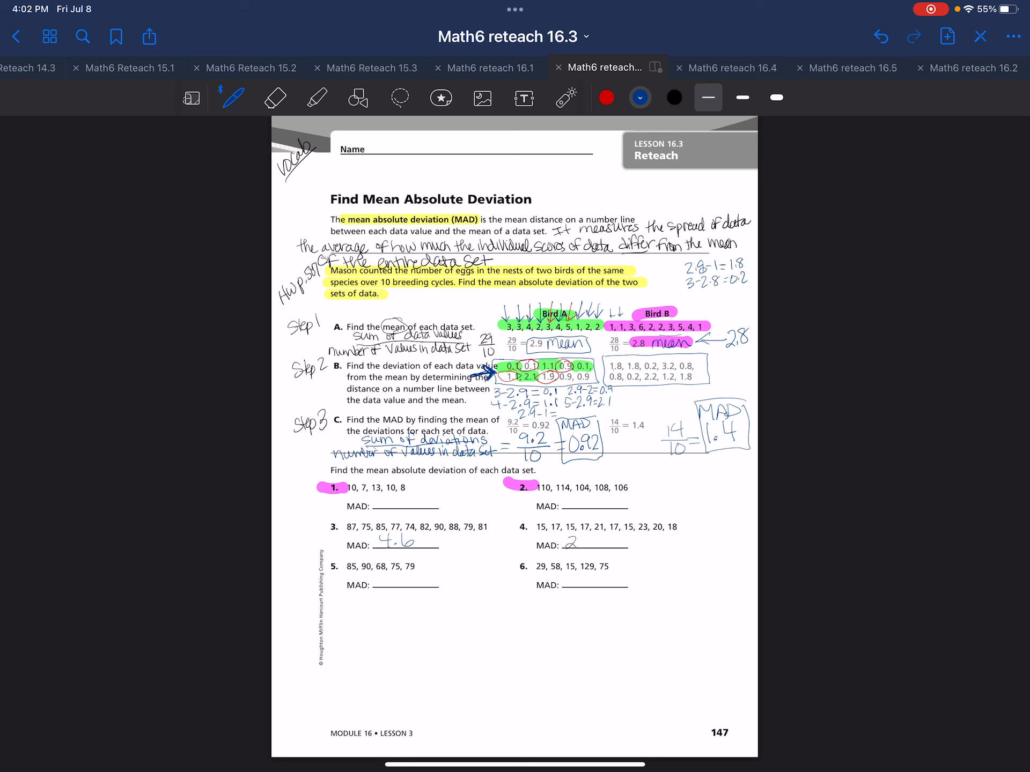
text(.16)
text(6.48)
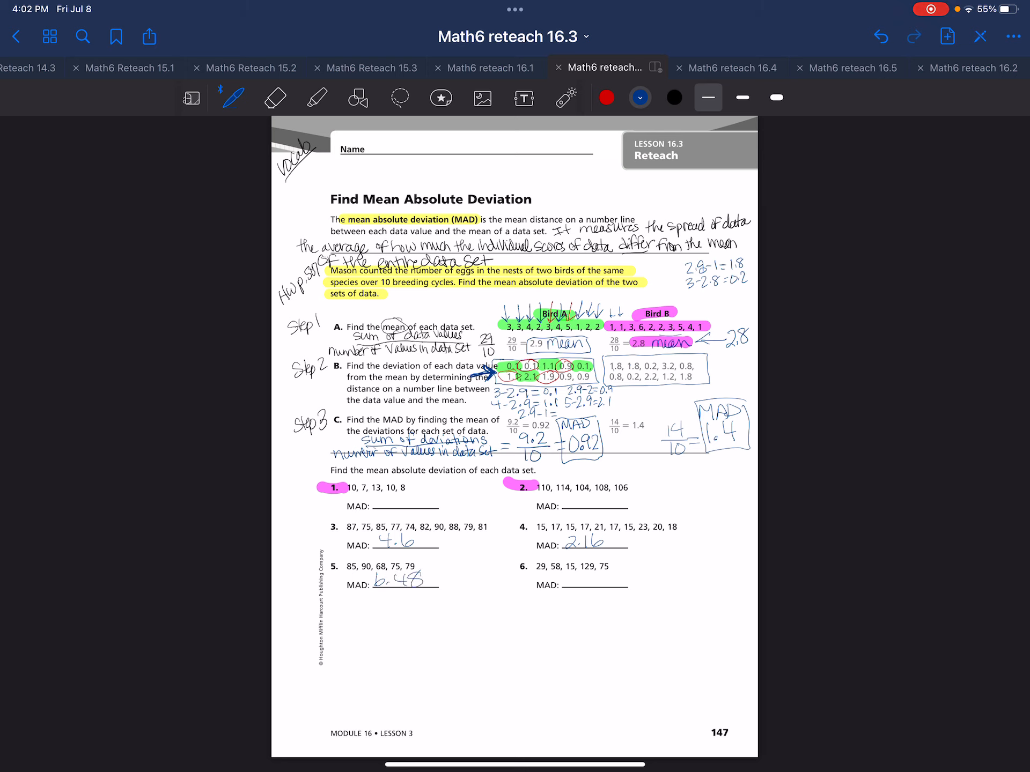
text(32.6)
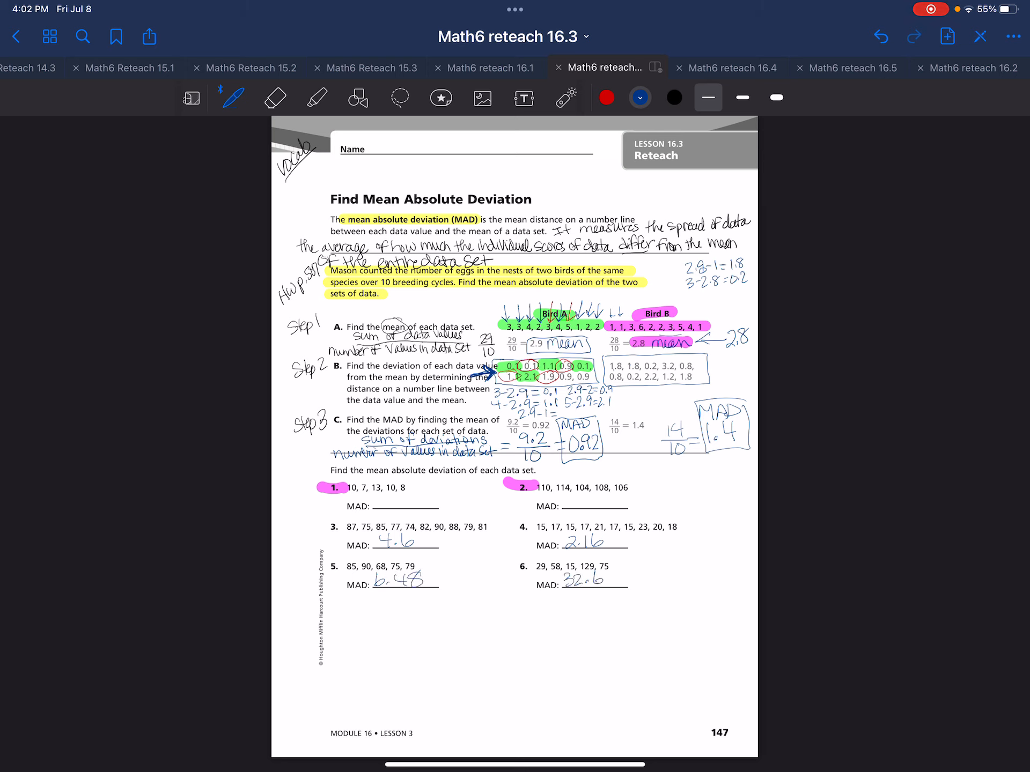
text(4)
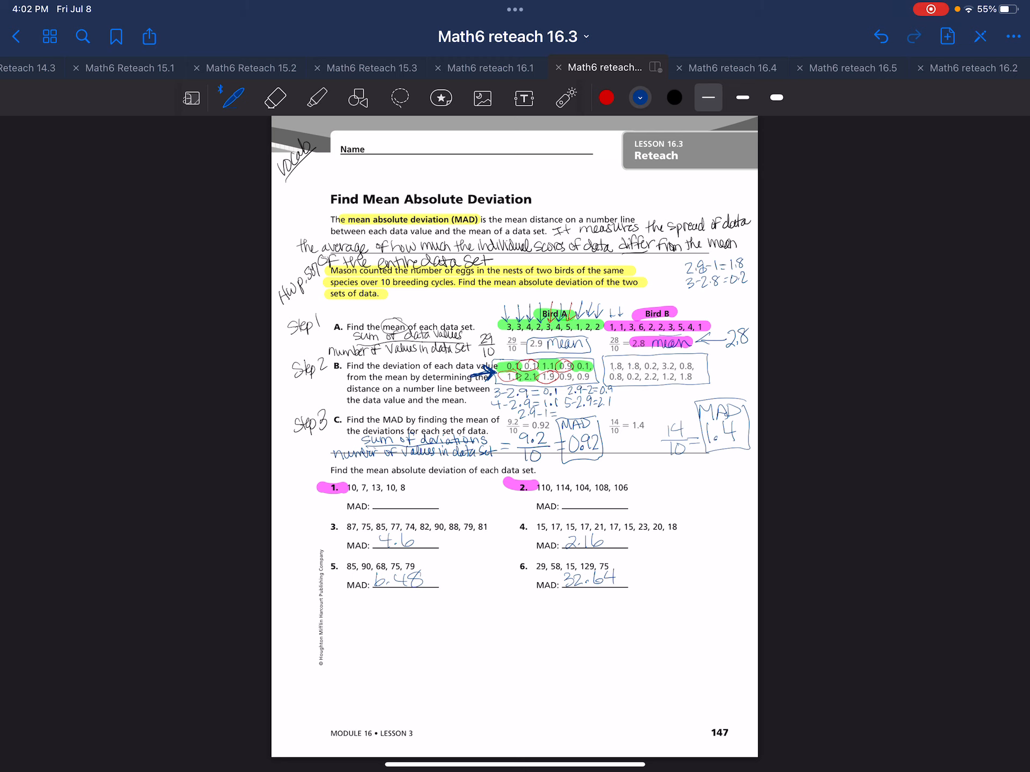
drag(292, 588, 296, 611)
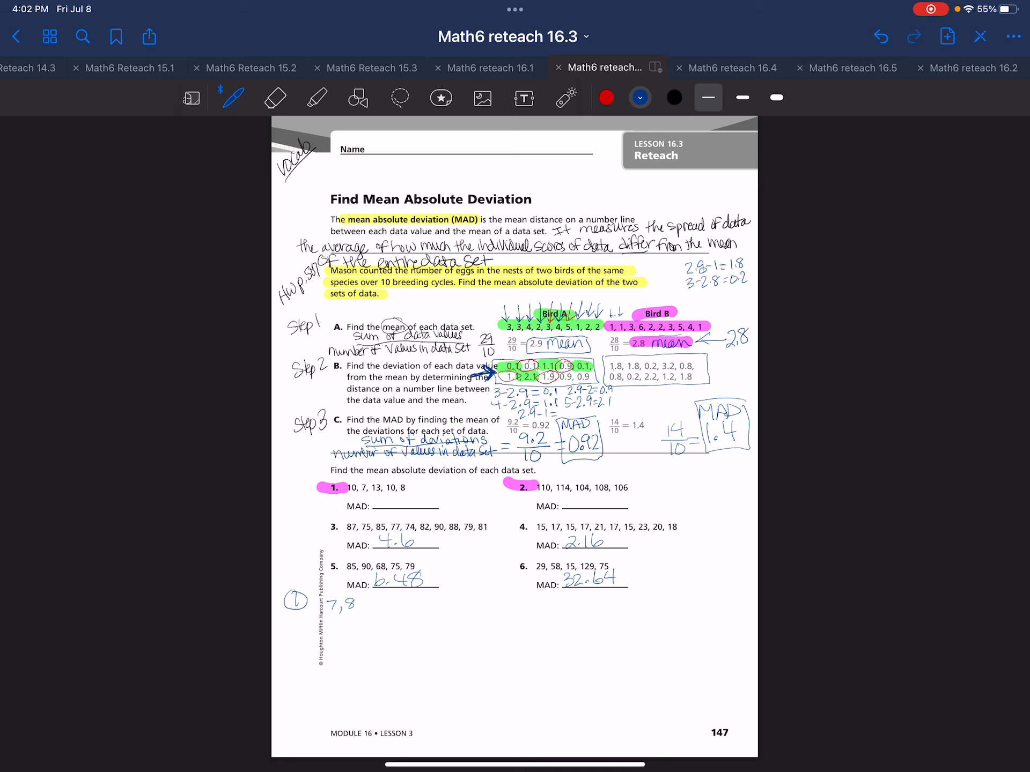
- Write problem 1's data 7, 8, 10, 10, 13 with mean 45/5 = 9.6
text(10, 1)
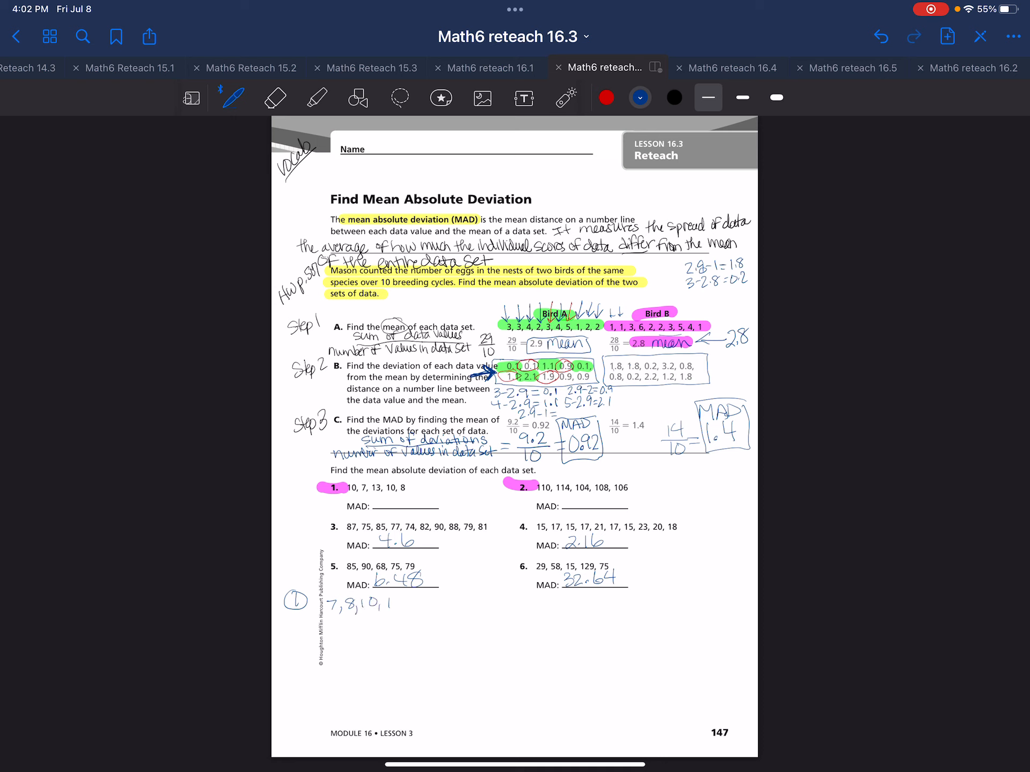
text(10, 13)
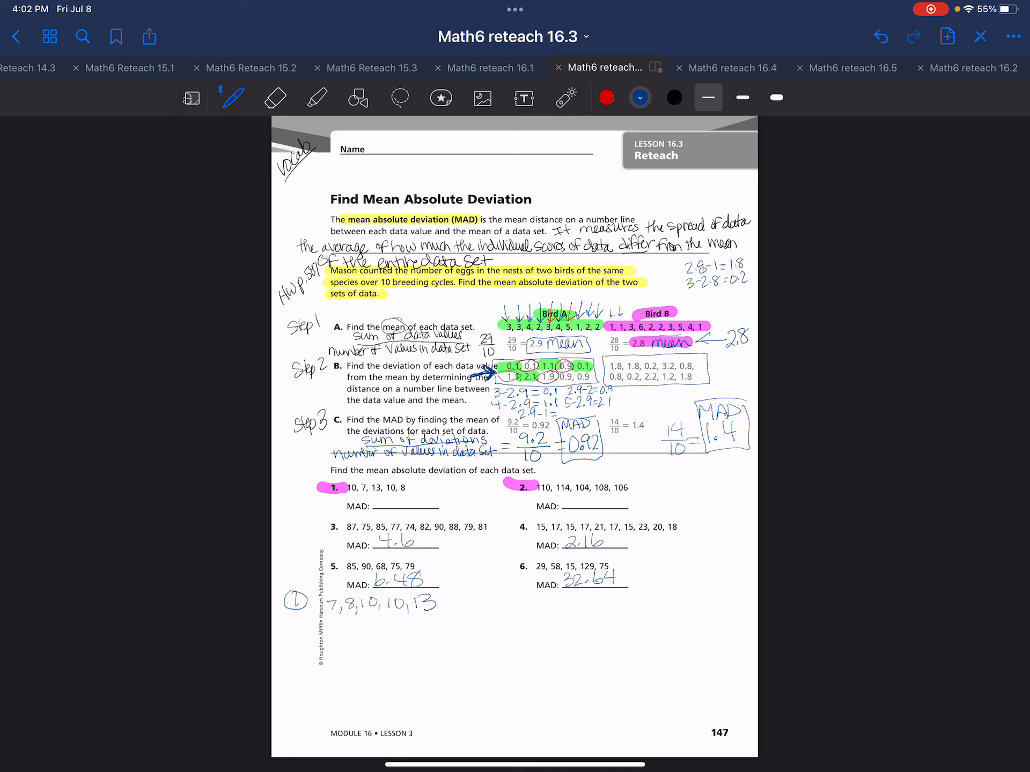
text(mean 7+8+10+10+13)
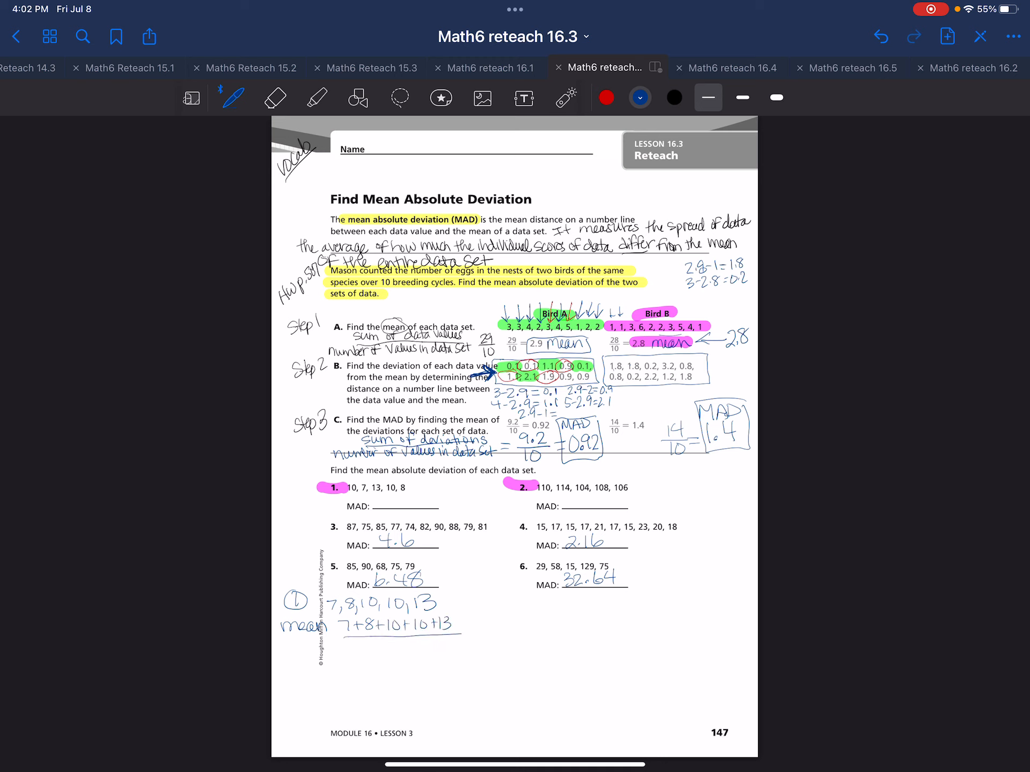
text(5/5 = 9.6)
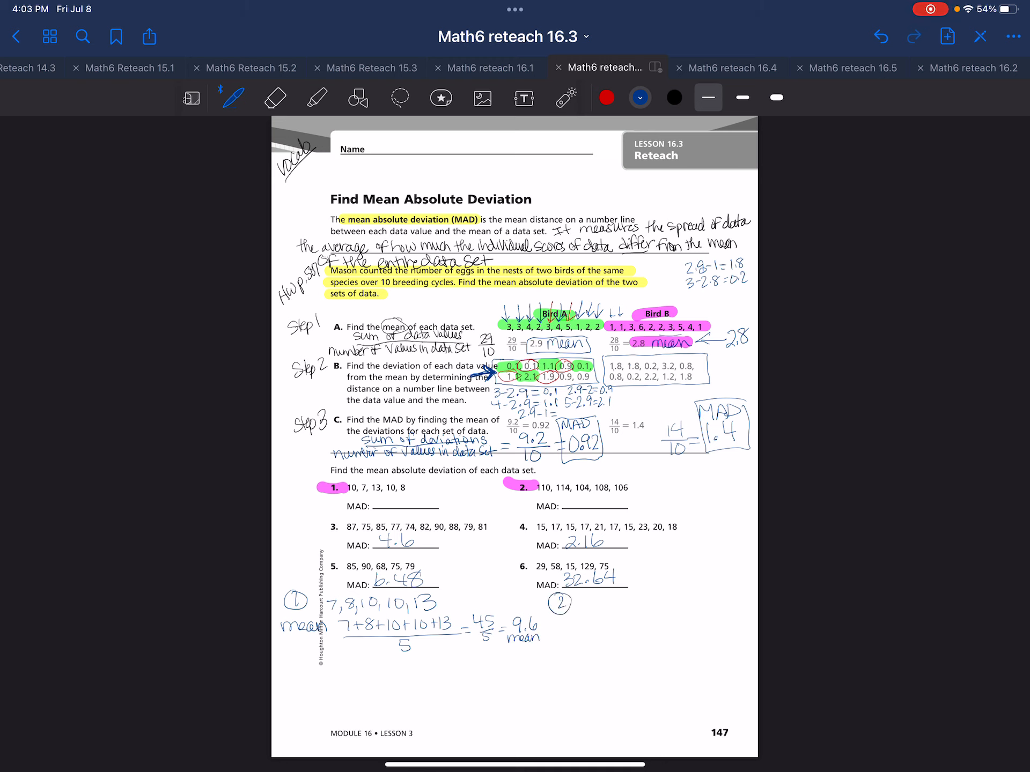
click(278, 677)
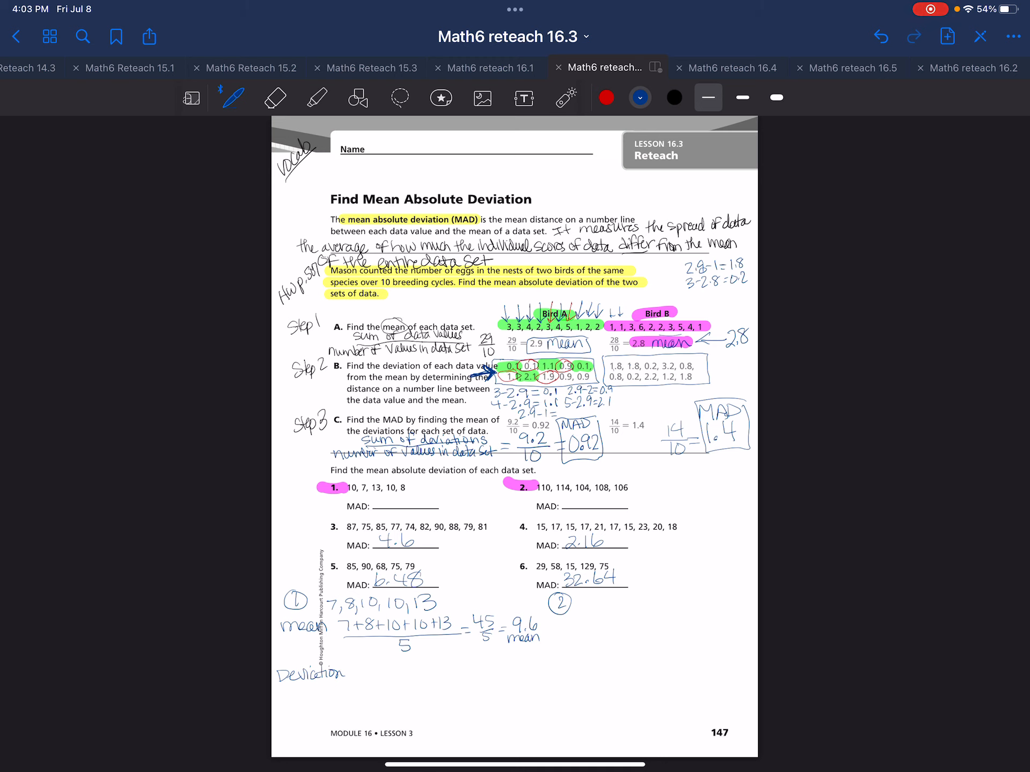
- Write problem 1's deviations from 9.6, total 8.4, and MAD 8.4/5 = 1.68
text(9.6-8)
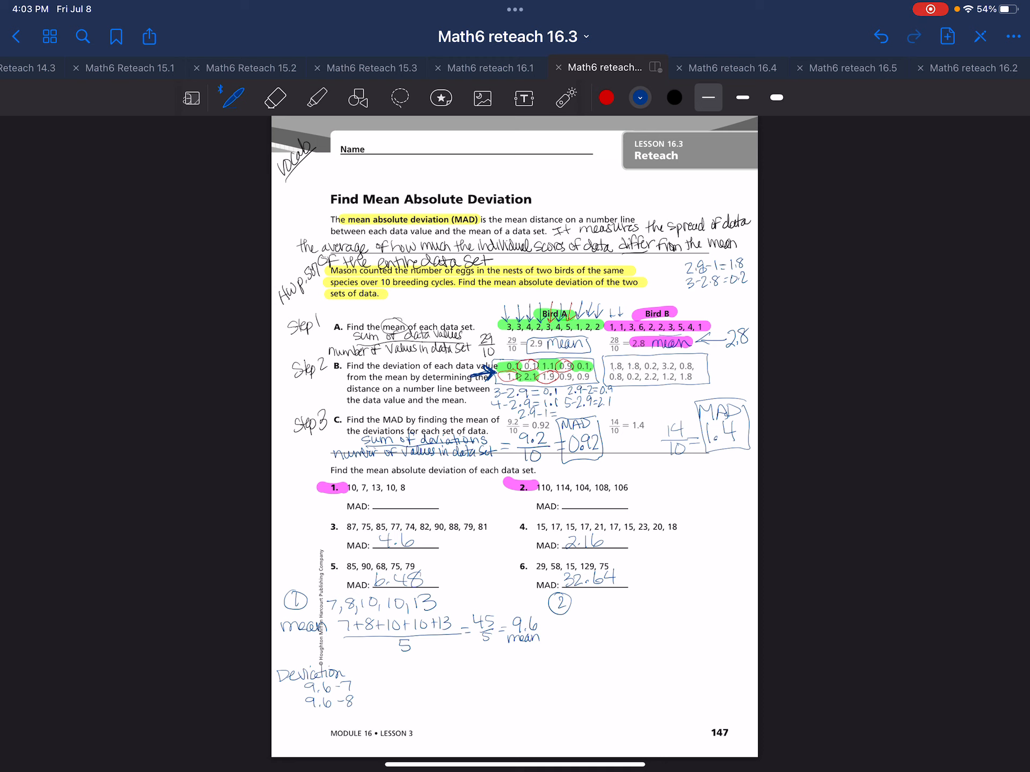
text(=)
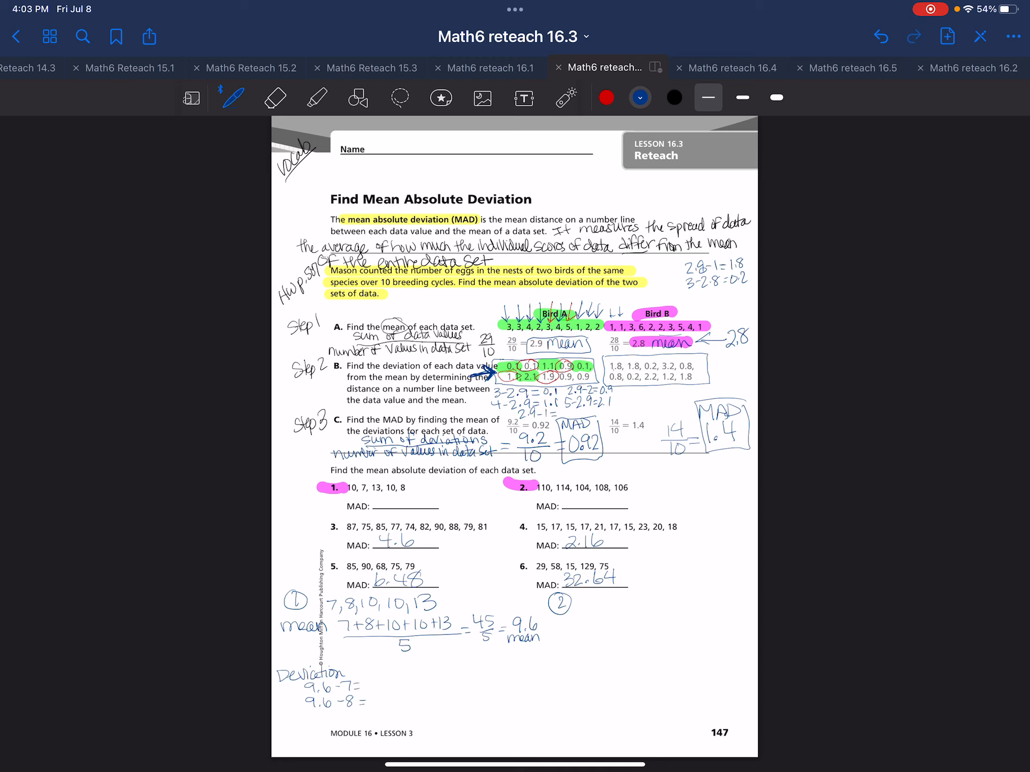
text(10 =9.6=)
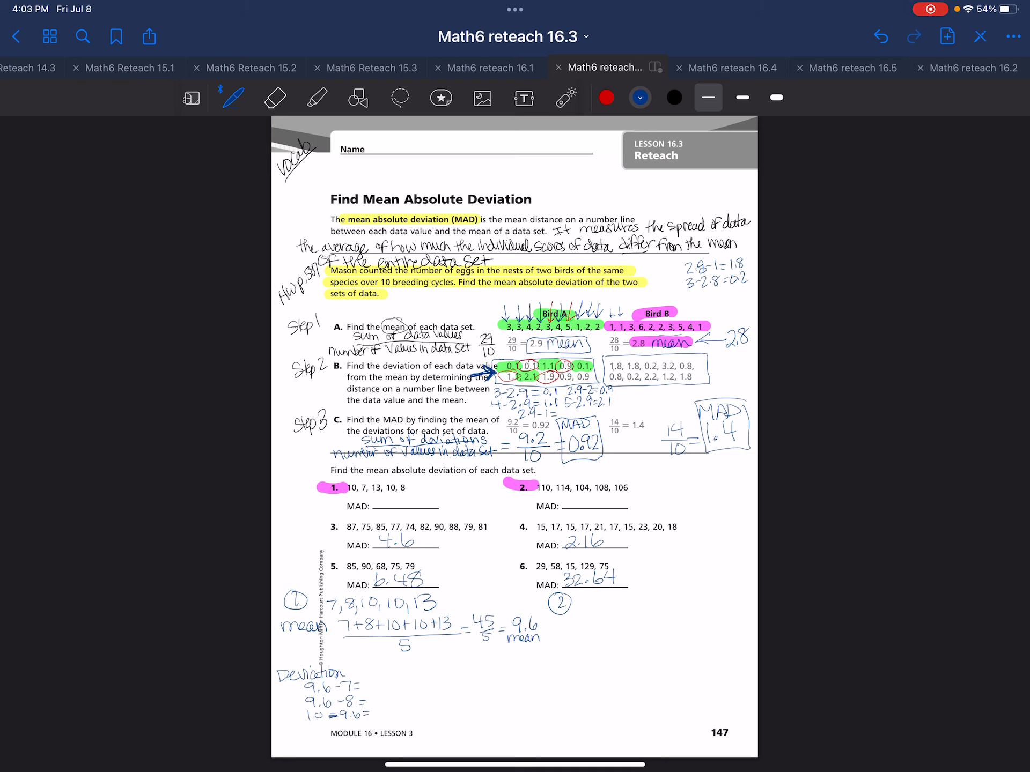
text(13-9.6=)
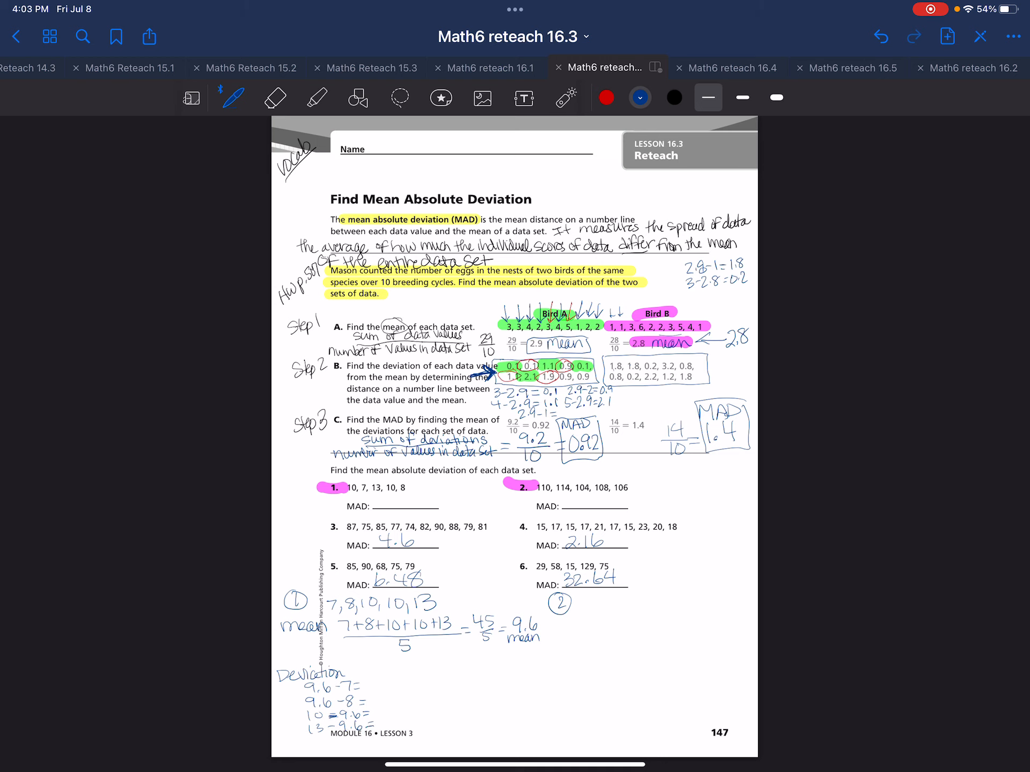
text(2.6)
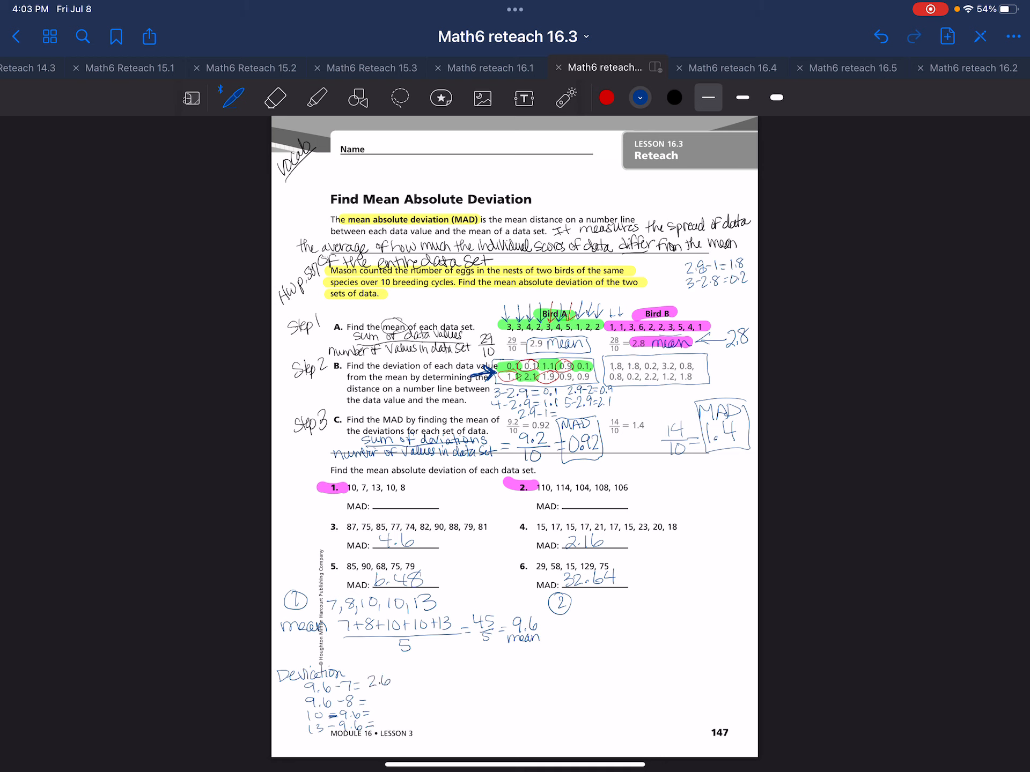
text(1.6)
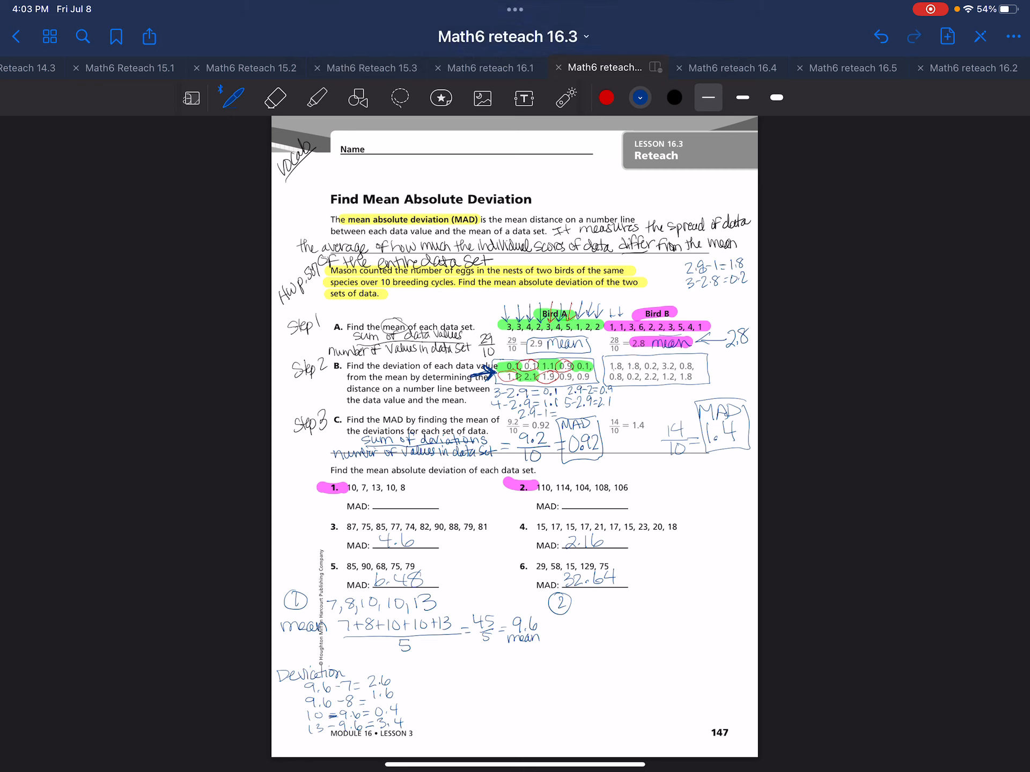
text(0.4 8.4)
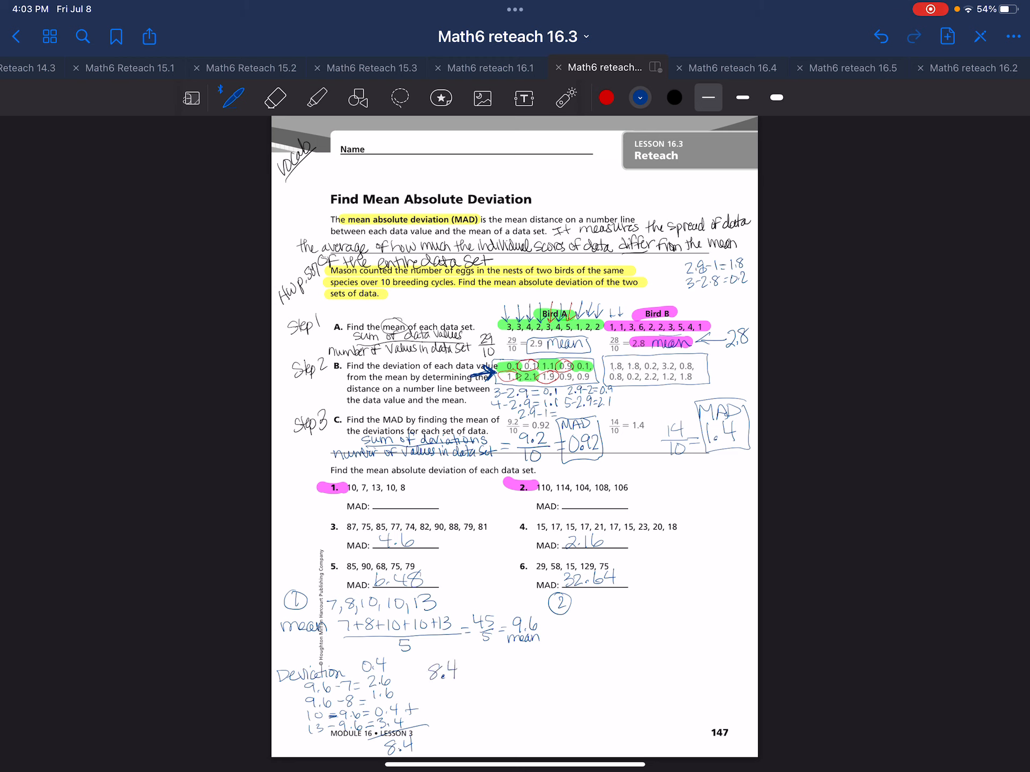
drag(433, 667, 460, 693)
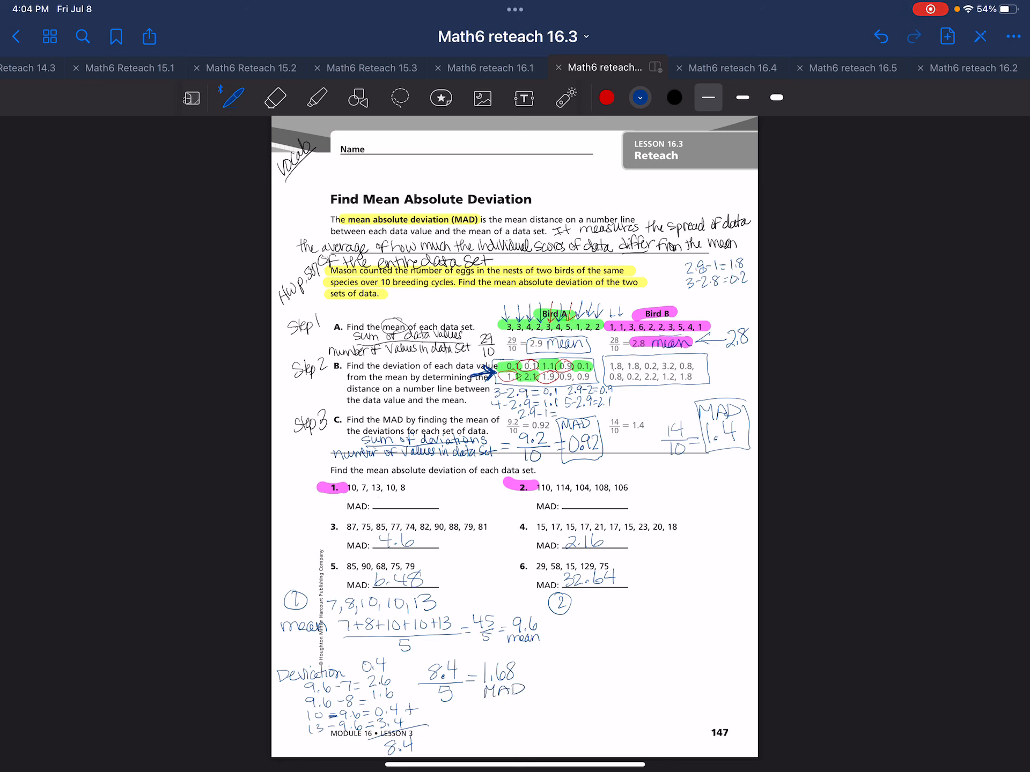
text(1.68)
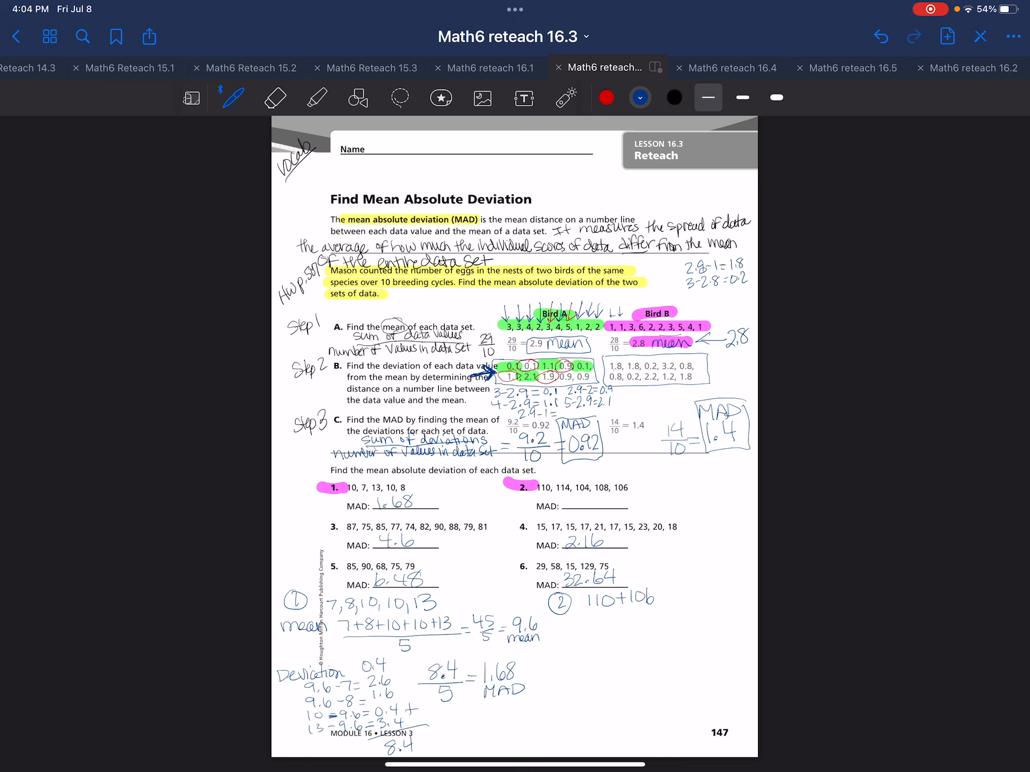
- Erase to fix the sum, then write problem 2's mean (104+106+108+110+114)/5 = 108.4
click(276, 97)
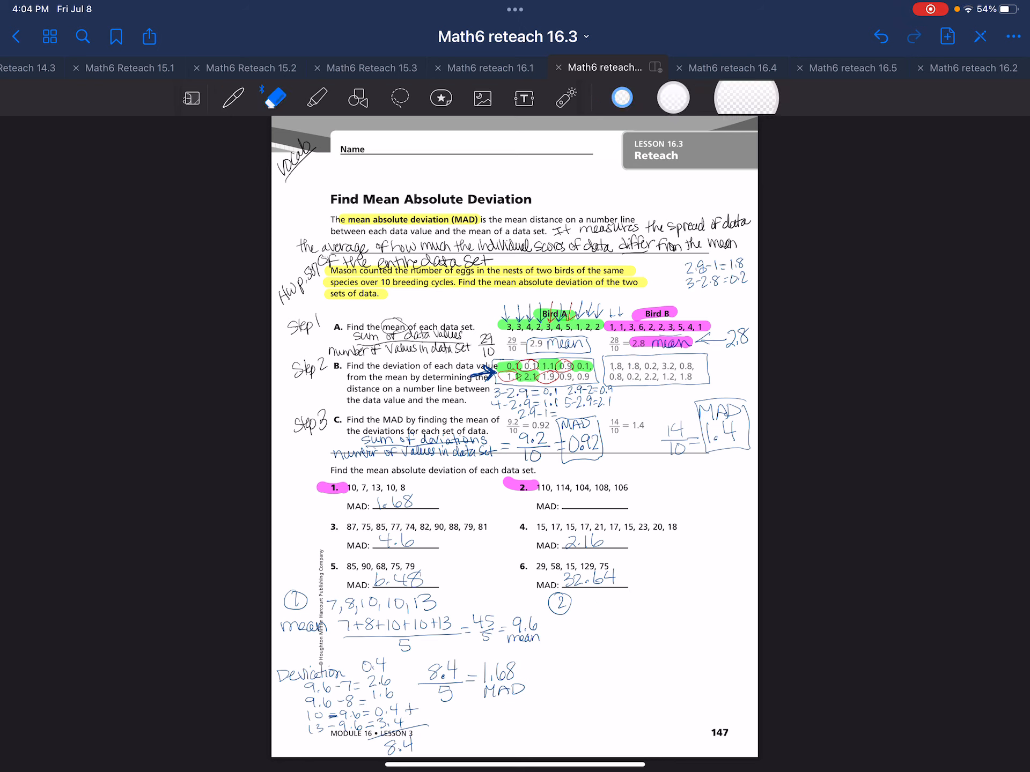
click(233, 98)
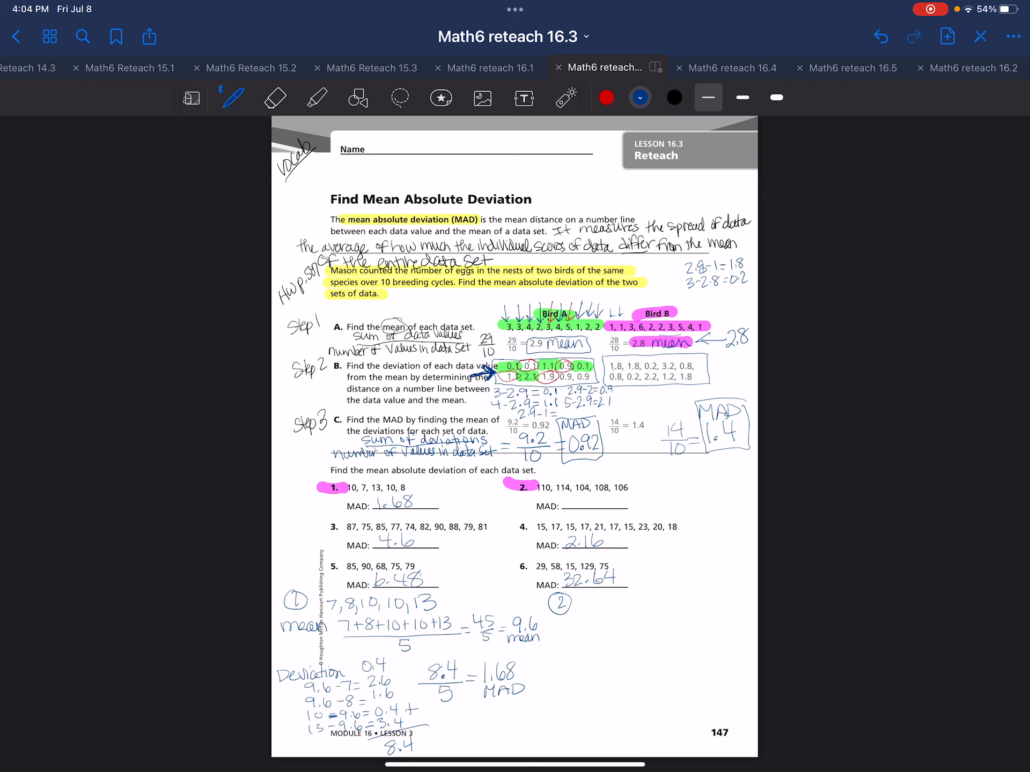
text(104+106+108)
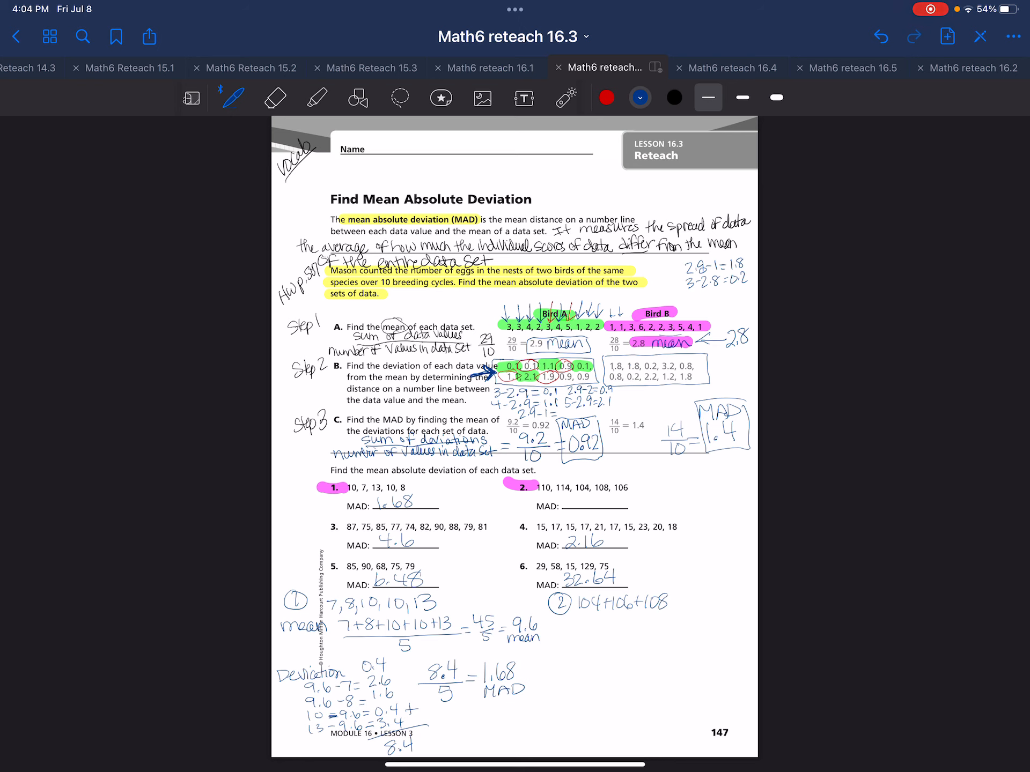
text(+110)
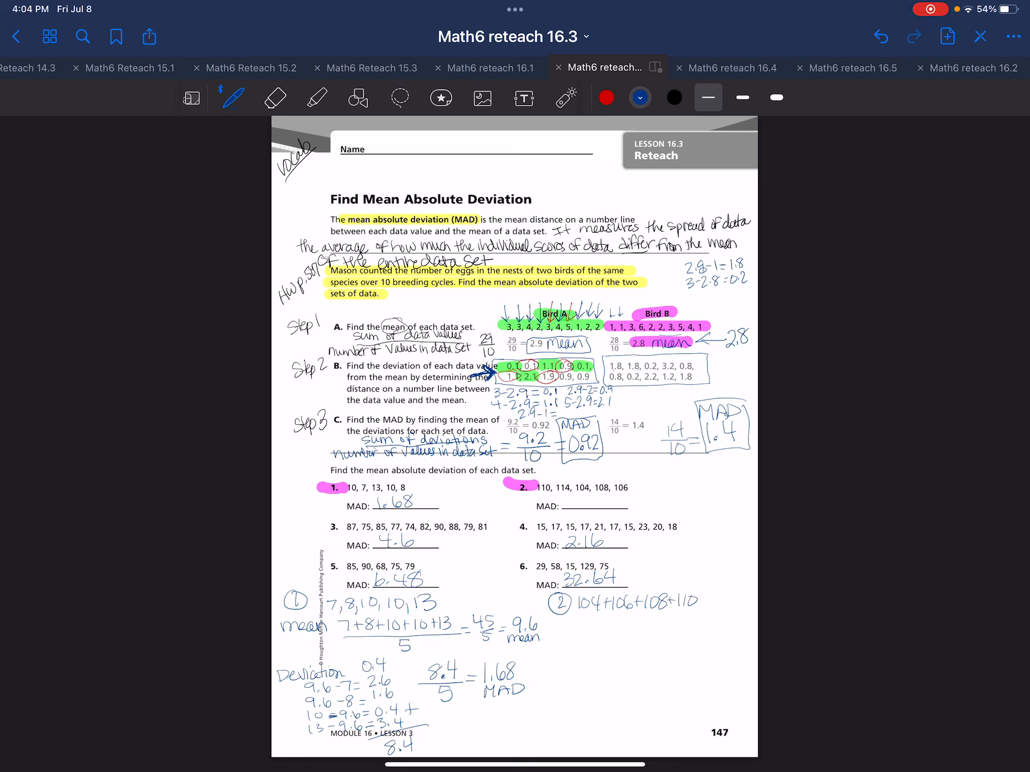
text(+114)
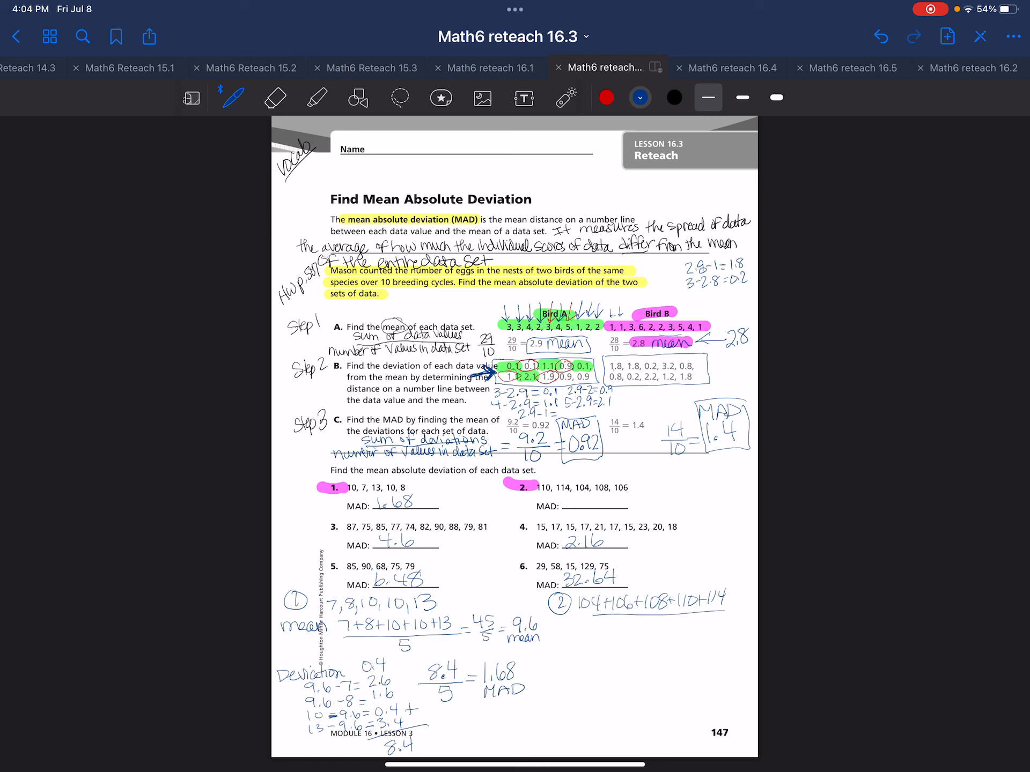
text(542)
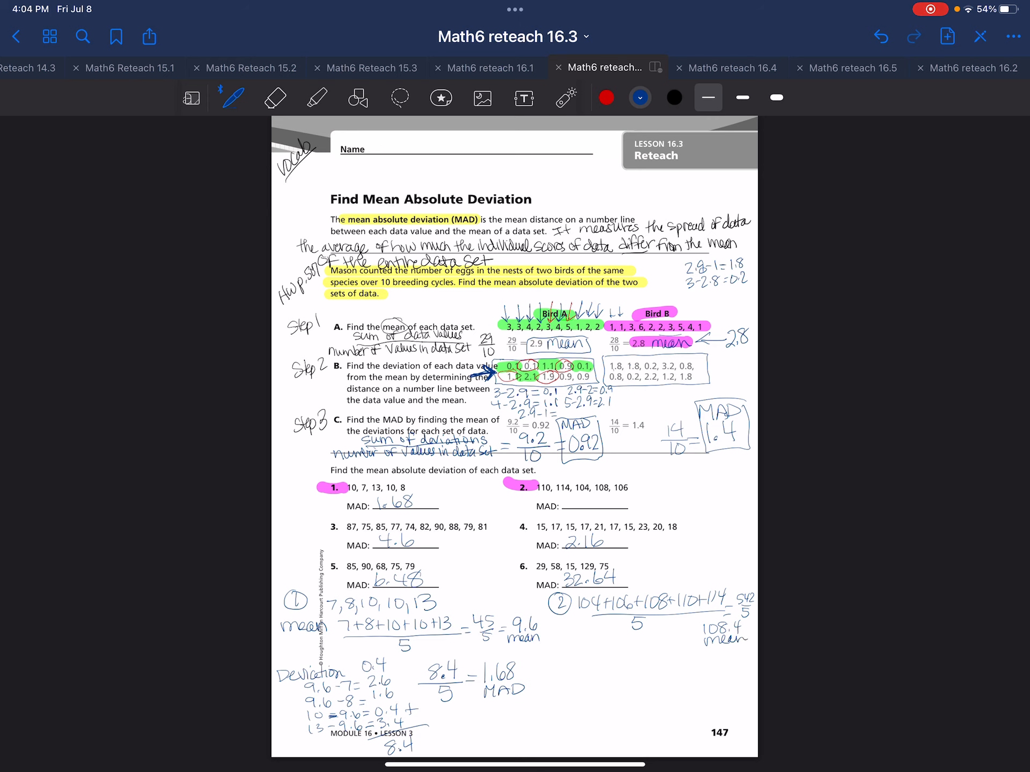
text(Dev)
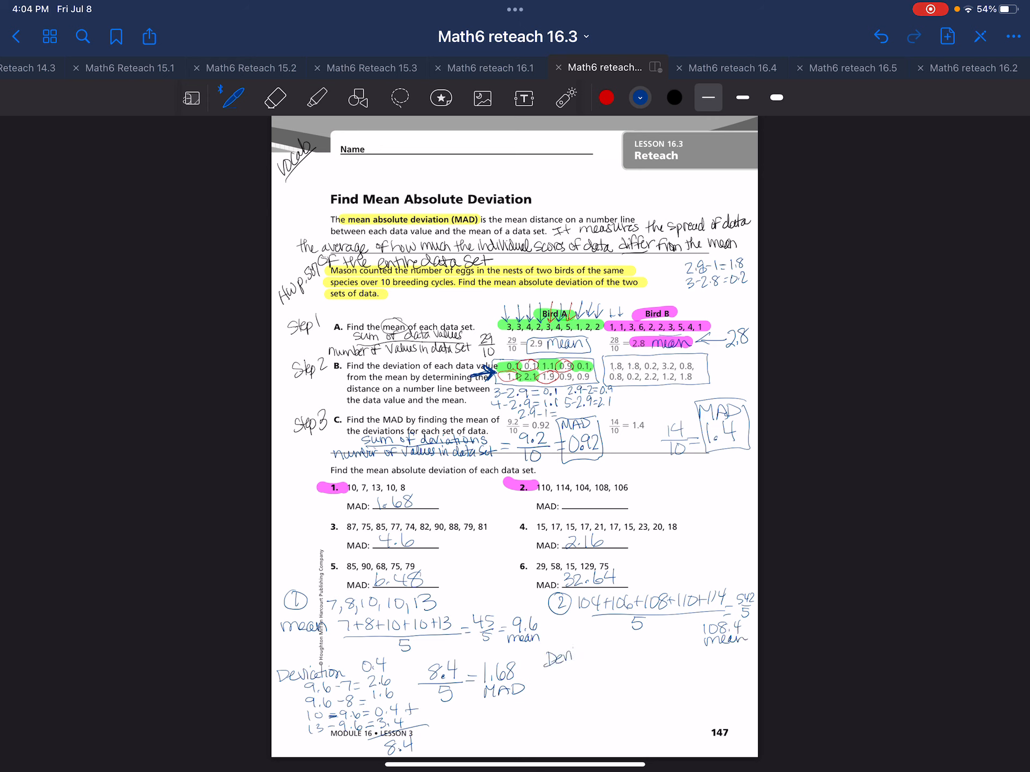
- Write the Deviation heading and problem 2's differences from 108.4
text(Deviation)
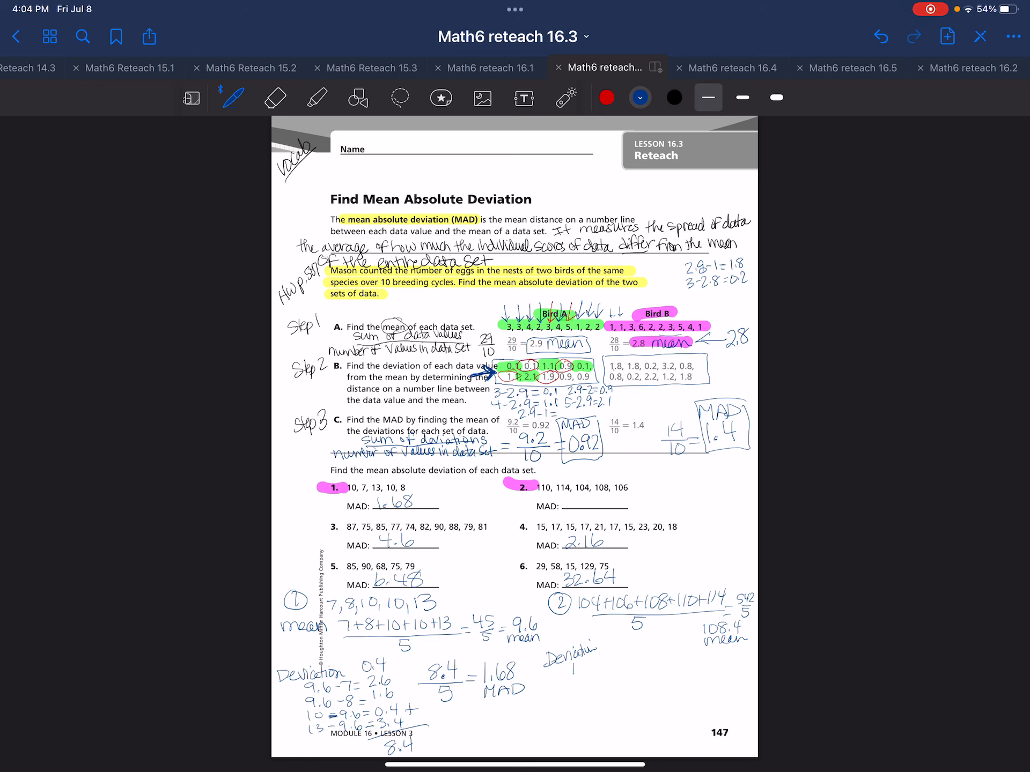
text(108.4-104=)
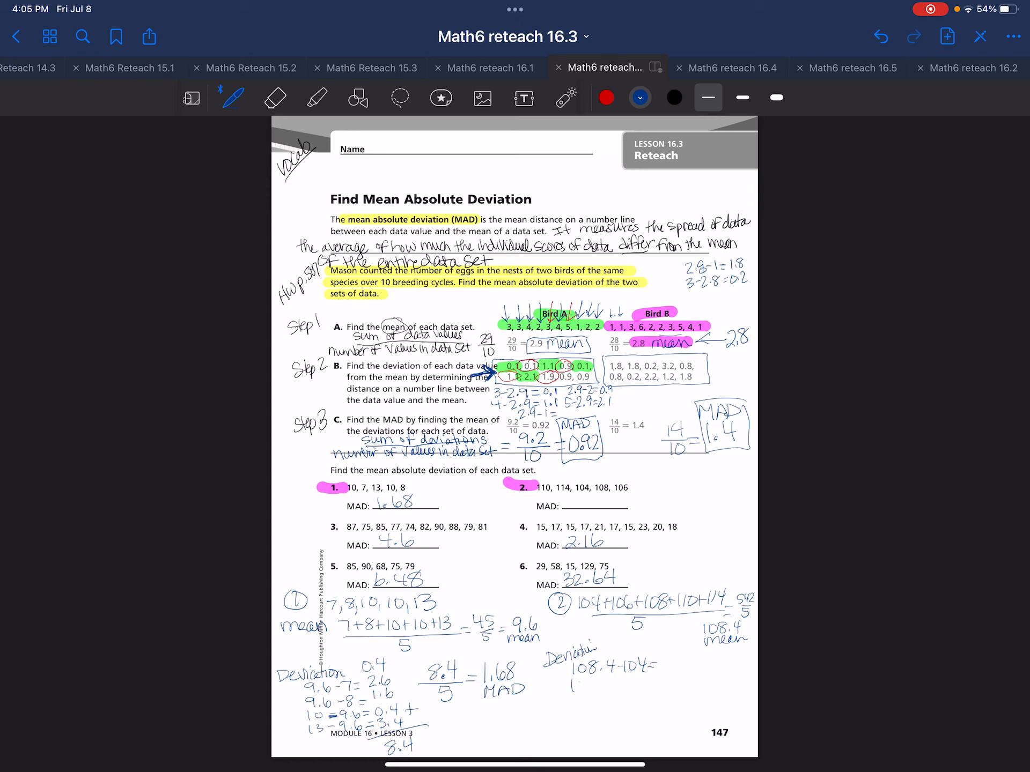
text(108.4-106=)
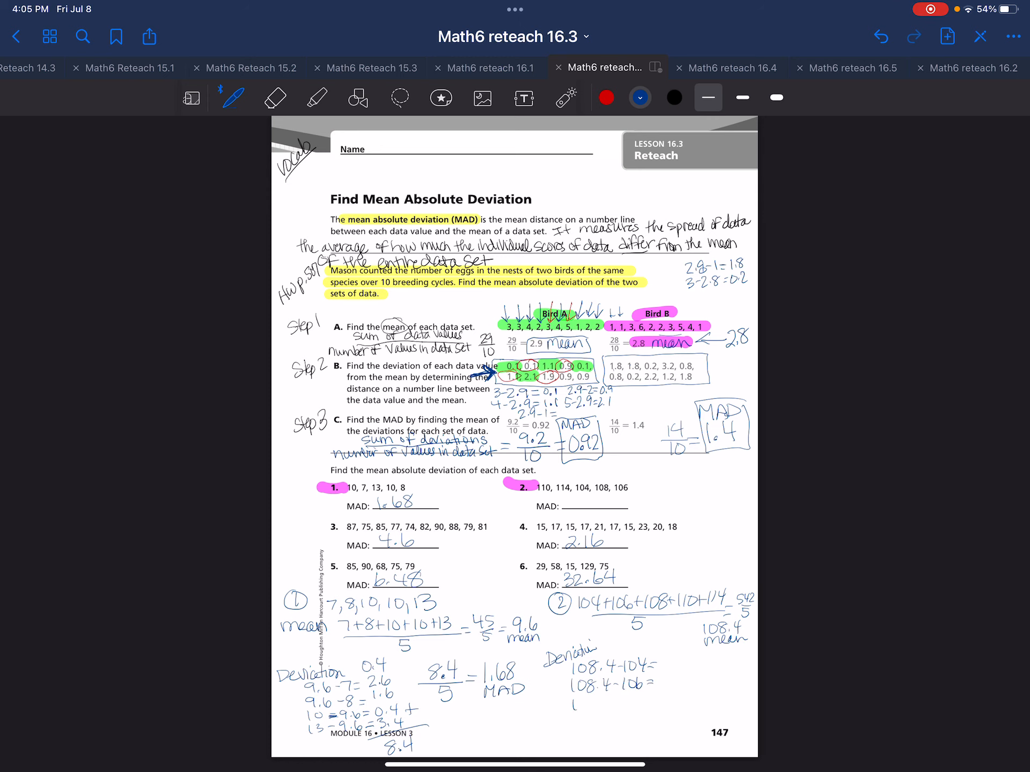
text(108.4-11)
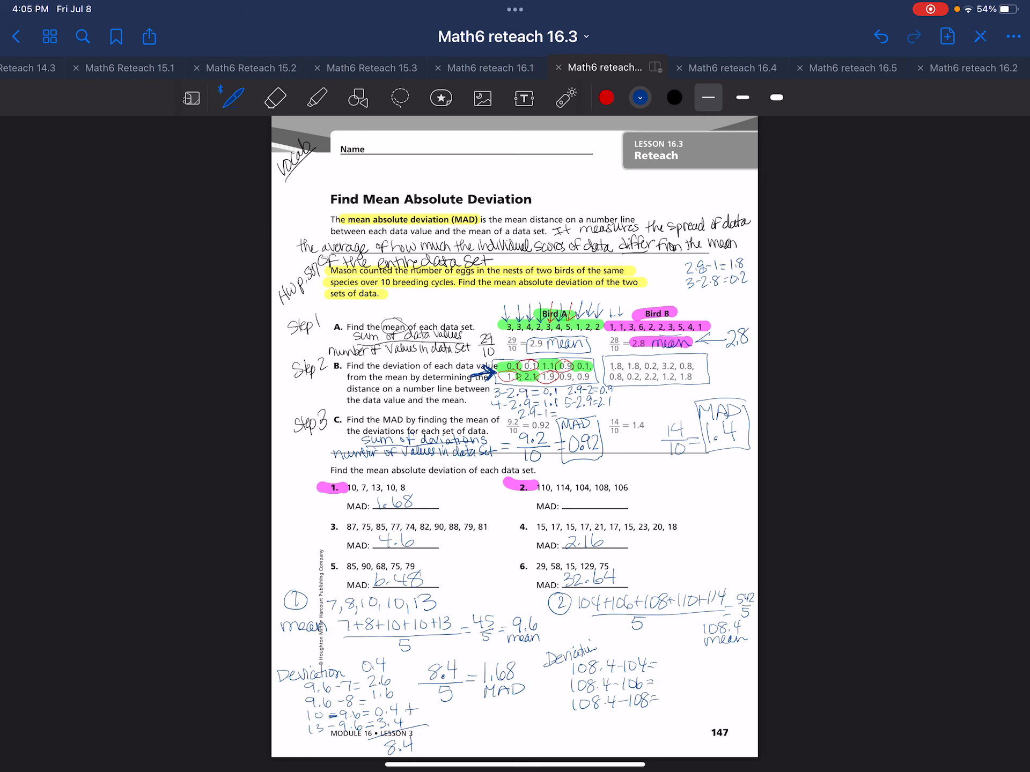
text(110-108.4=)
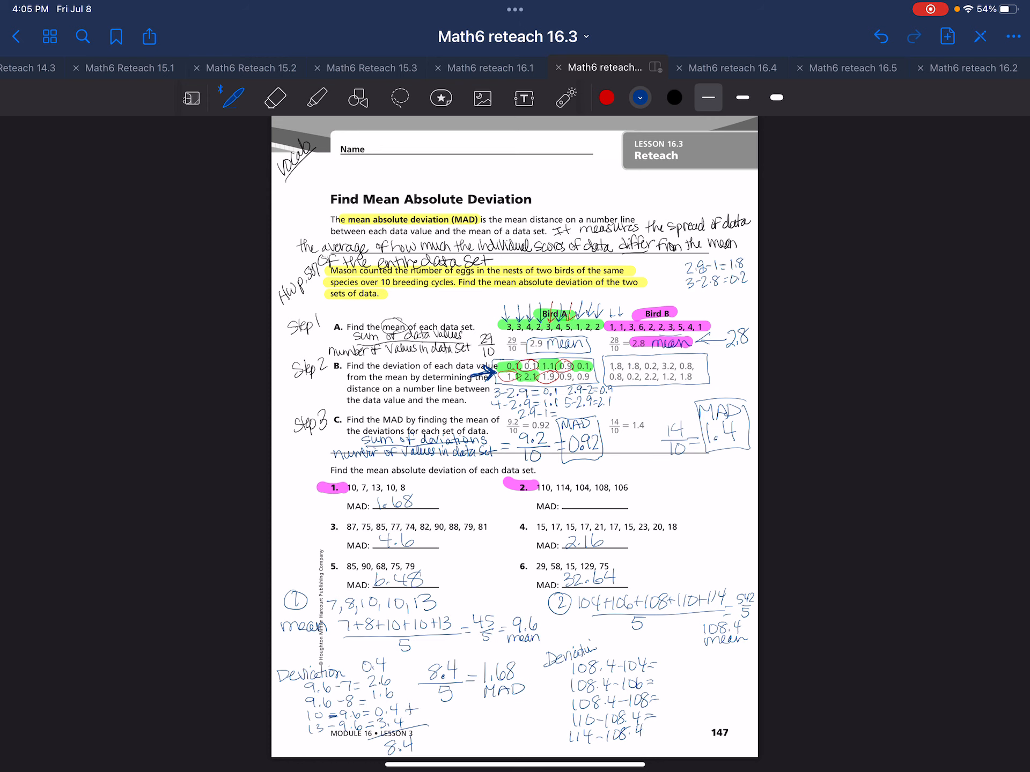
- Total the deviations to 14.4 and enter MAD 14.4/5 = 2.88
drag(647, 735, 719, 728)
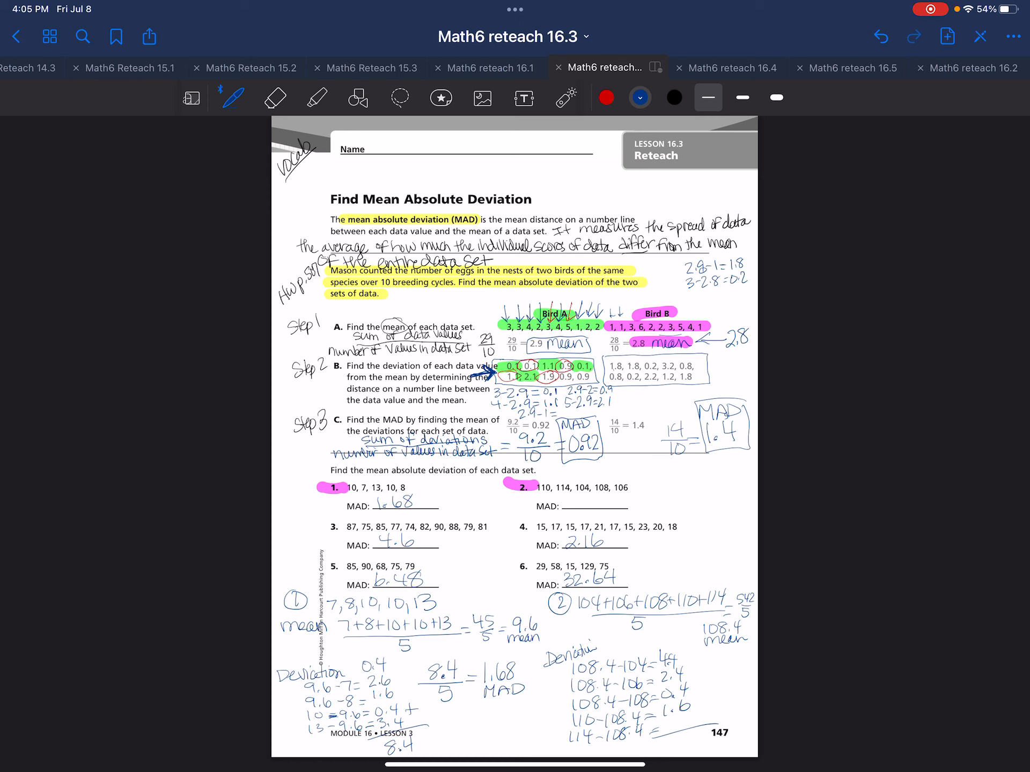
text(5.6)
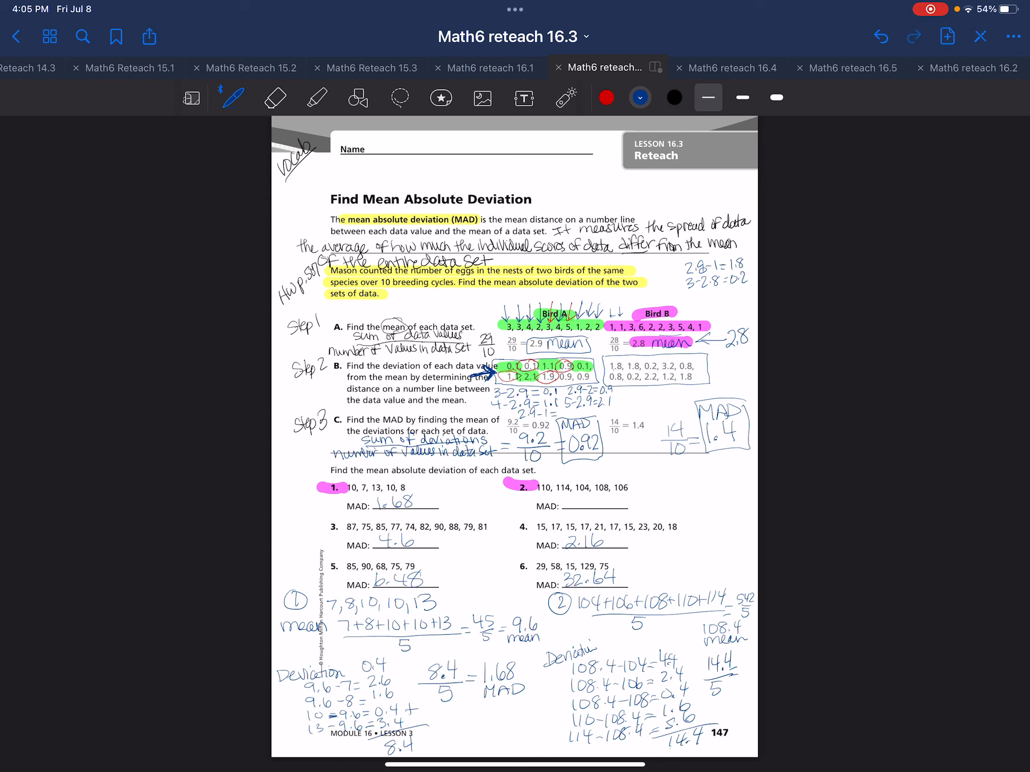
text(288)
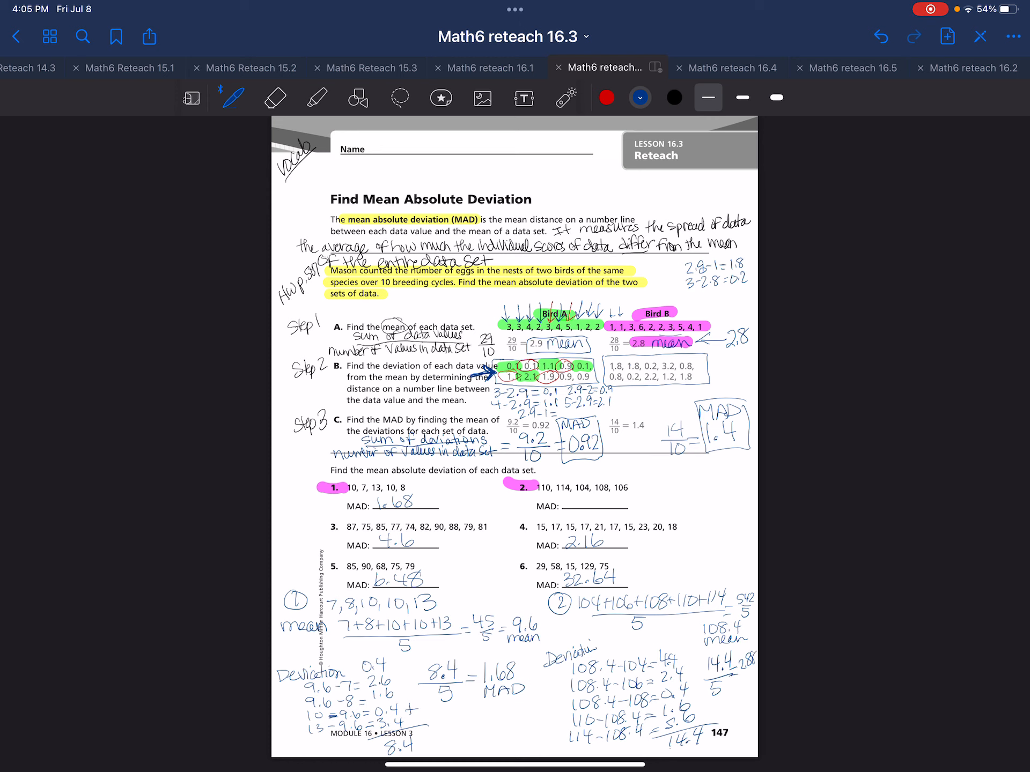
text(2.5)
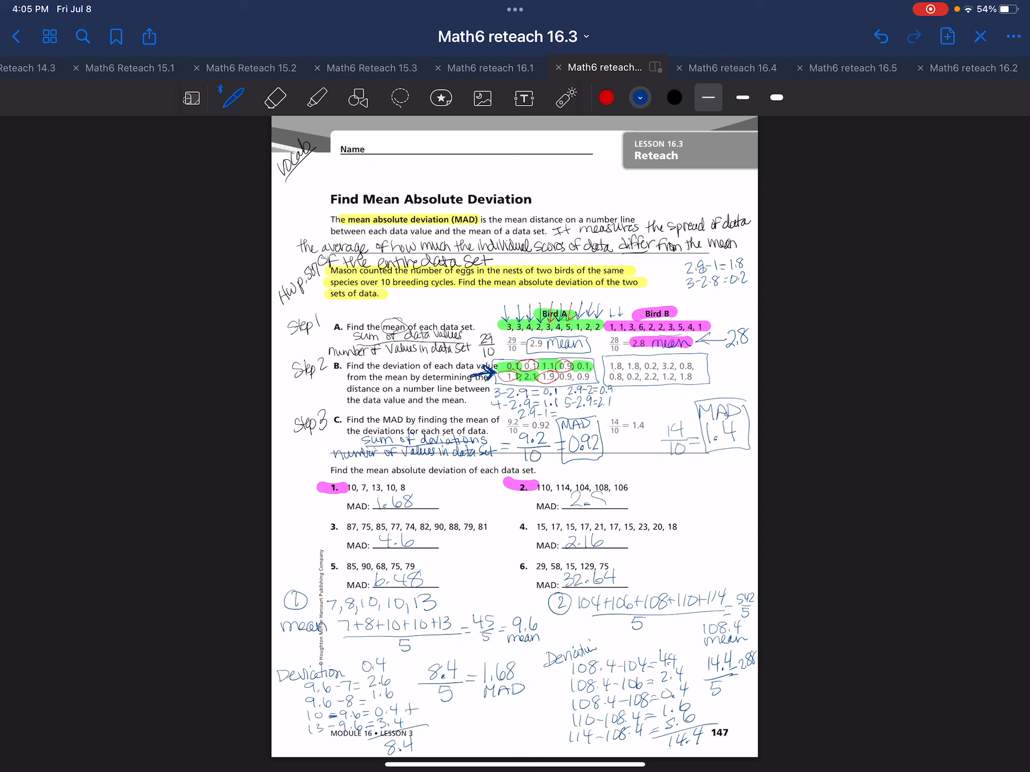